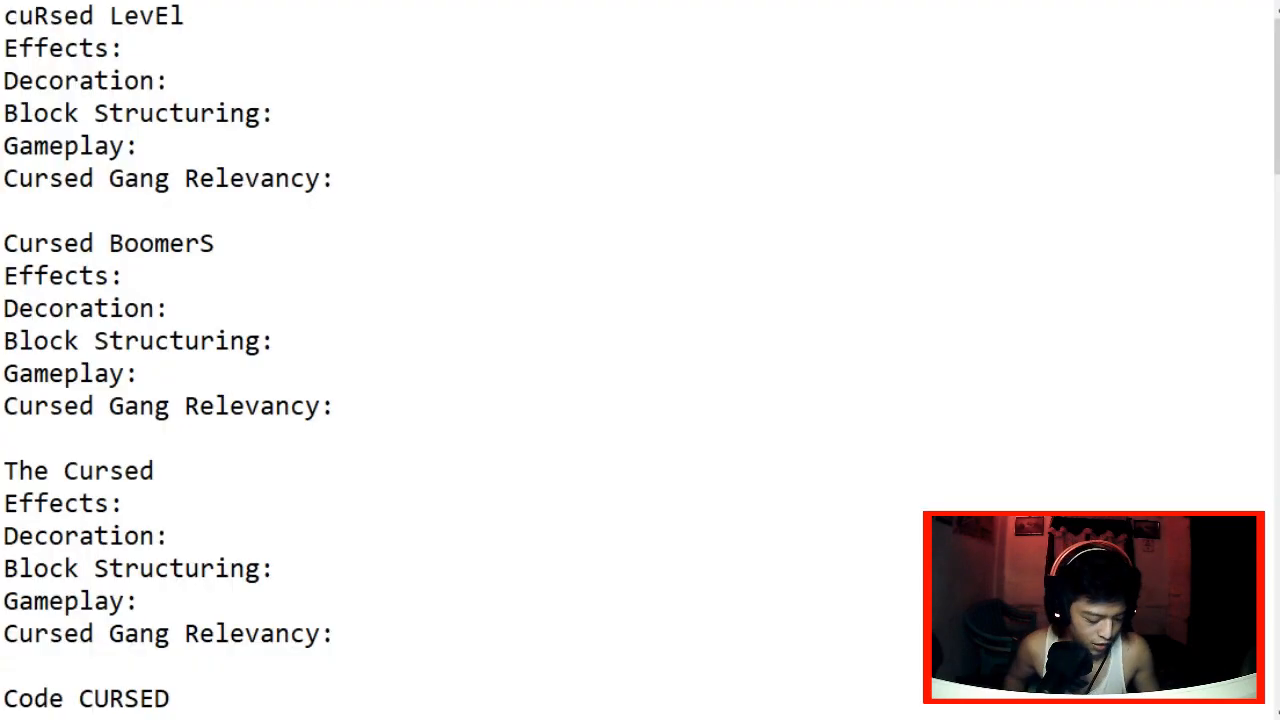
# Step: Fill cuRsed LevEl's five score lines with 5, 3, 7, 5 and 8
pyautogui.click(138, 48)
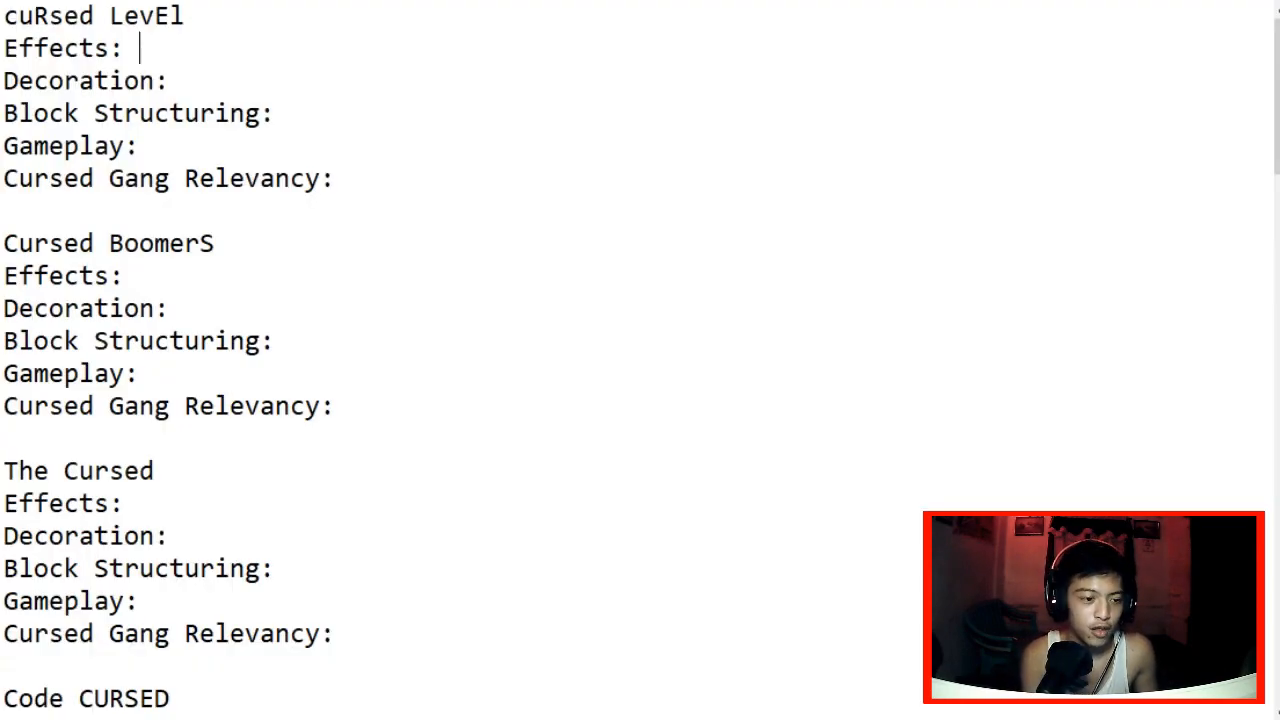
pyautogui.write('5')
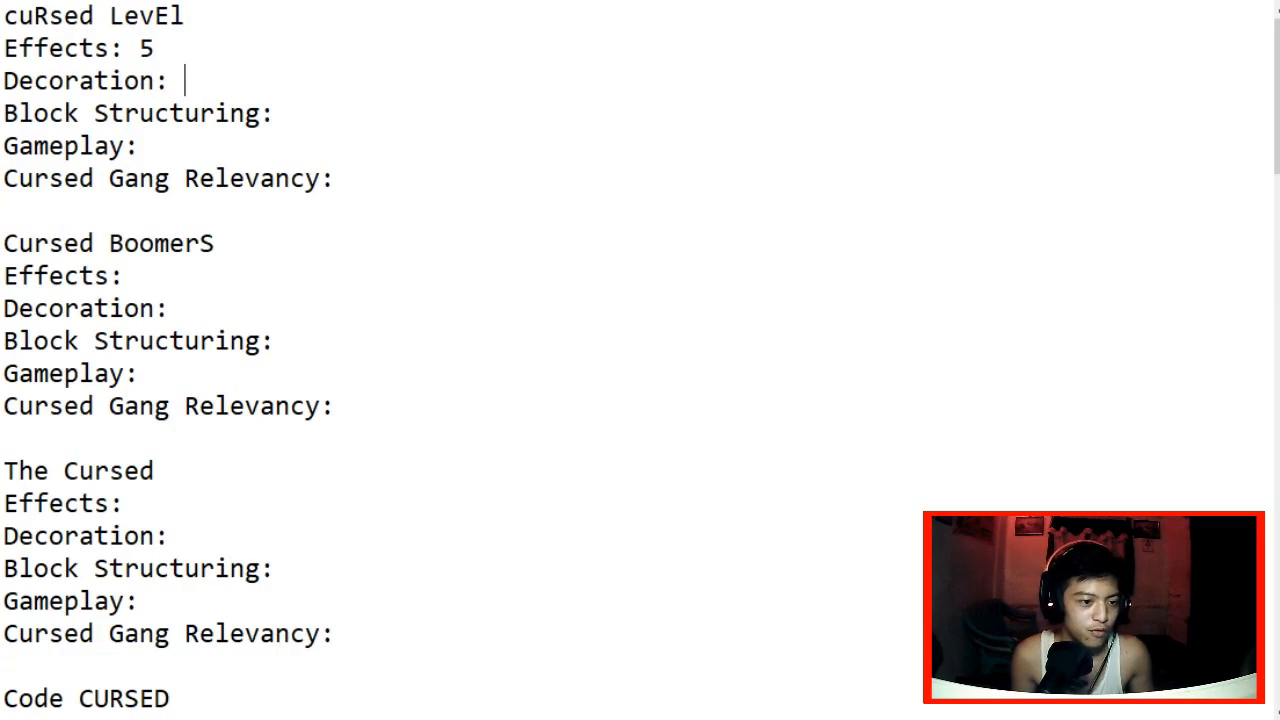
pyautogui.write('5')
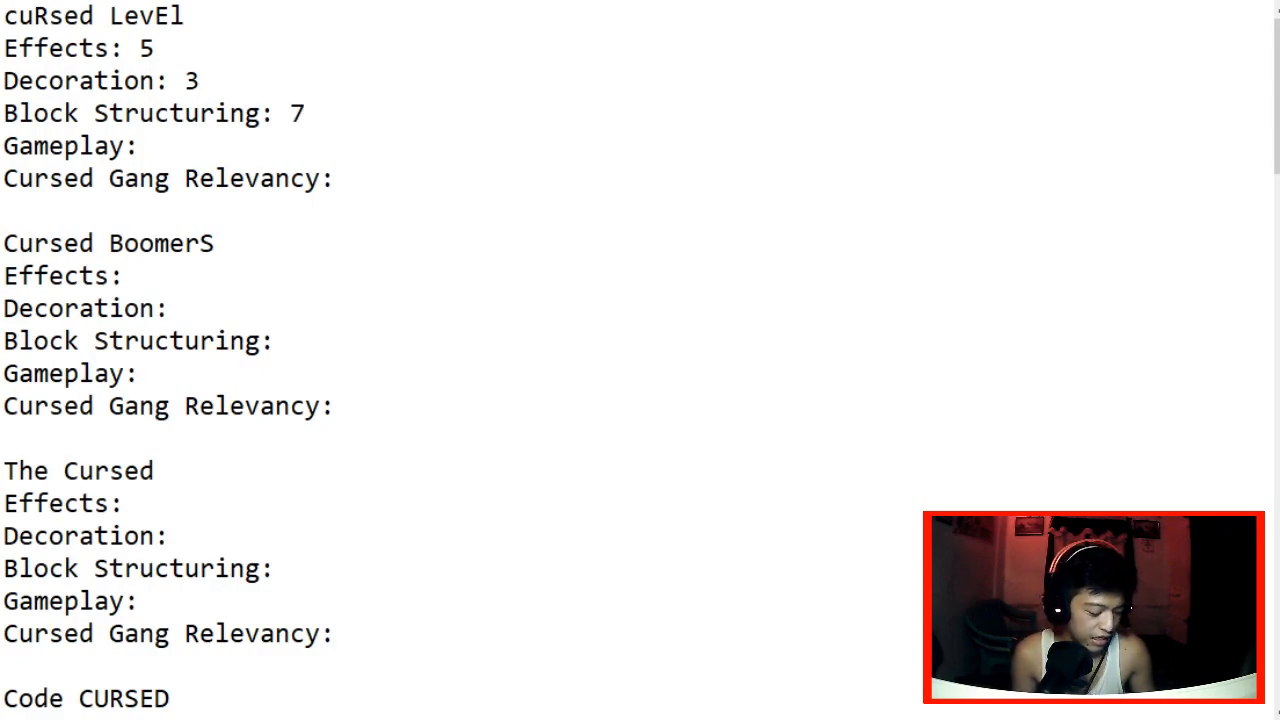
pyautogui.write('5')
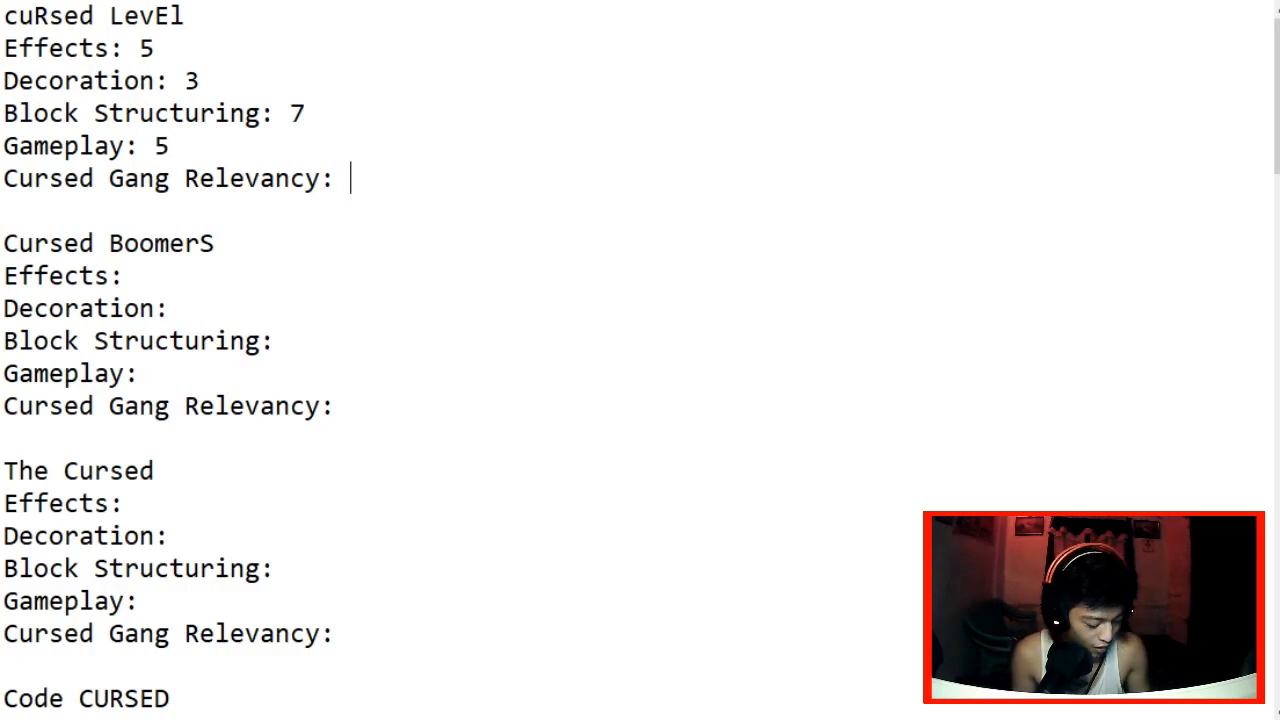
pyautogui.write('8')
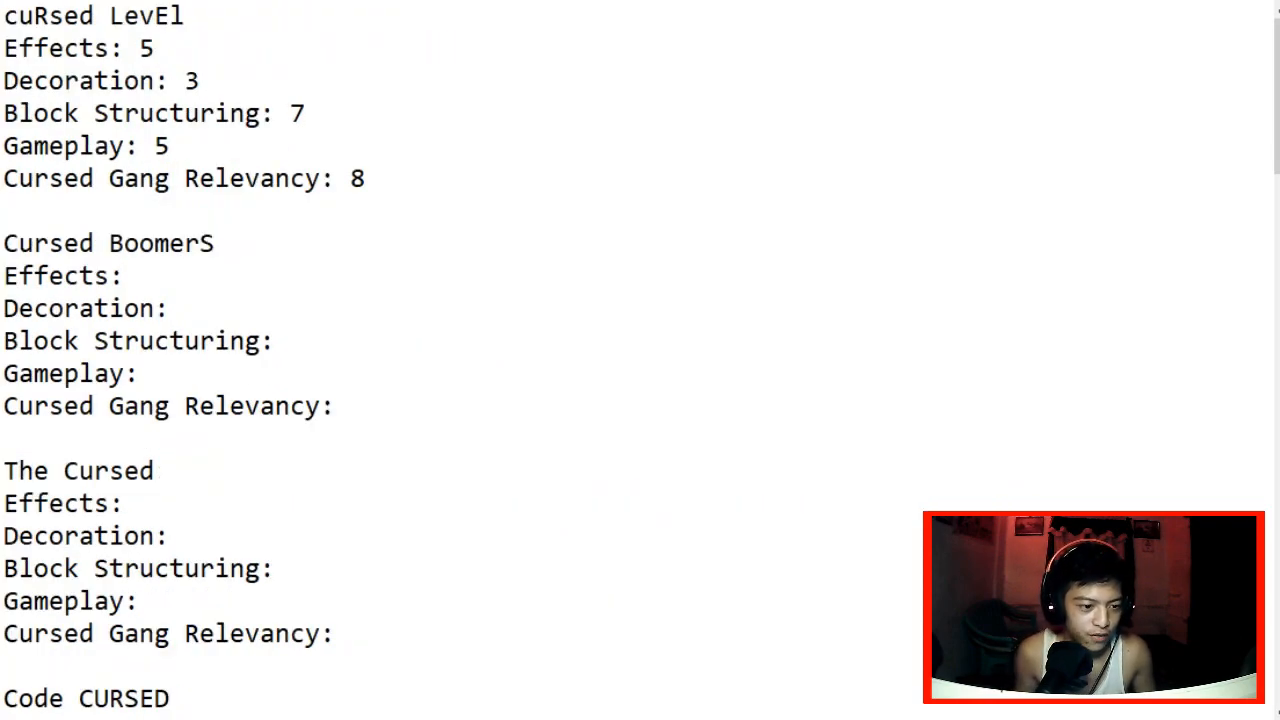
# Step: Enter Cursed BoomerS' Effects 7, Decoration 7 and a first Block Structuring score
pyautogui.click(138, 275)
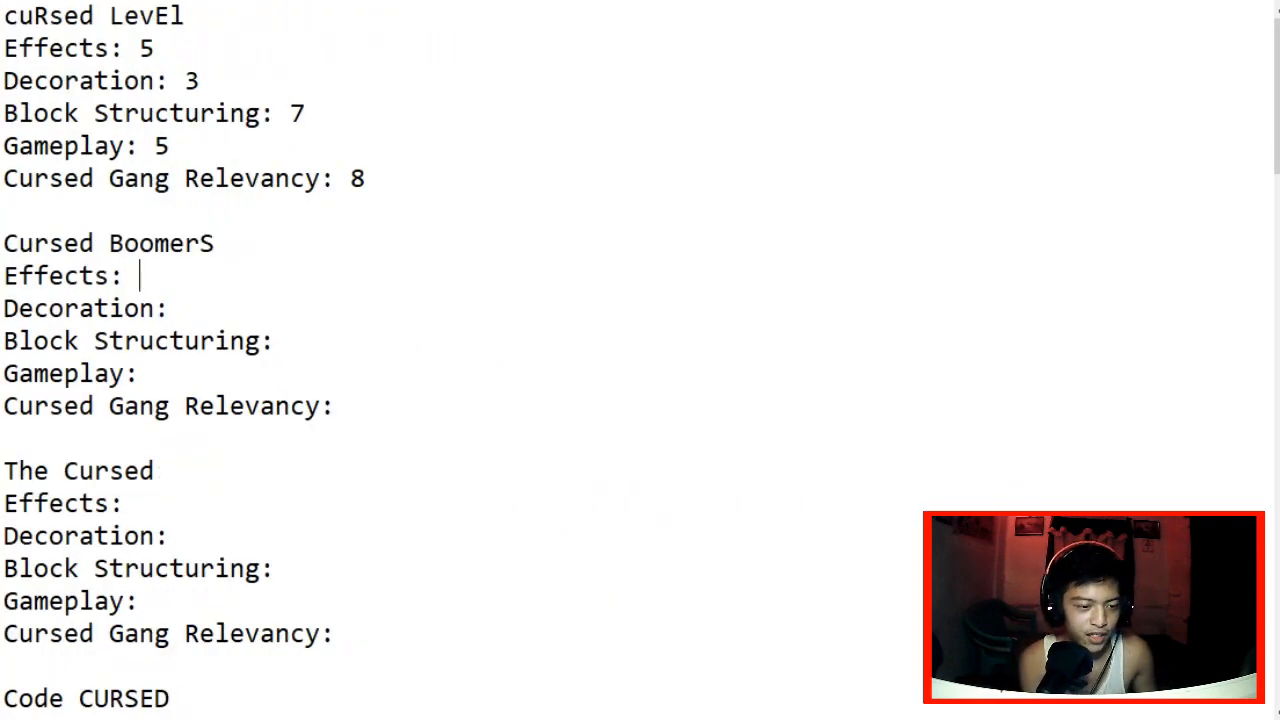
pyautogui.write('7')
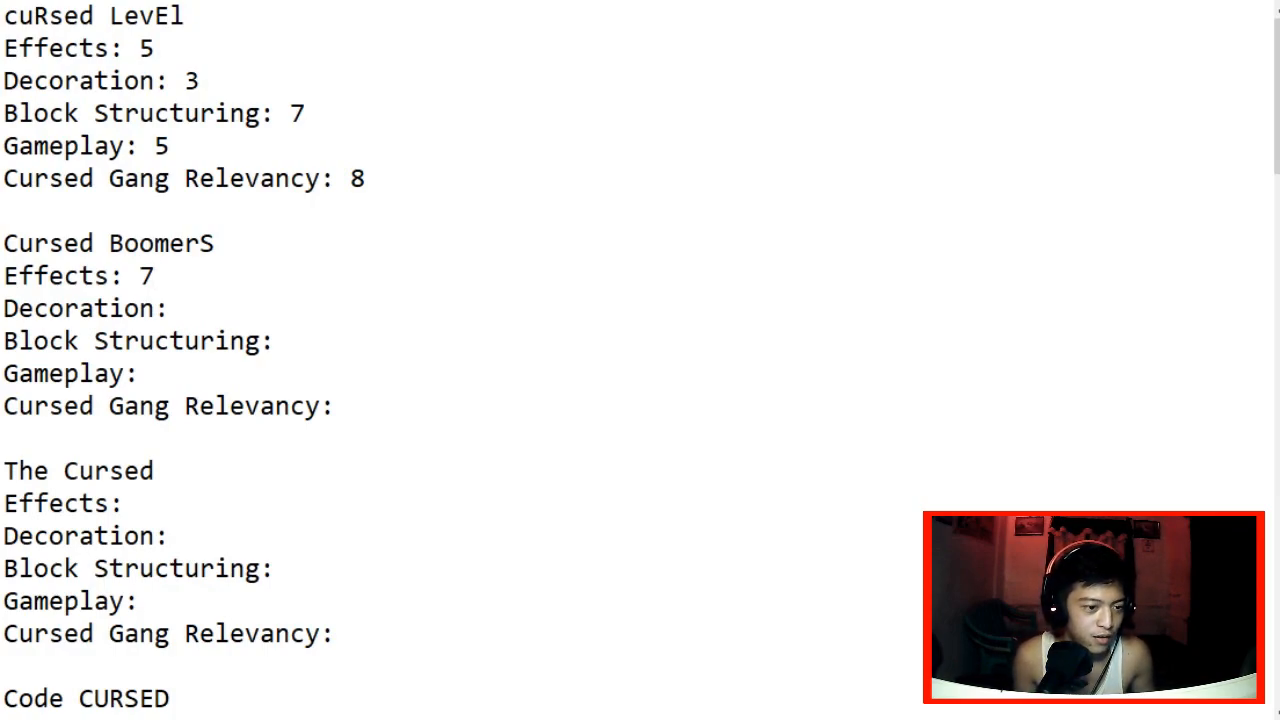
pyautogui.write('7')
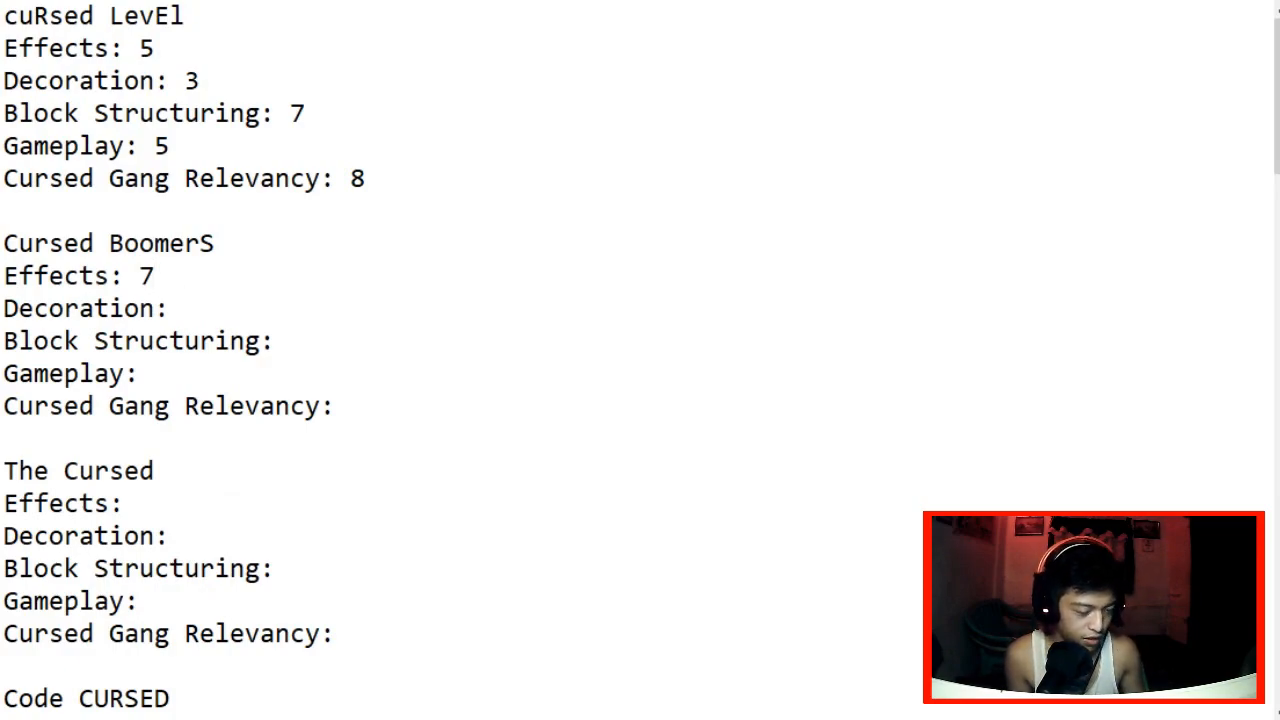
pyautogui.write('7')
pyautogui.write(' 8')
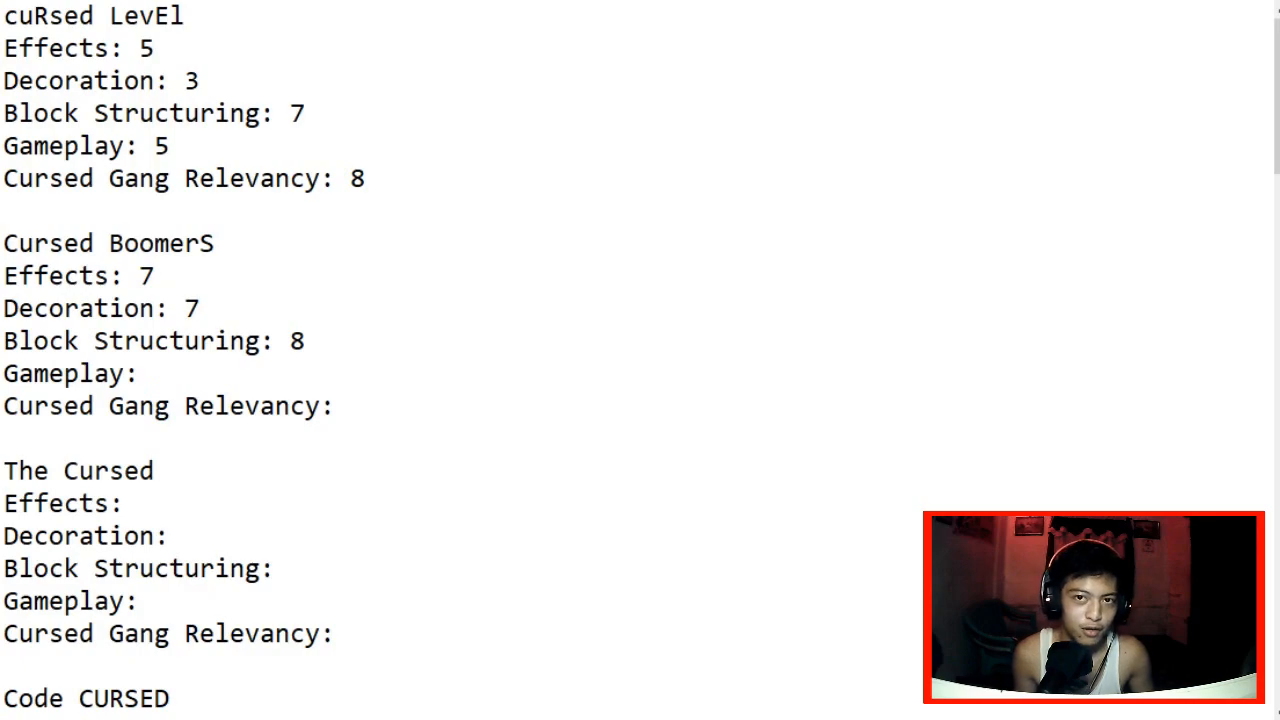
# Step: Correct Block Structuring to 7 and add Gameplay 8 and Cursed Gang Relevancy 10
pyautogui.click(307, 341)
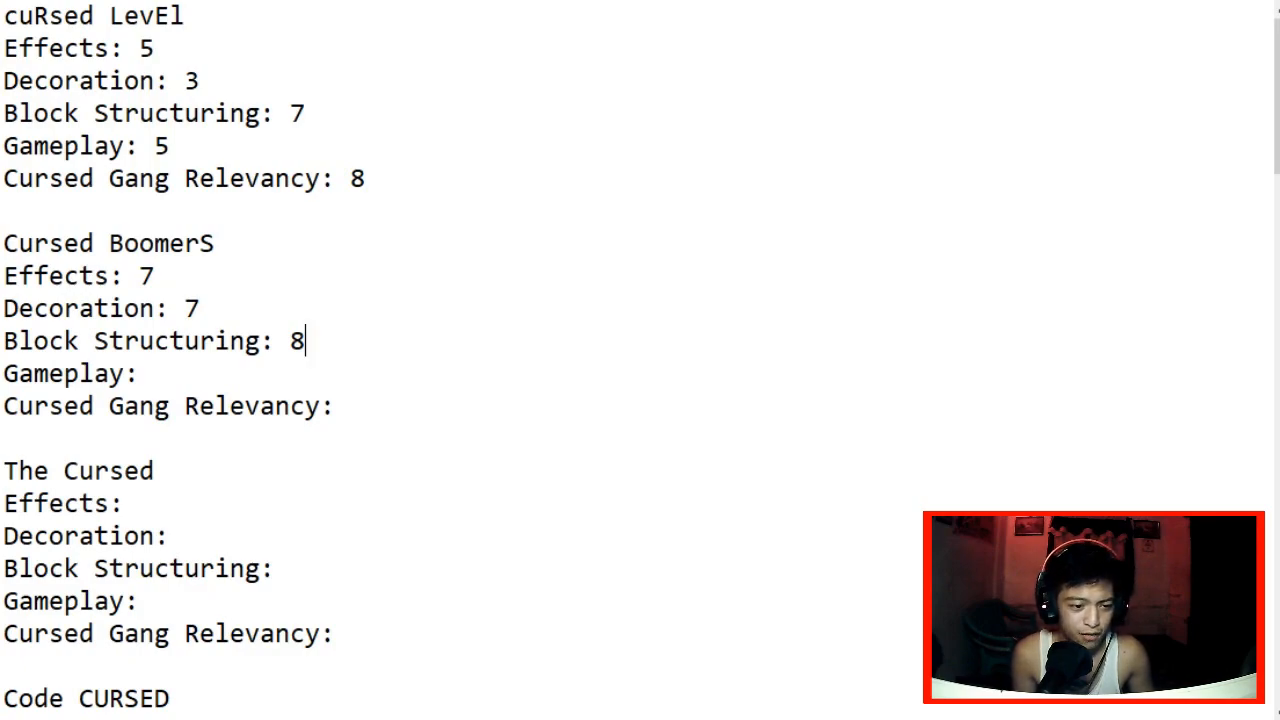
pyautogui.write('7')
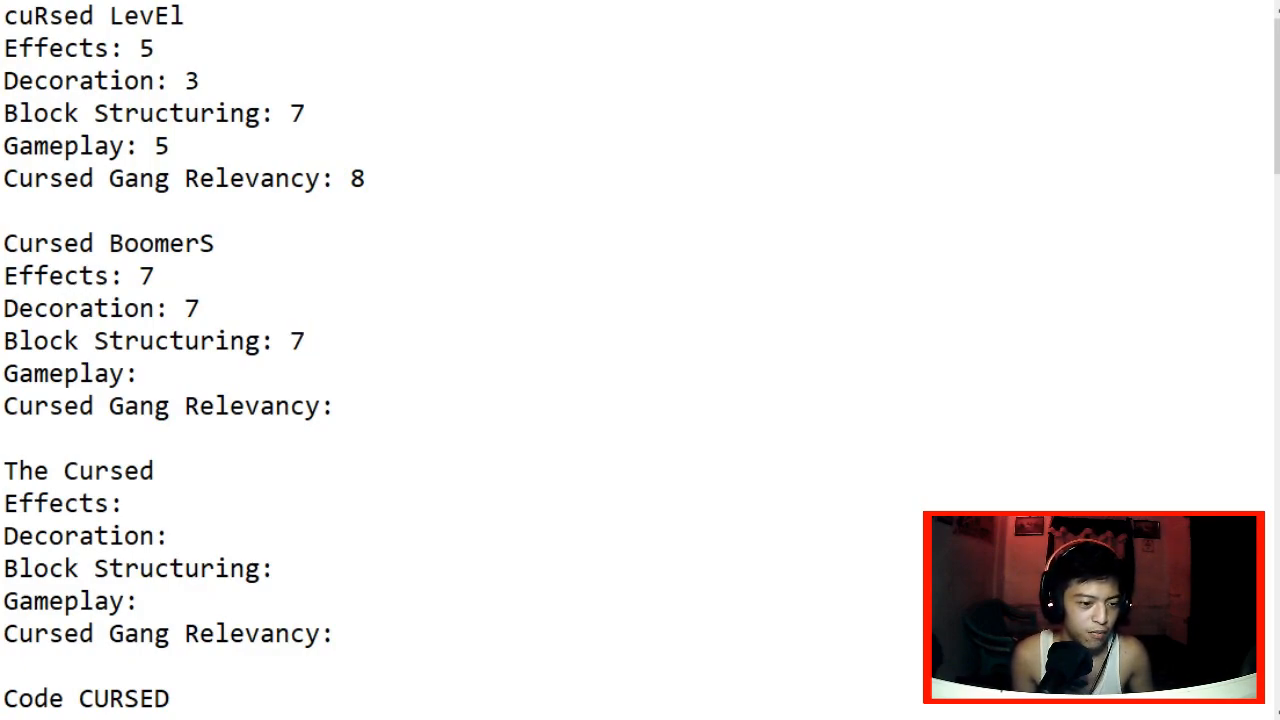
pyautogui.write('8')
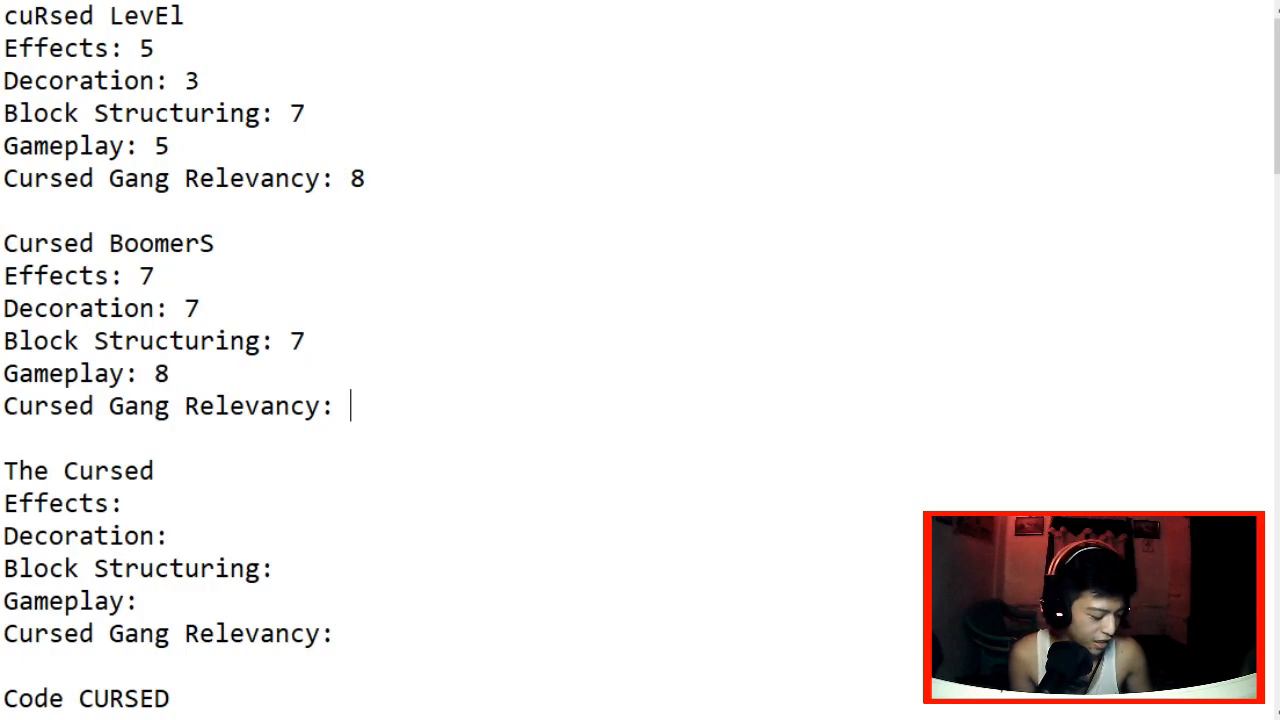
pyautogui.write('10')
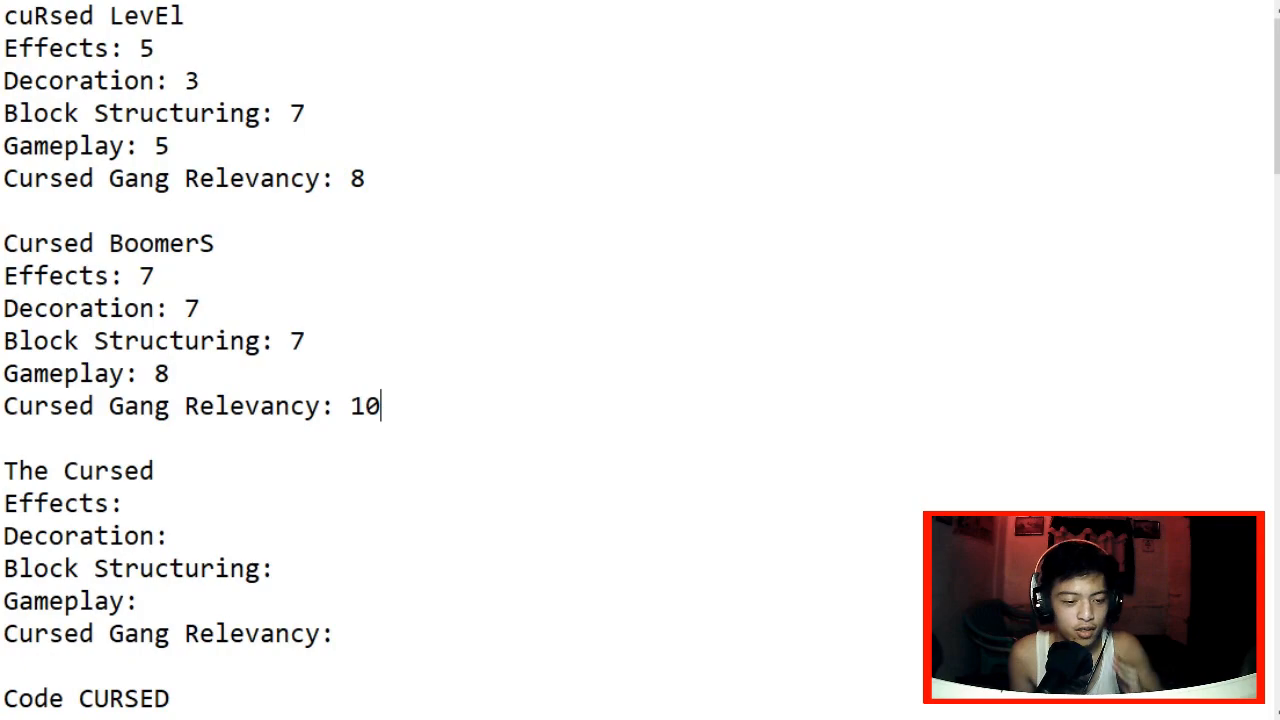
pyautogui.scroll(-3)
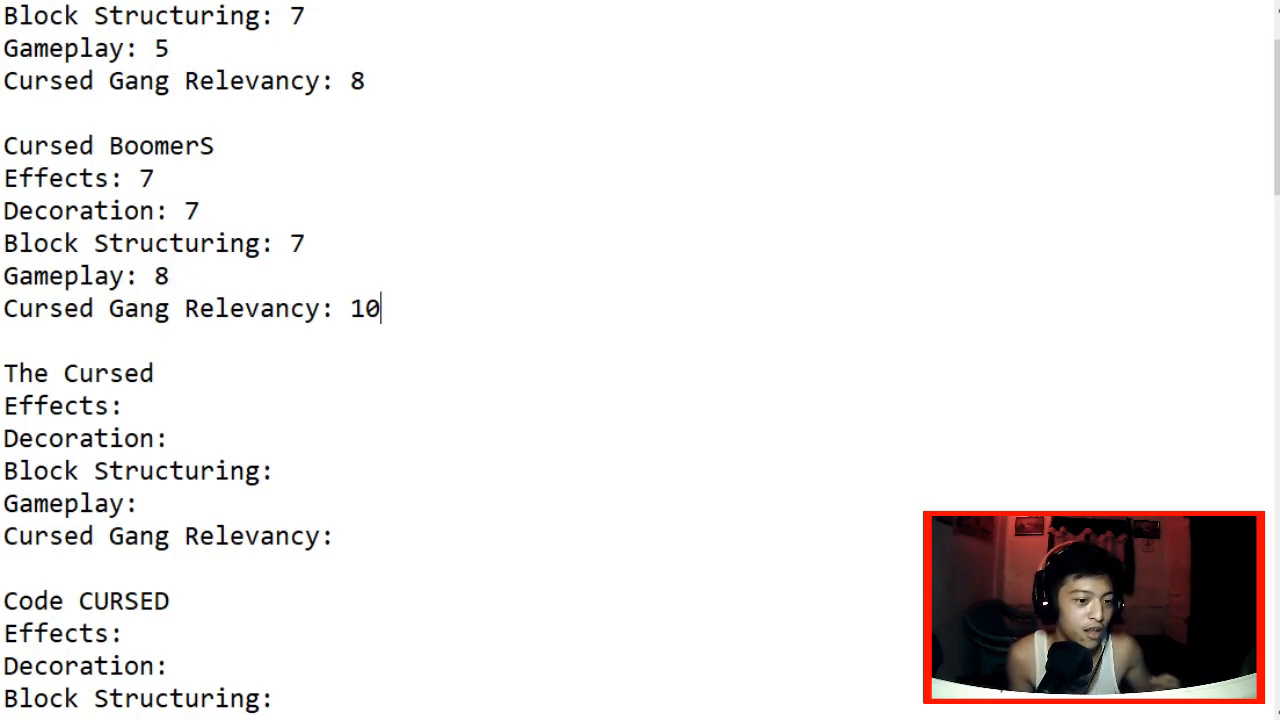
pyautogui.scroll(-3)
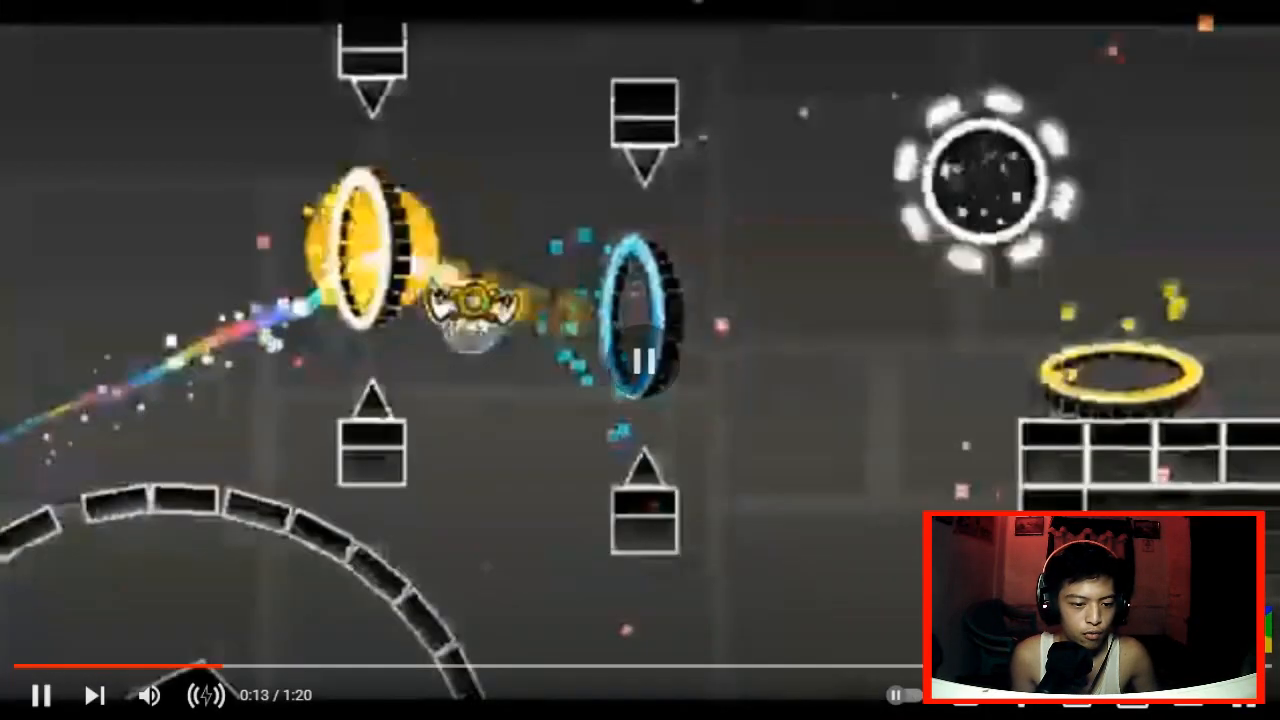
pyautogui.click(40, 695)
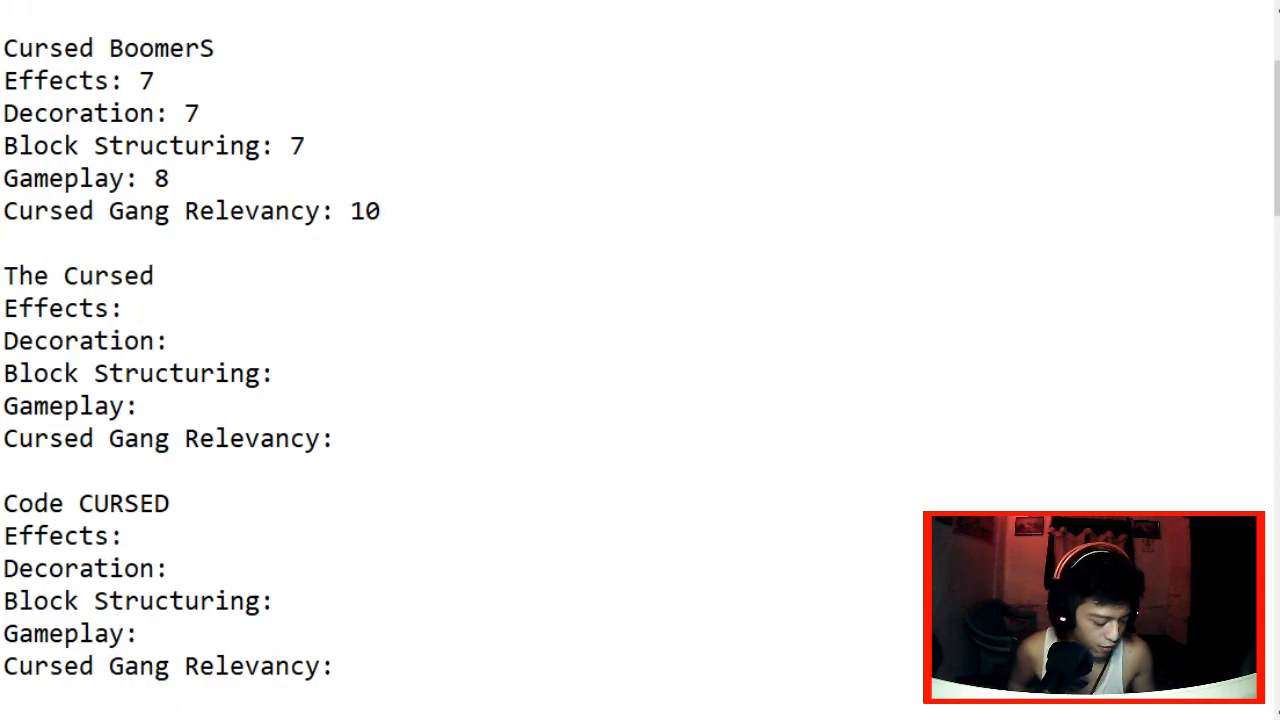
# Step: Give The Cursed Effects 7 and Decoration 8, replacing the initial 6
pyautogui.write('7')
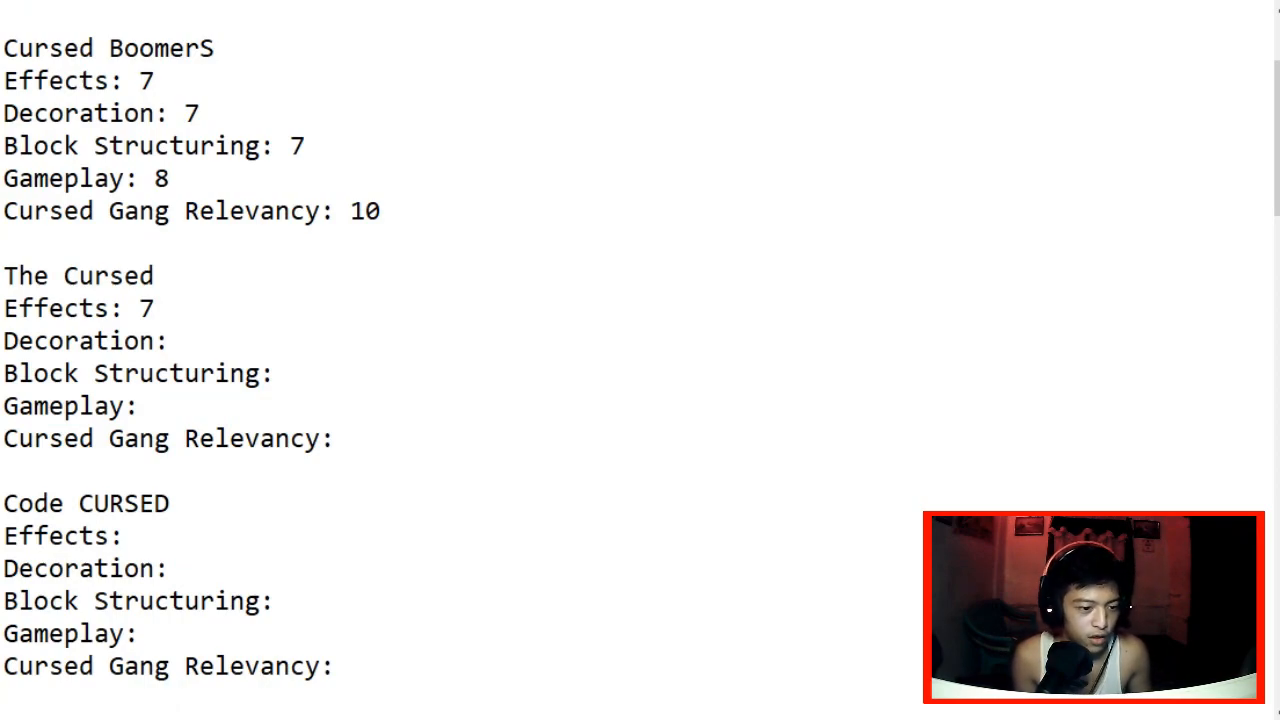
pyautogui.click(185, 341)
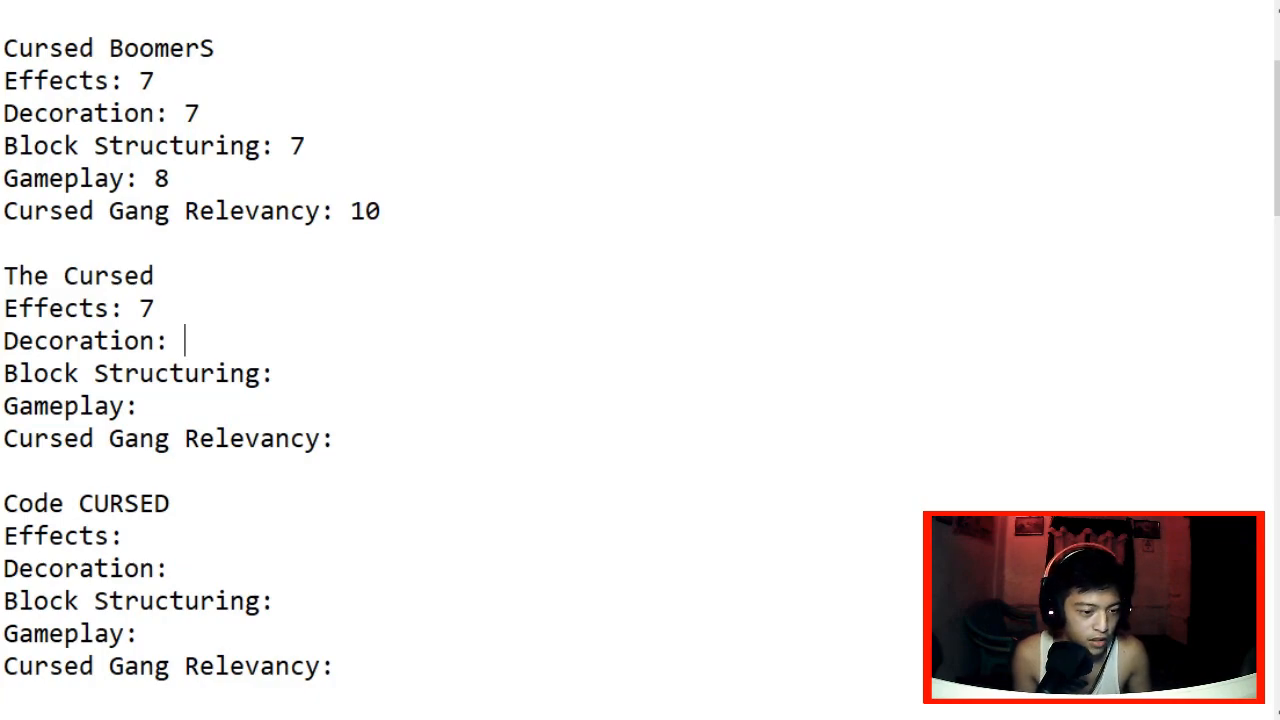
pyautogui.write('6')
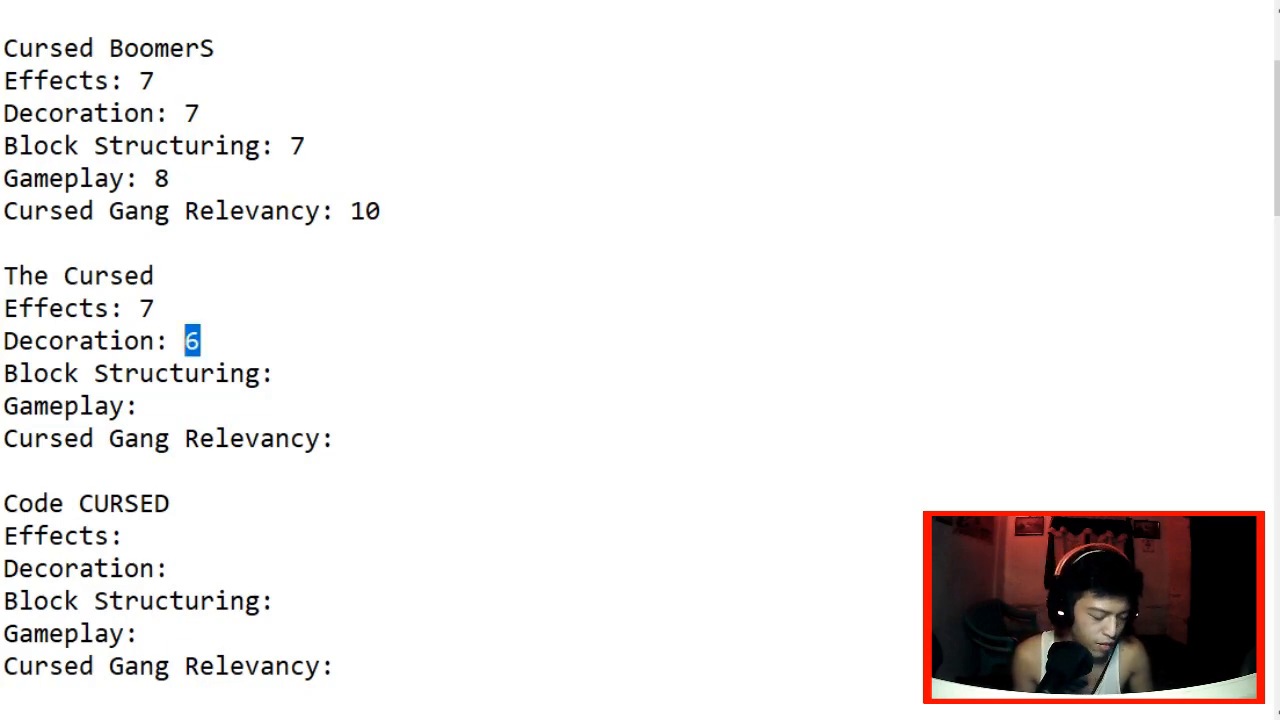
pyautogui.write('8')
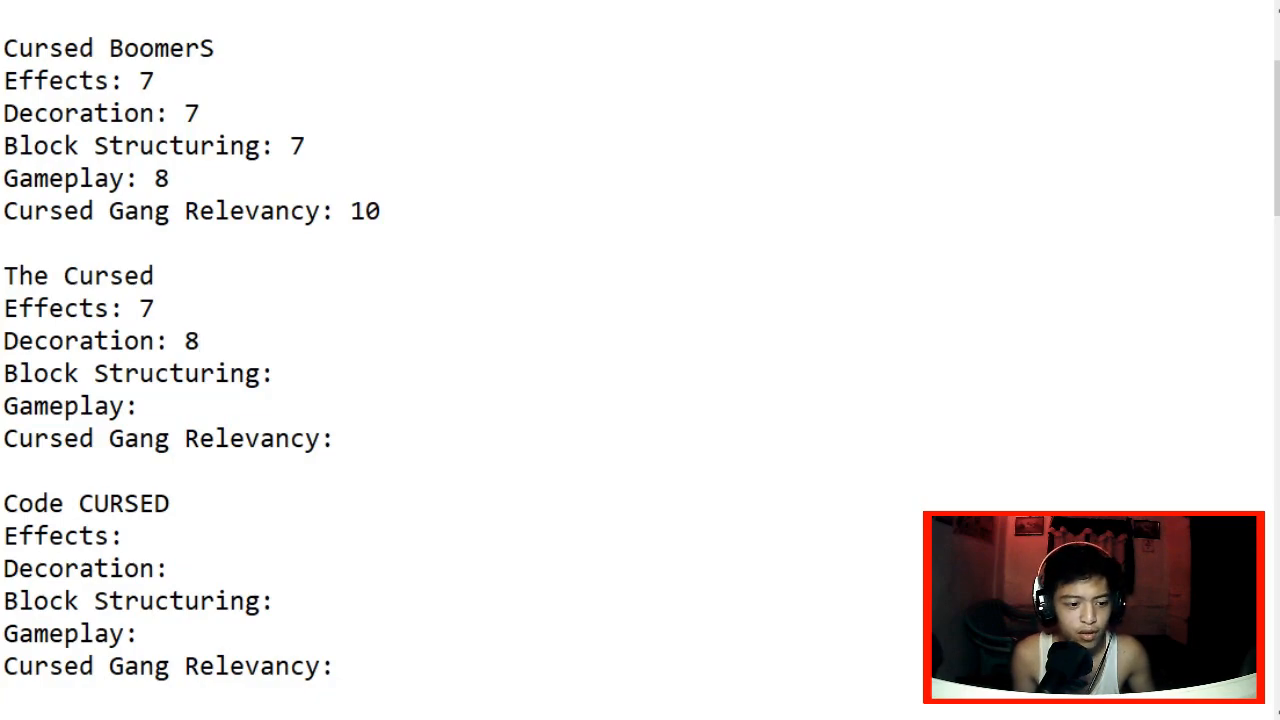
# Step: Add The Cursed's Block Structuring 7, Gameplay 8 and Cursed Gang Relevancy 10
pyautogui.click(290, 373)
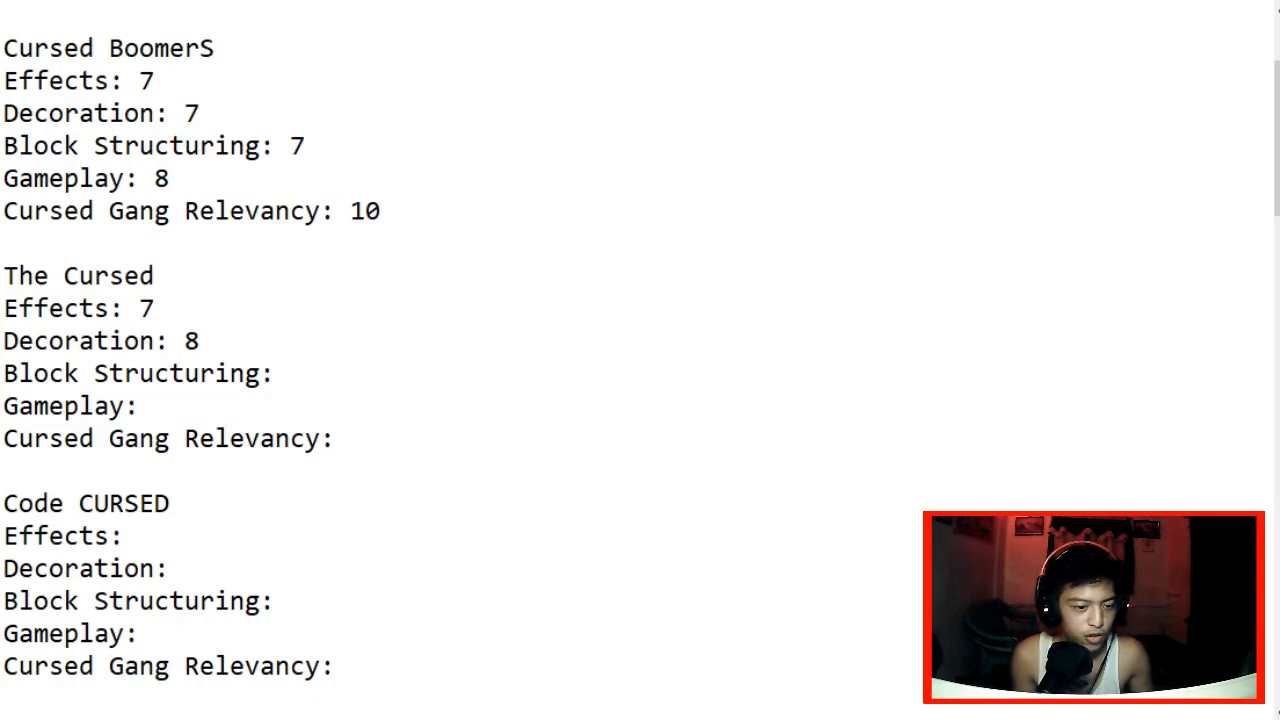
pyautogui.write('7')
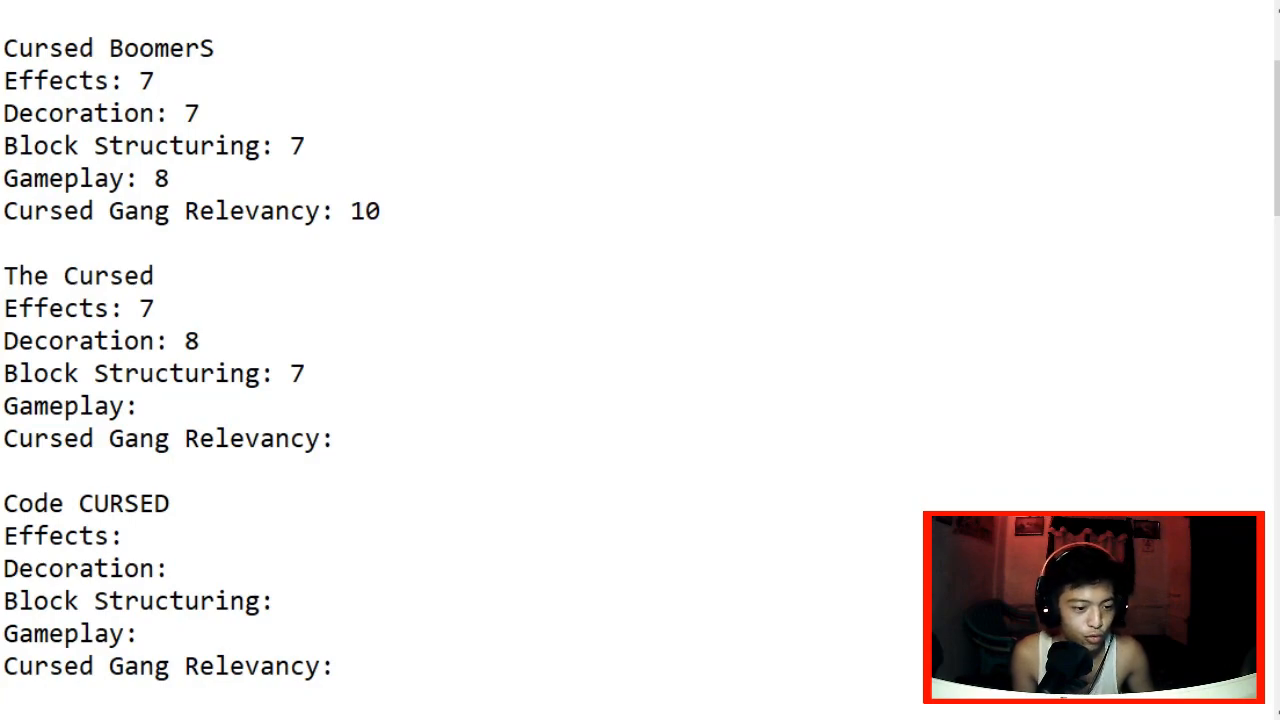
pyautogui.write('8')
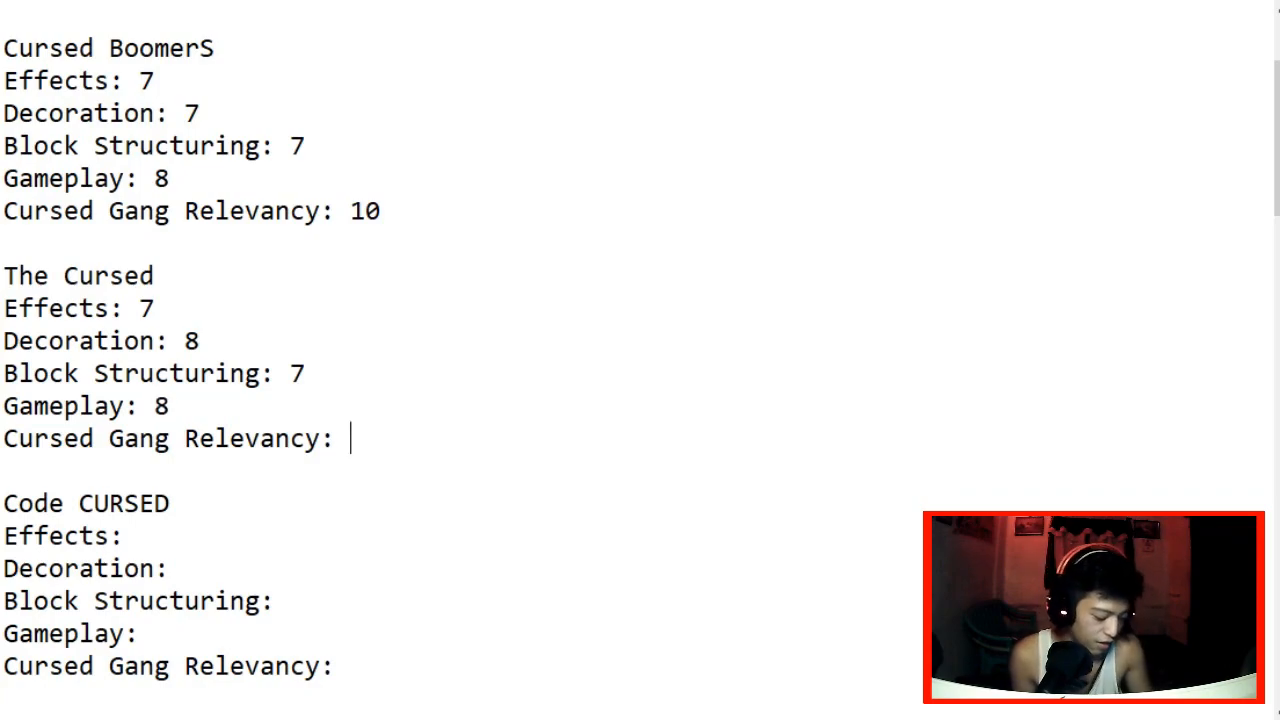
pyautogui.write('10')
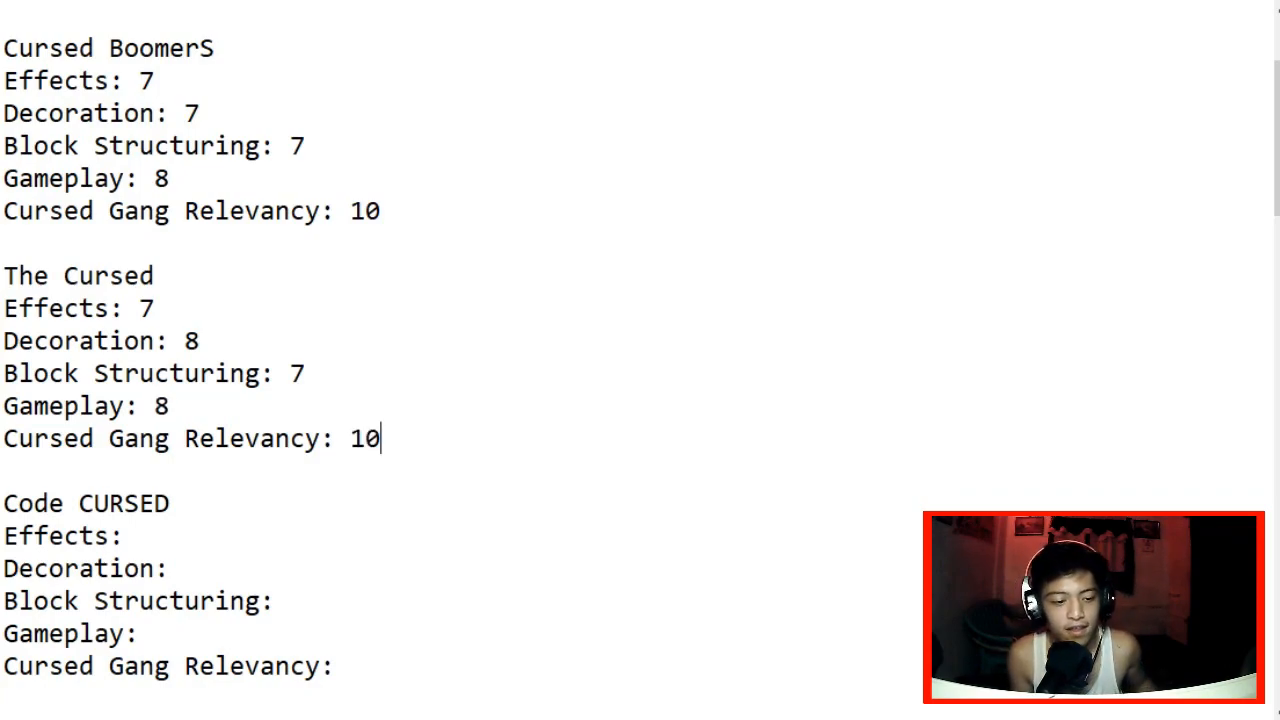
pyautogui.scroll(-3)
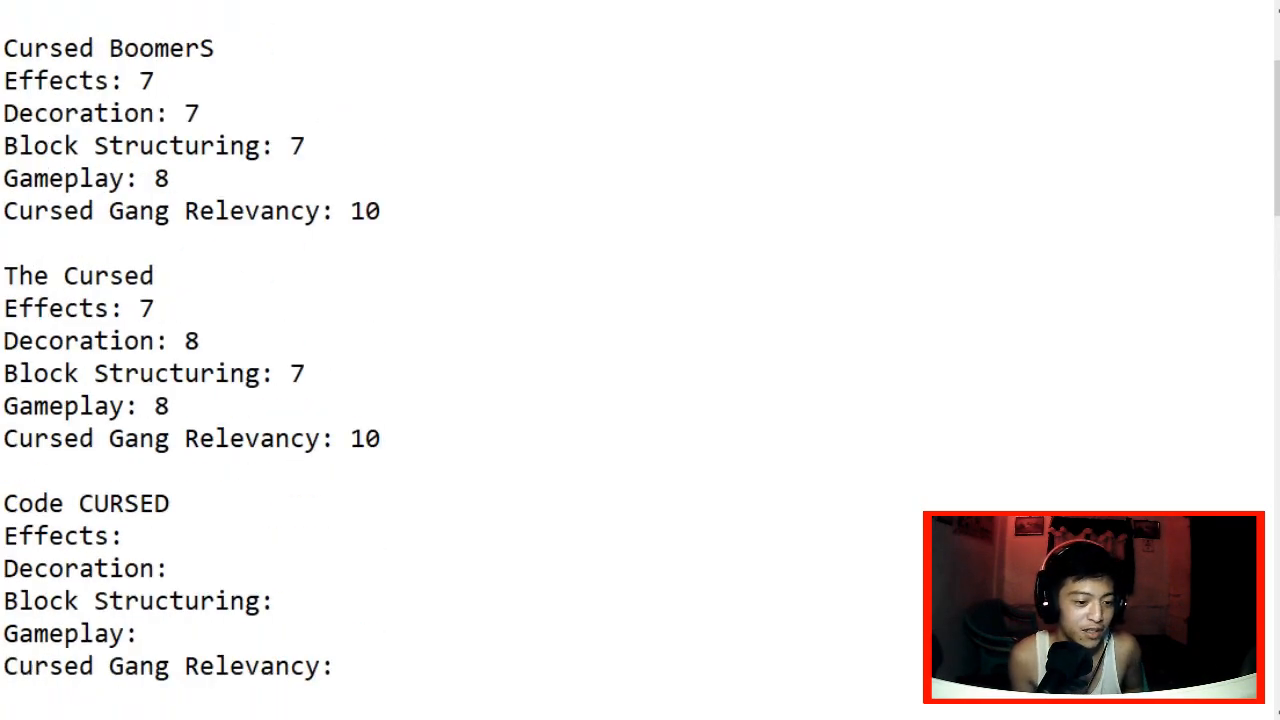
pyautogui.scroll(-3)
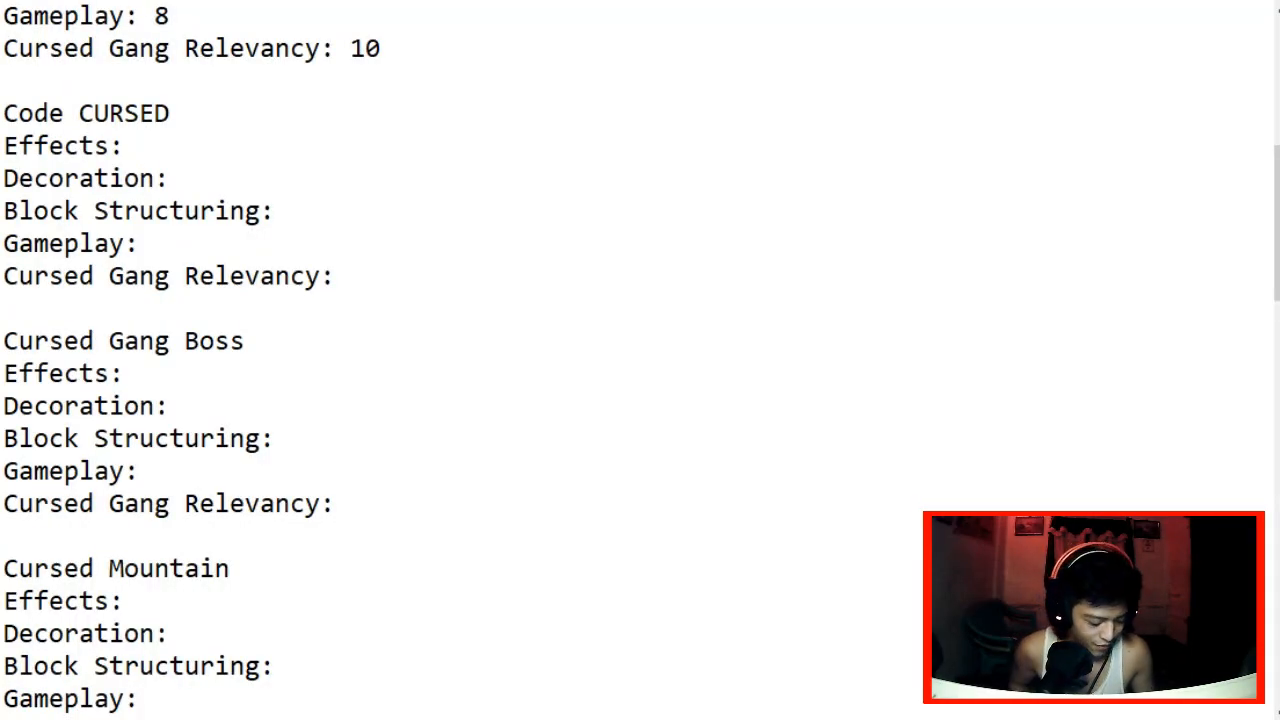
# Step: Fill Code CURSED's five score lines with 8, 8, 8, 9 and 10
pyautogui.write('8')
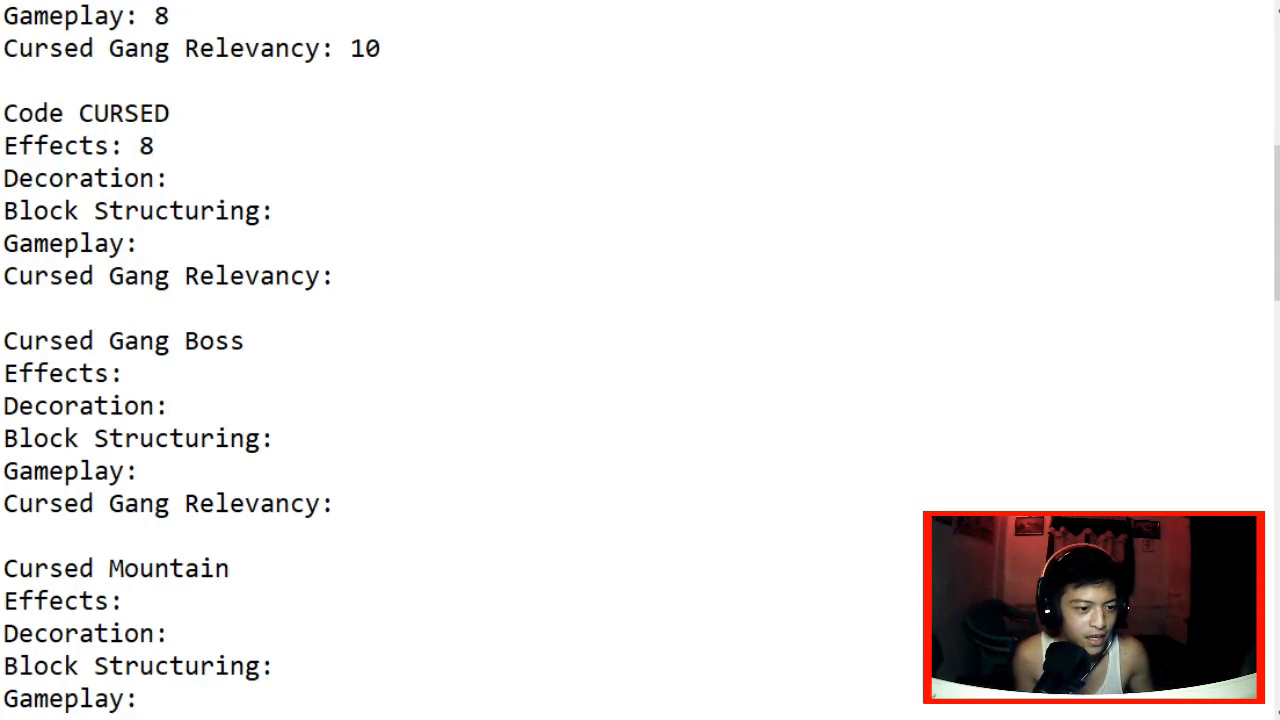
pyautogui.write('8')
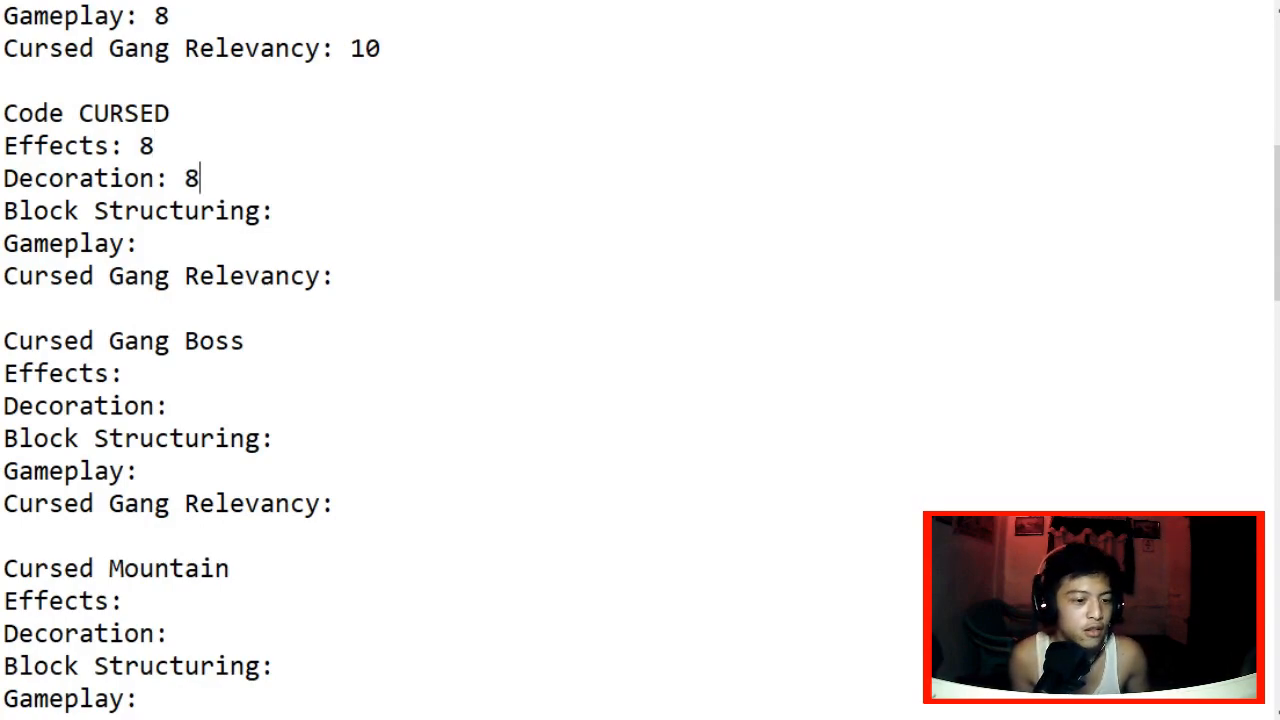
pyautogui.write('8')
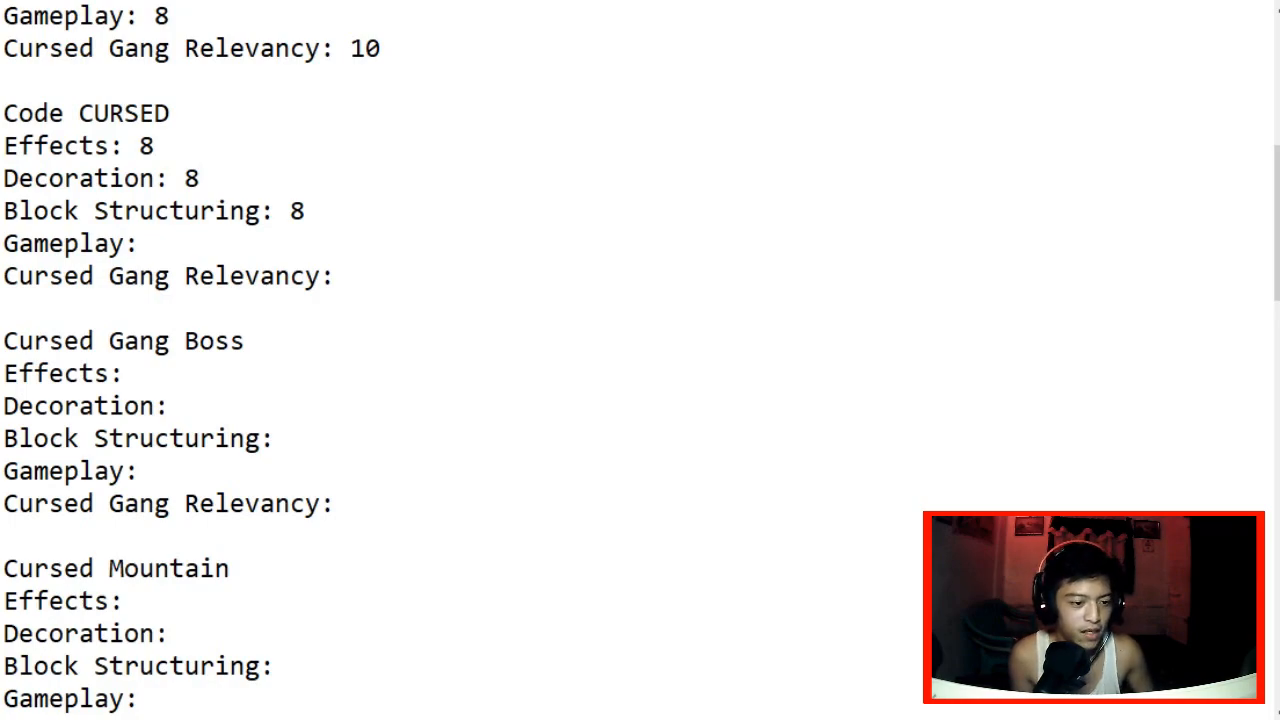
pyautogui.write('9')
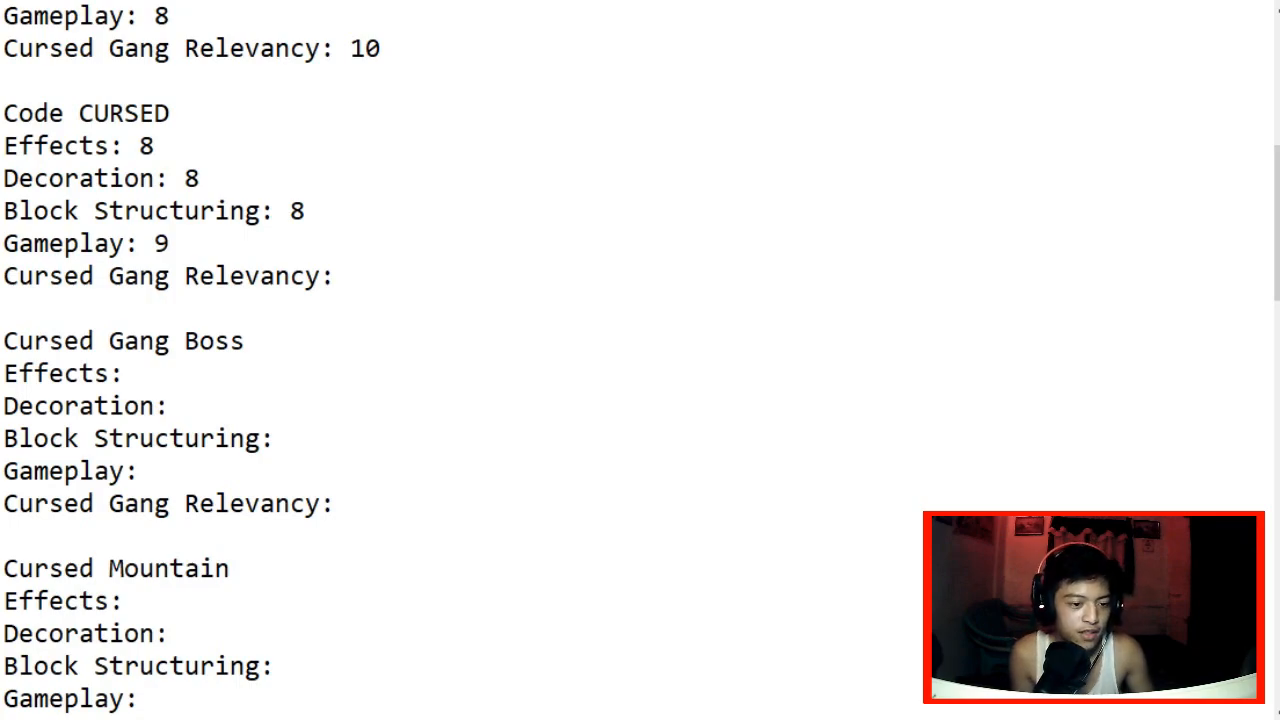
pyautogui.write('10')
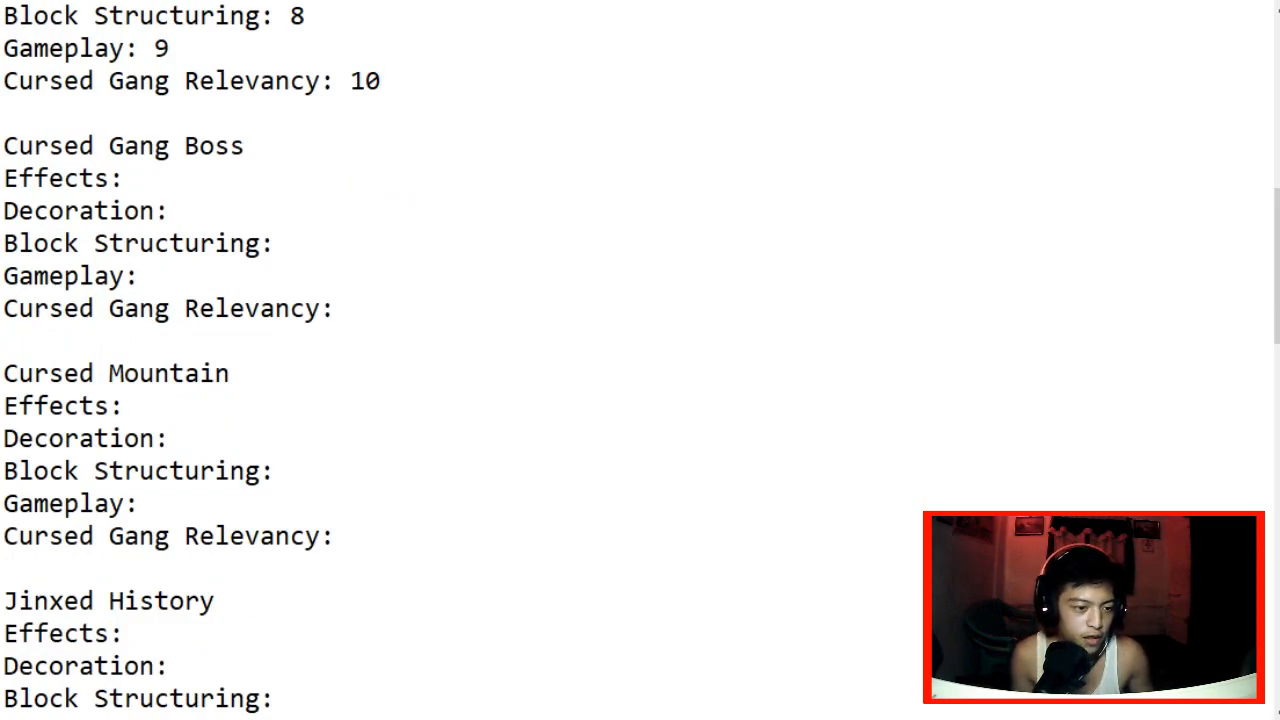
pyautogui.write('7')
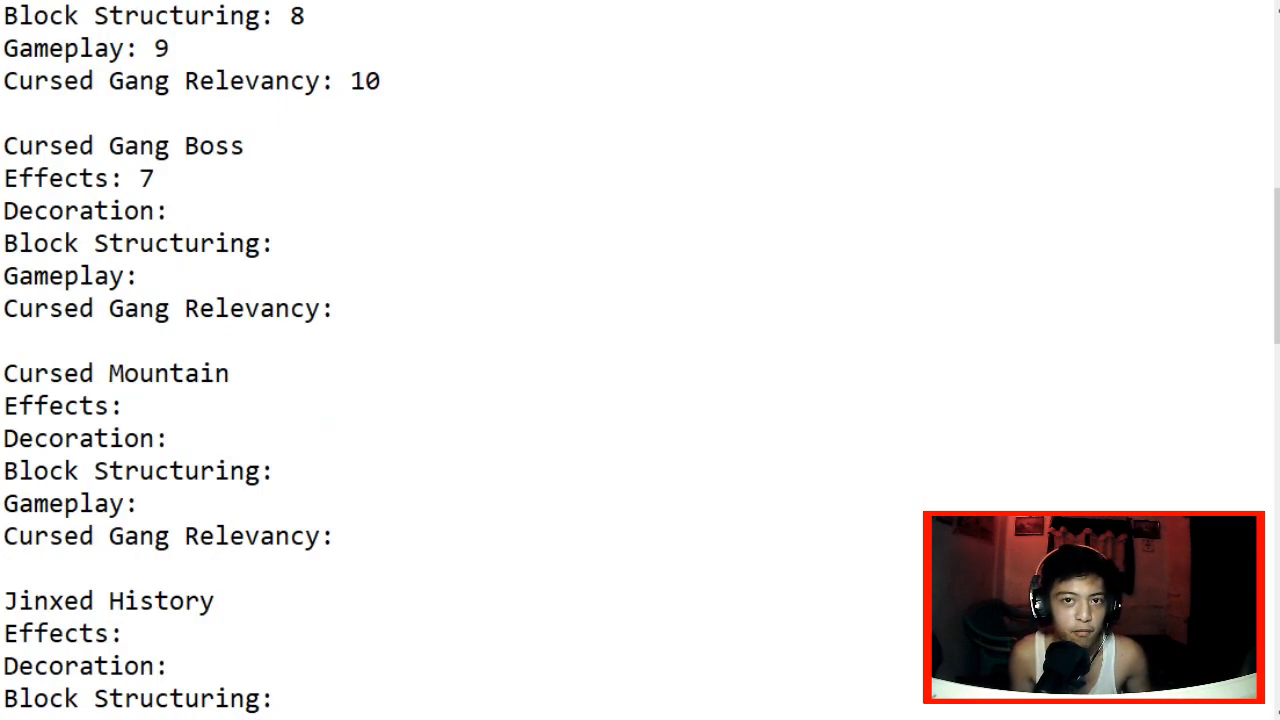
# Step: Score Cursed Gang Boss Decoration 5 (replacing 6), Block Structuring 6, Gameplay 8, Relevancy 10
pyautogui.write('6')
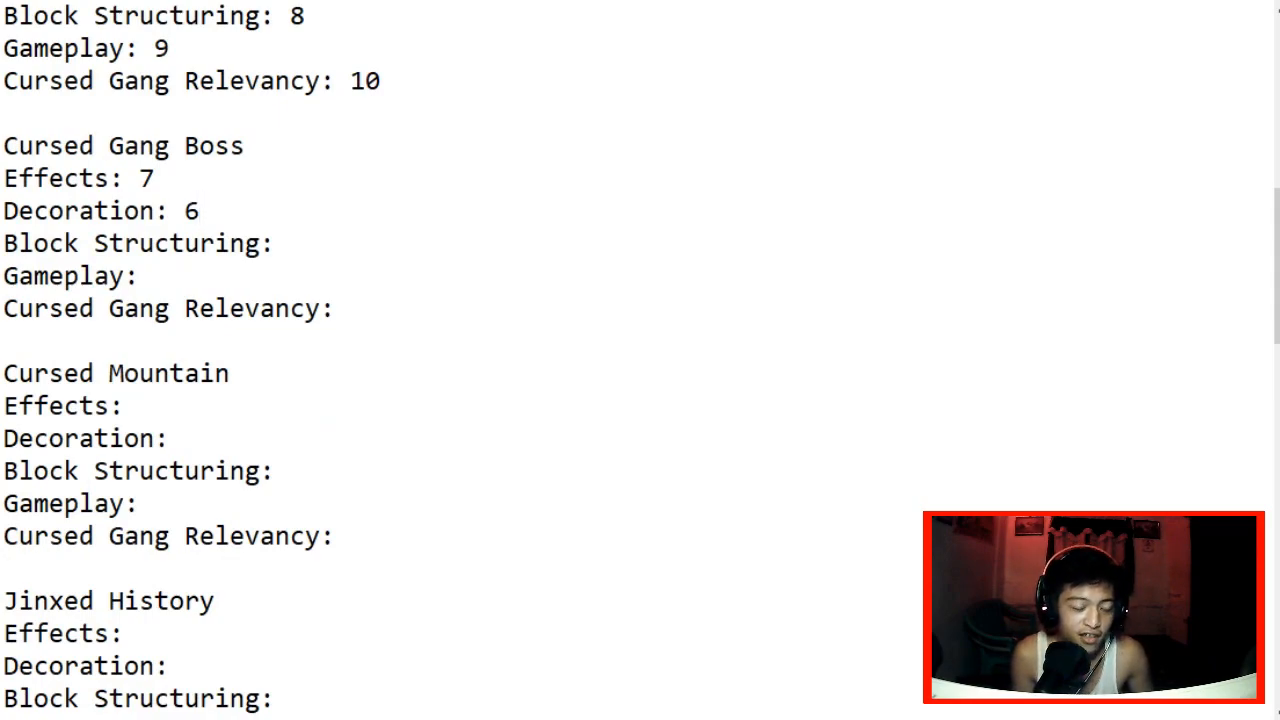
pyautogui.doubleClick(190, 210)
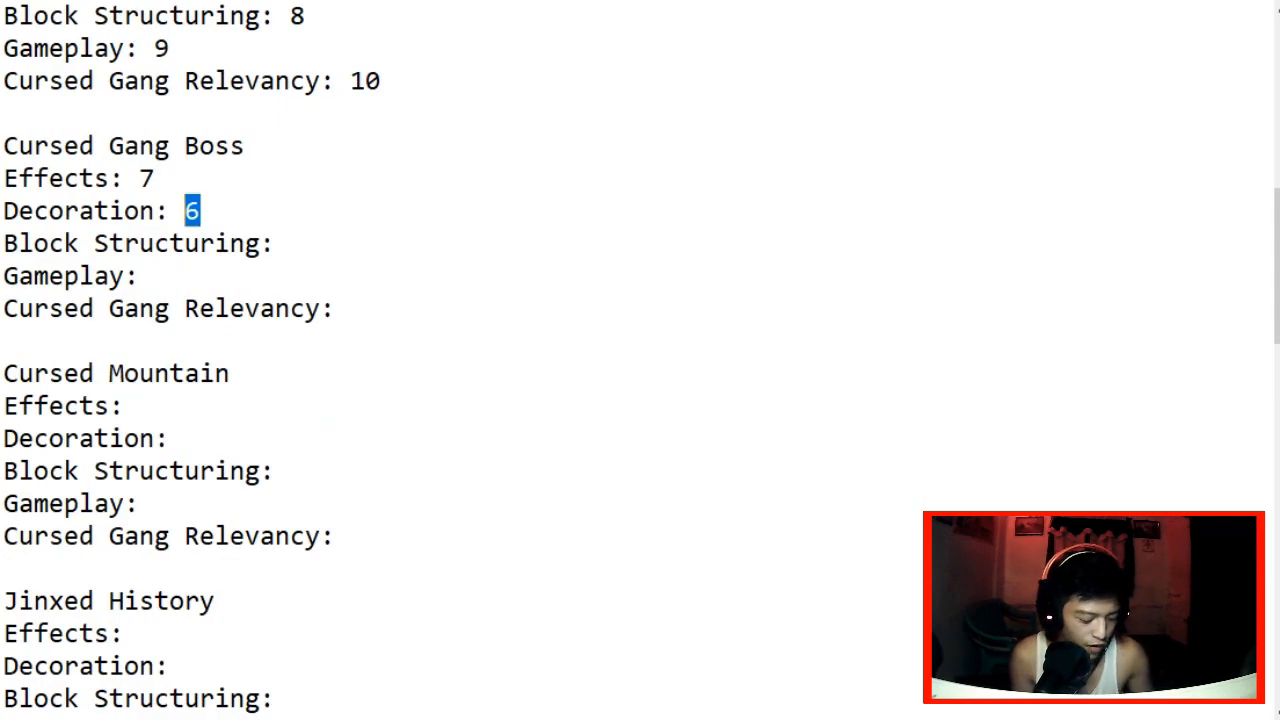
pyautogui.write('5')
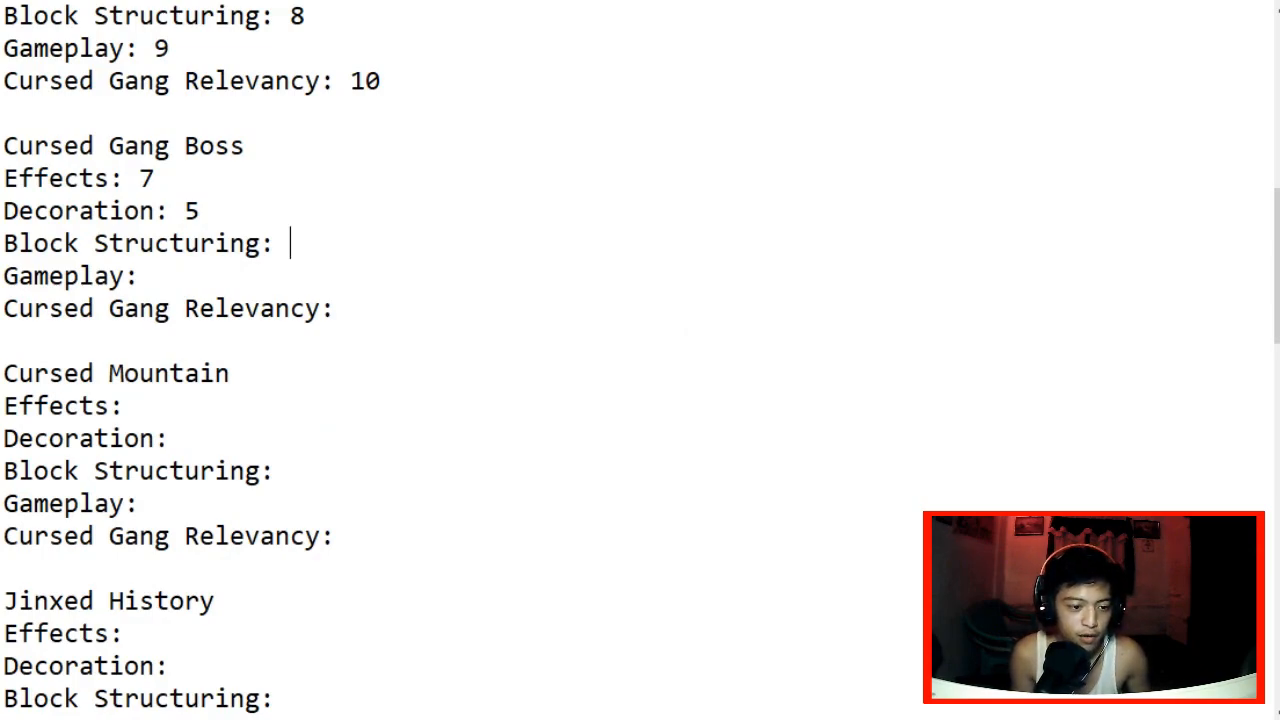
pyautogui.write('6')
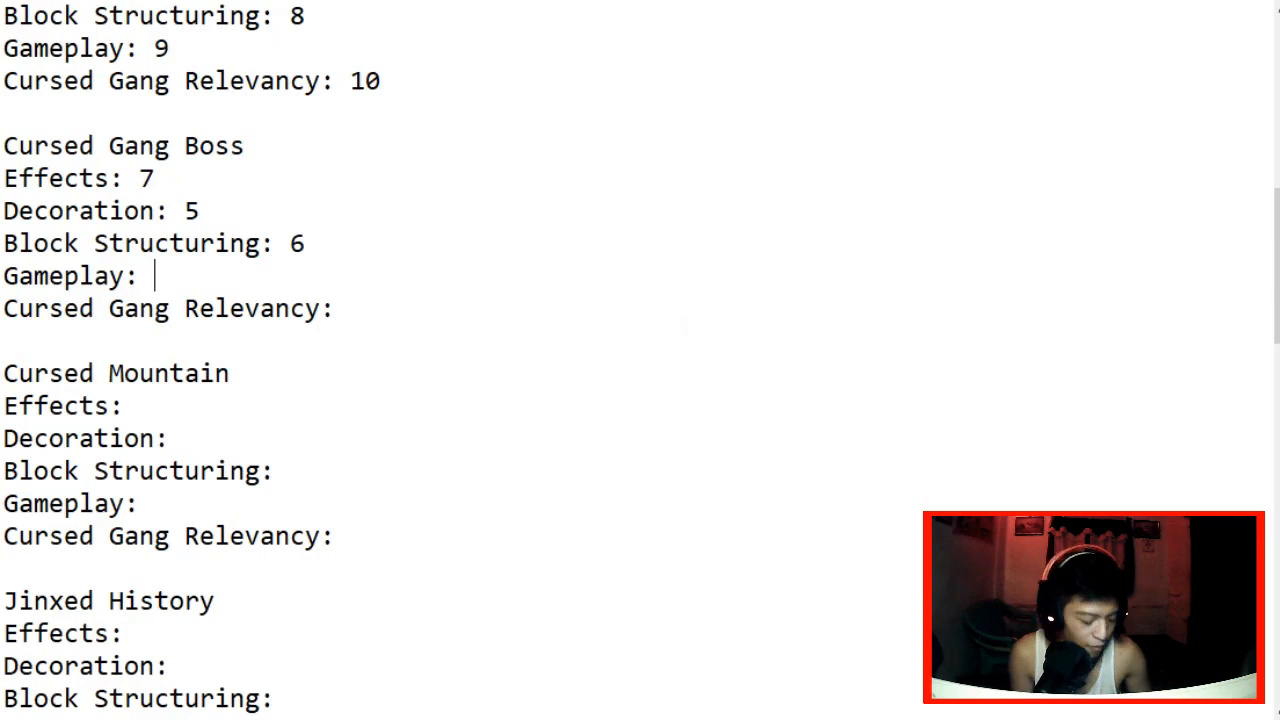
pyautogui.write('8')
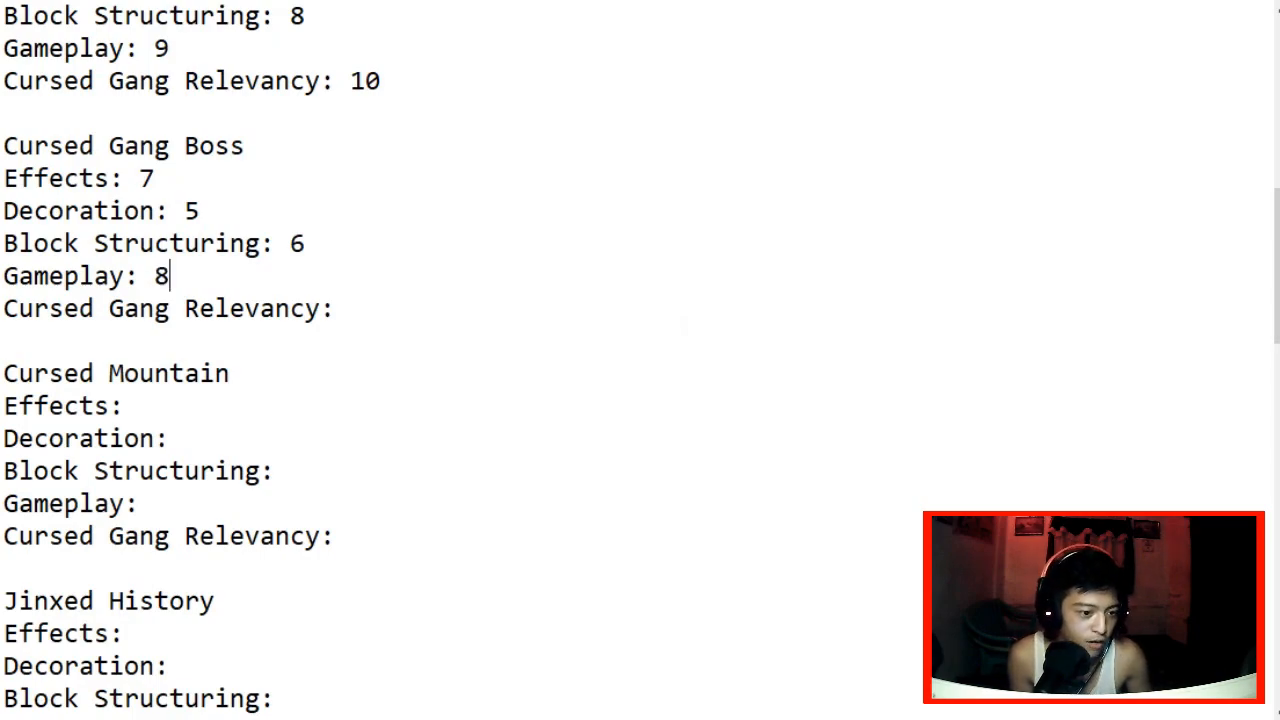
pyautogui.write('10')
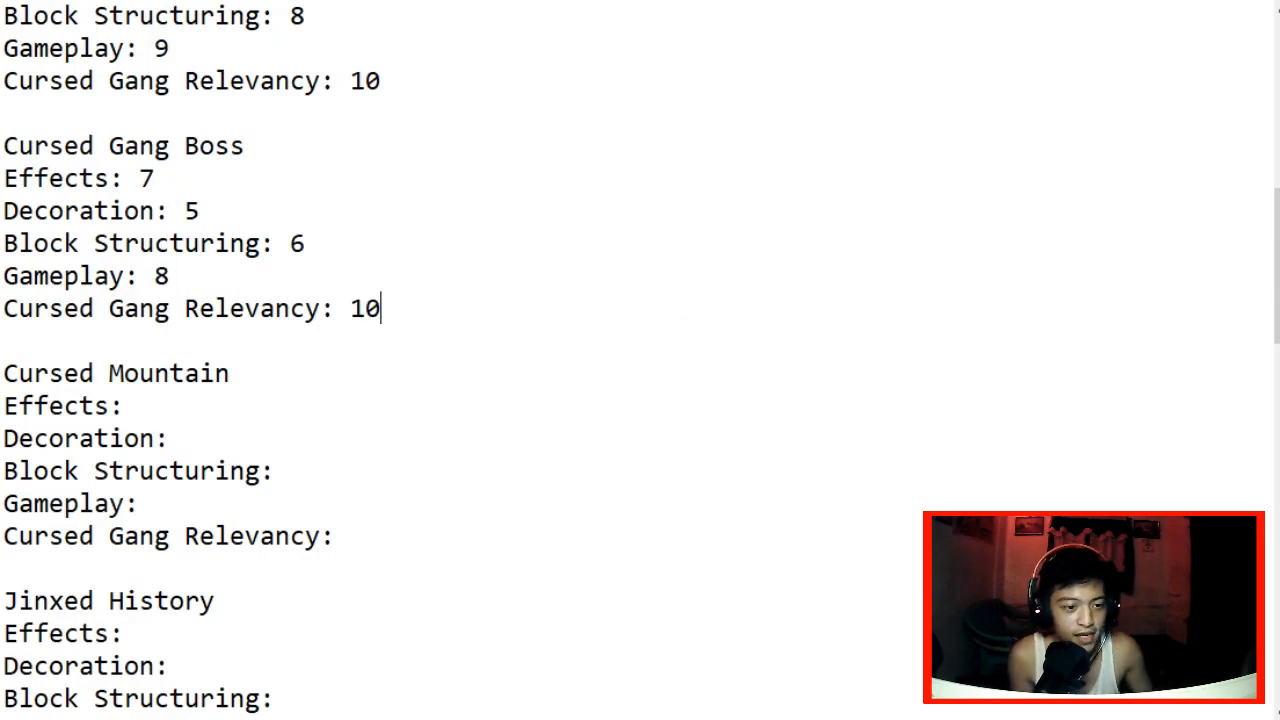
pyautogui.scroll(-3)
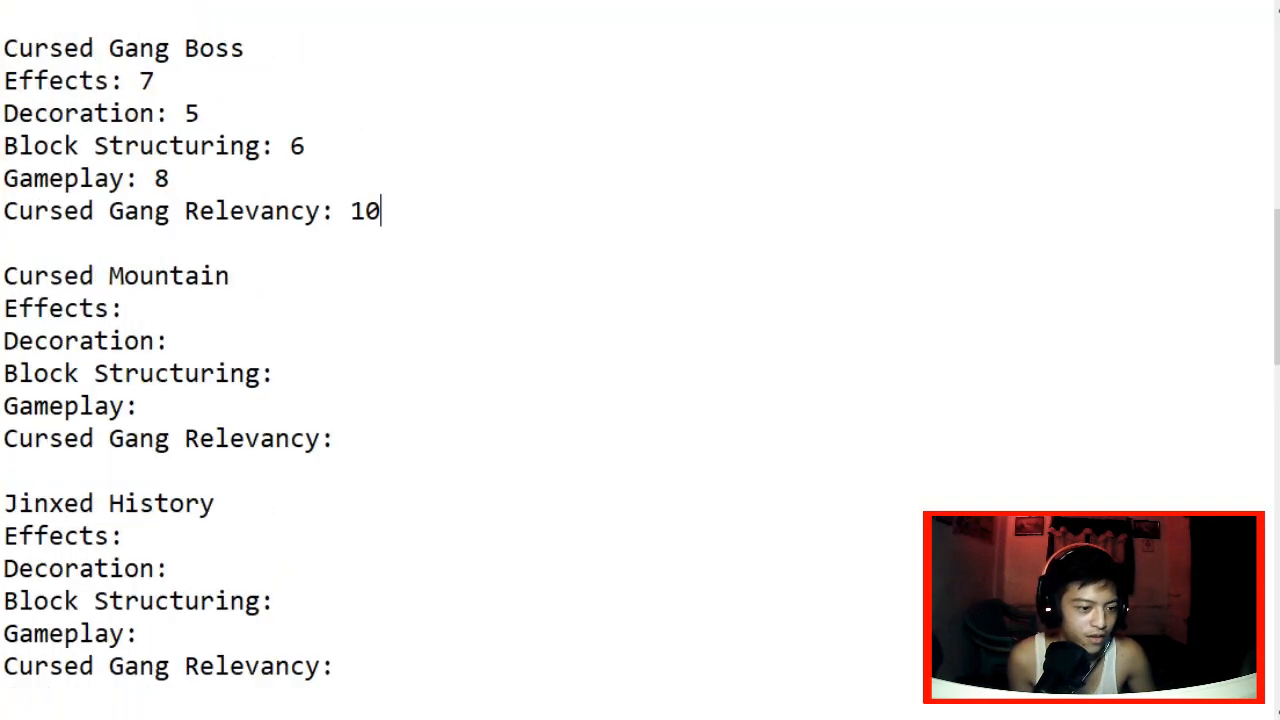
# Step: Score Cursed Mountain 10, 10, 8, 9 and Relevancy 9, corrected from 10
pyautogui.write('10')
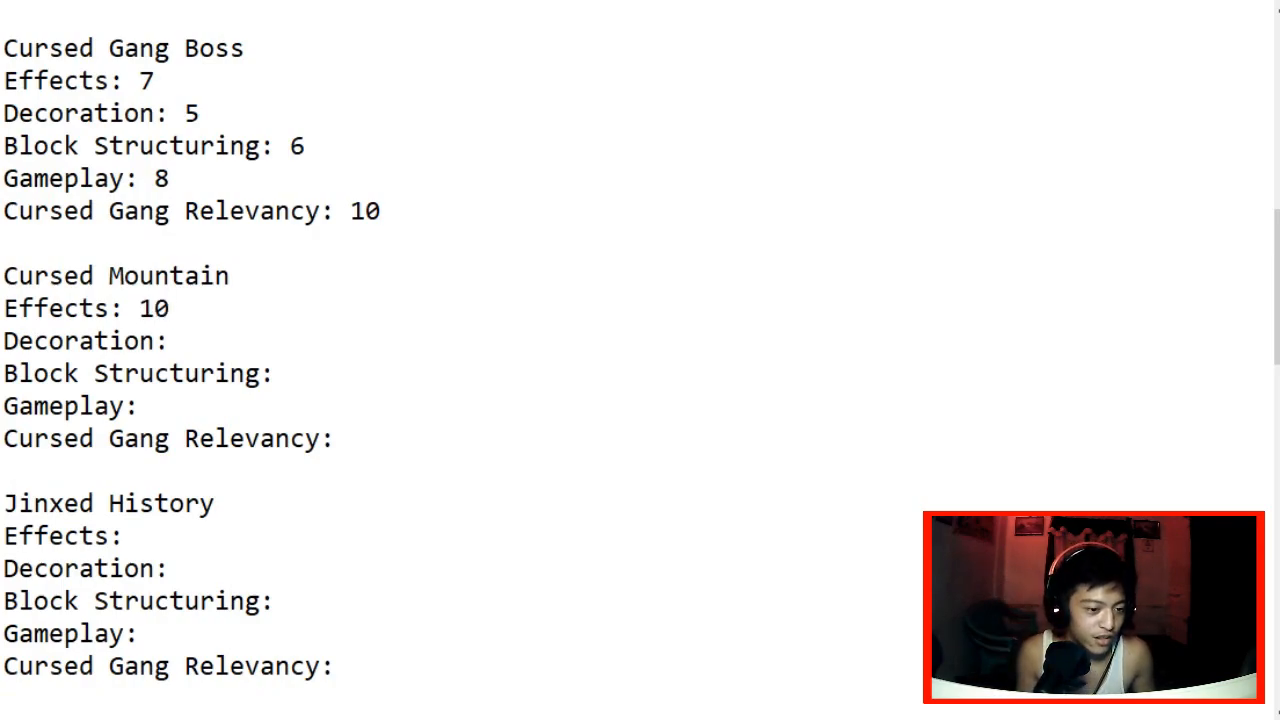
pyautogui.write('10')
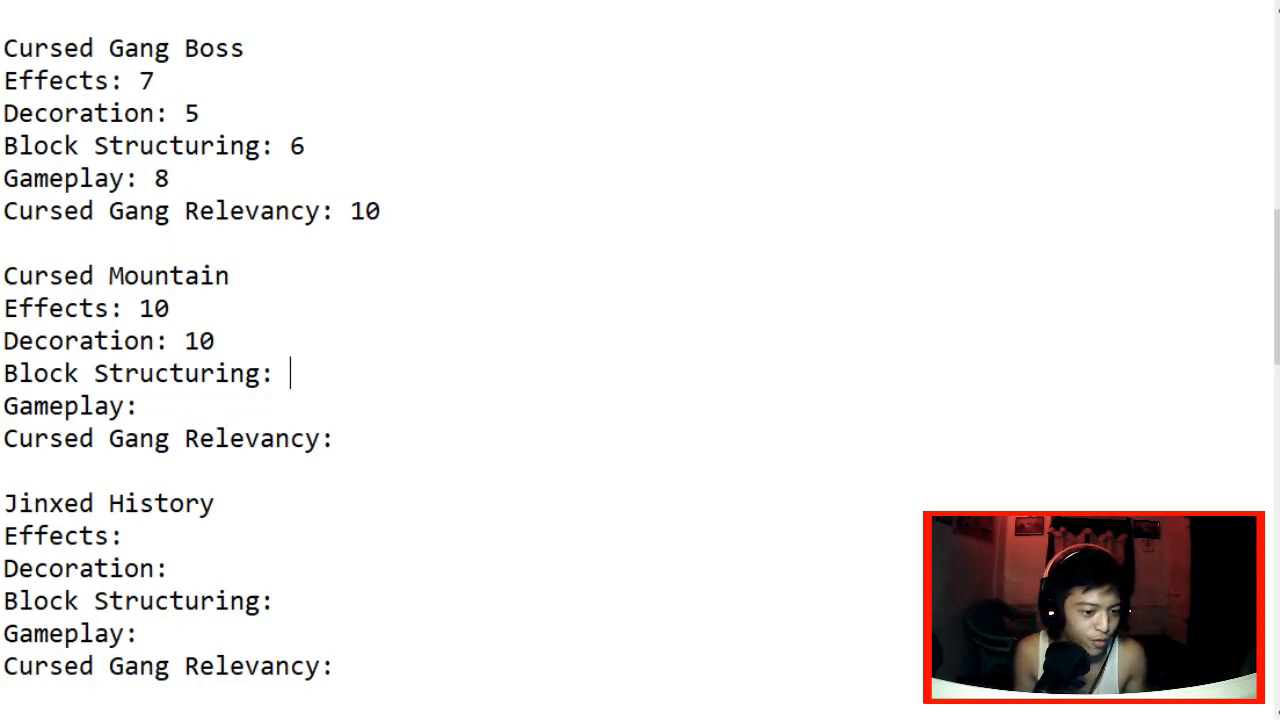
pyautogui.write('8')
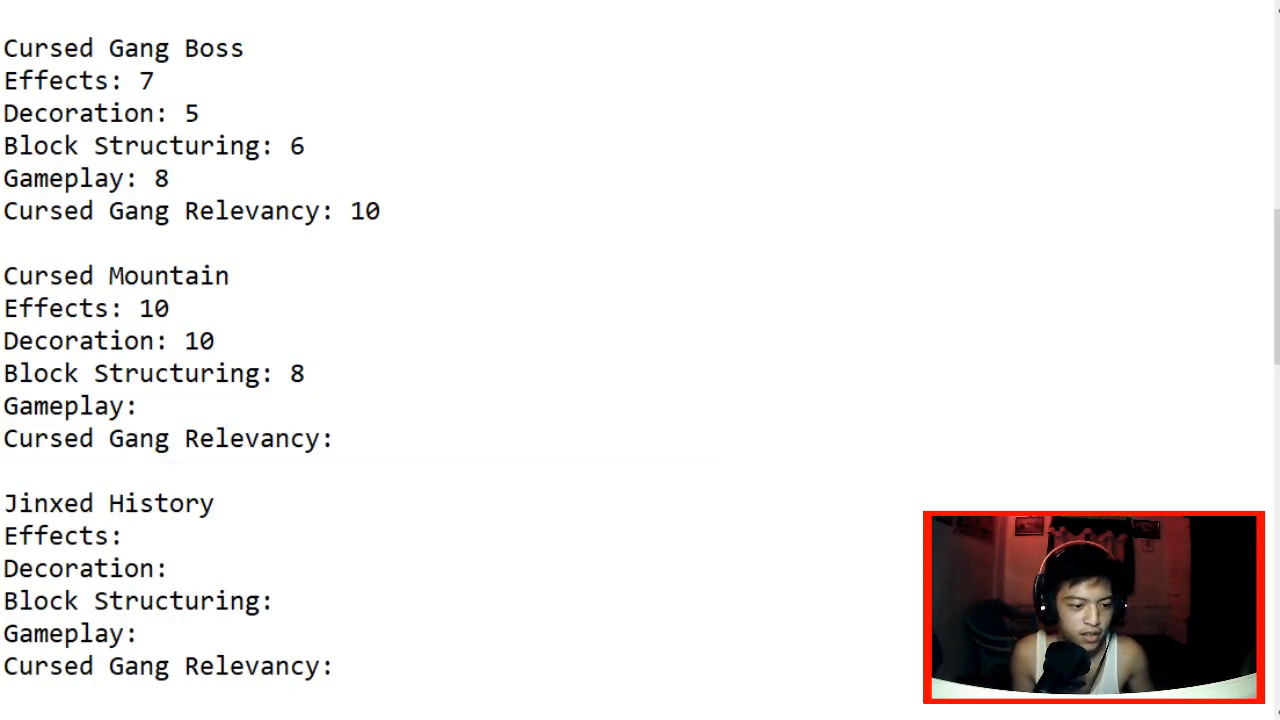
pyautogui.write('9')
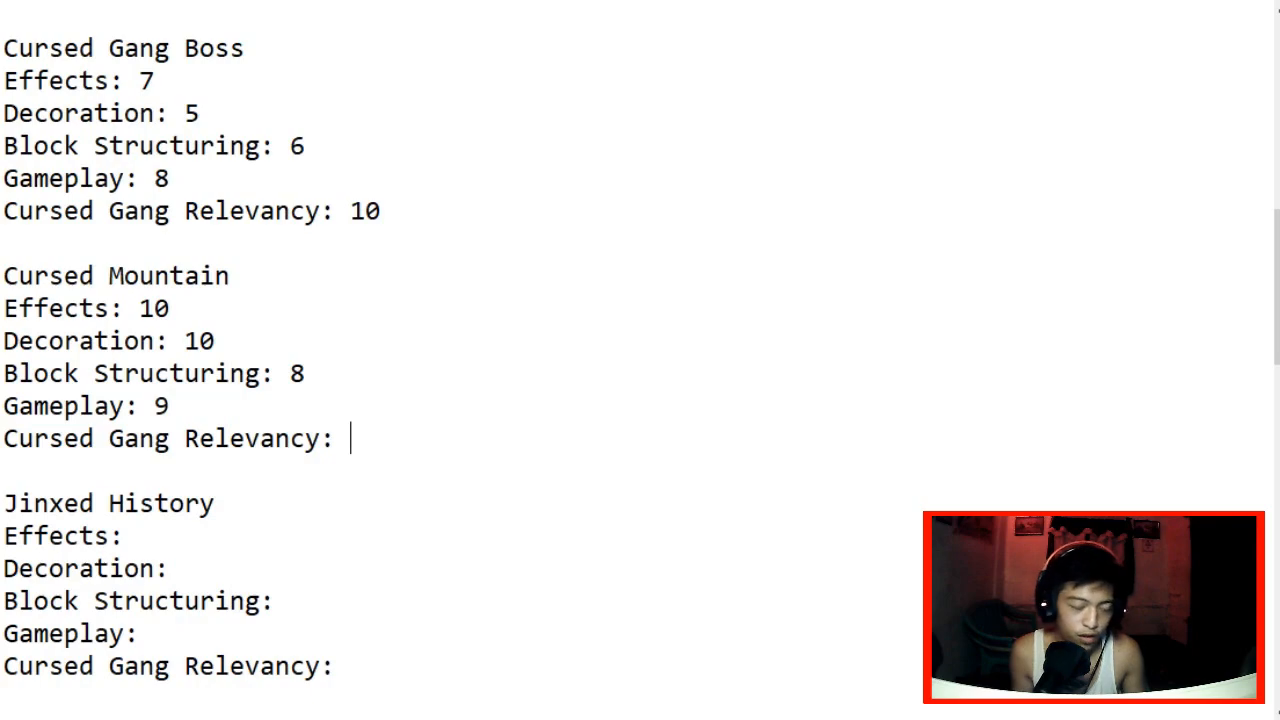
pyautogui.write('10')
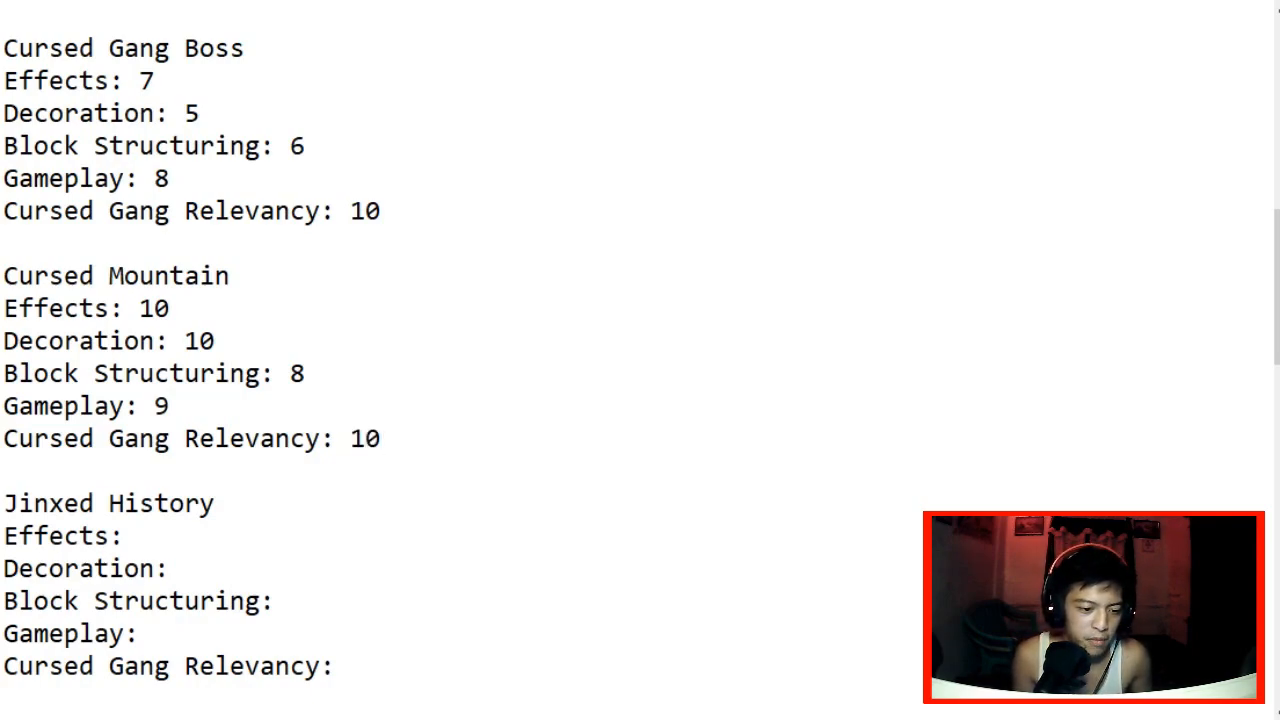
pyautogui.write('9')
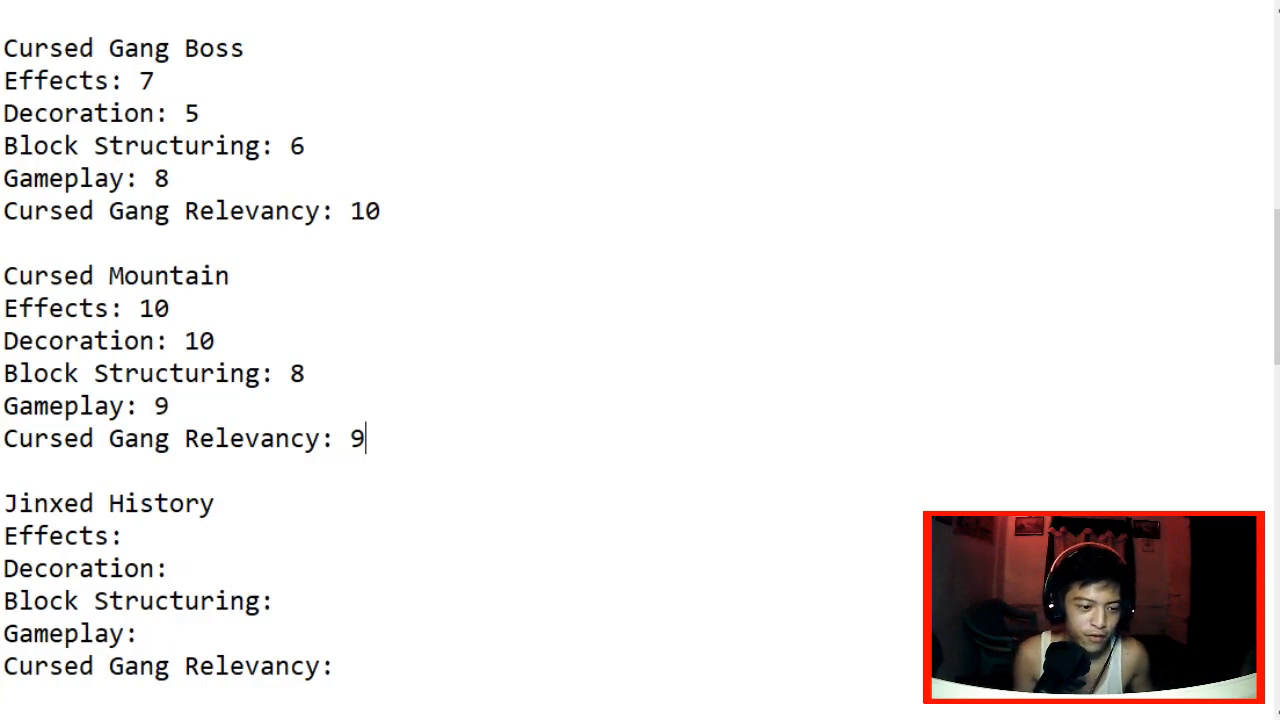
pyautogui.scroll(-3)
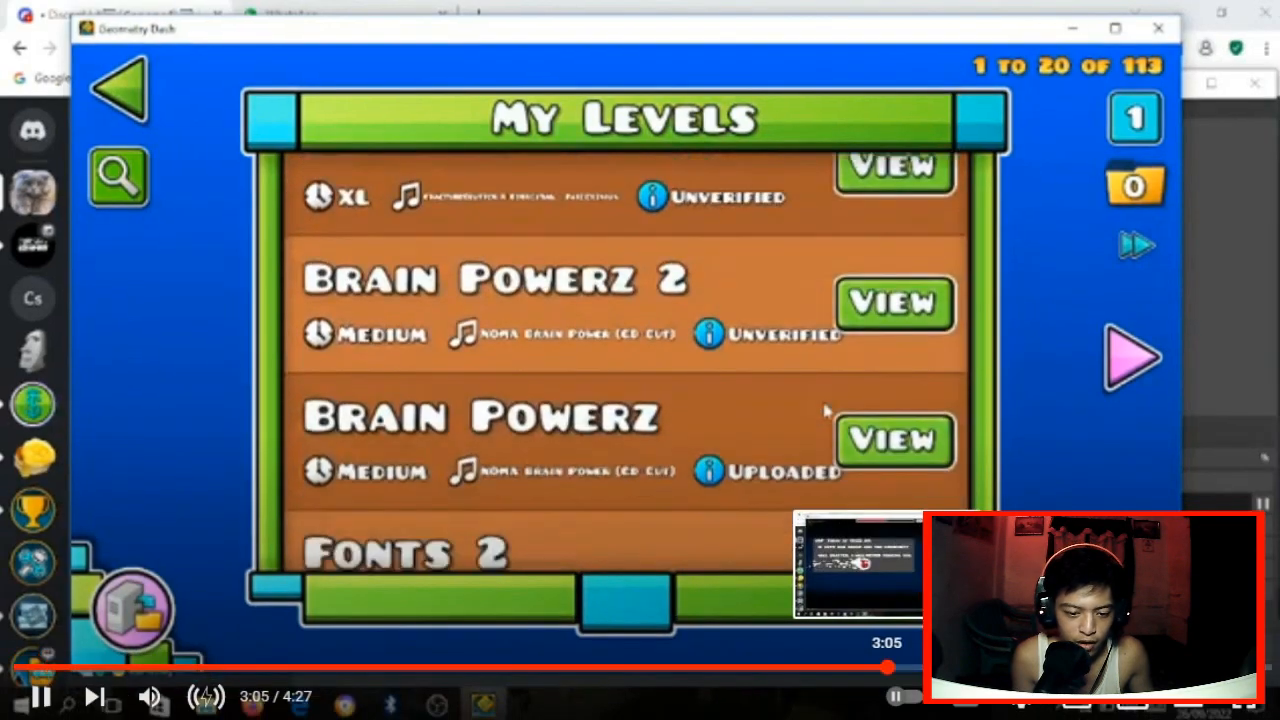
pyautogui.click(892, 441)
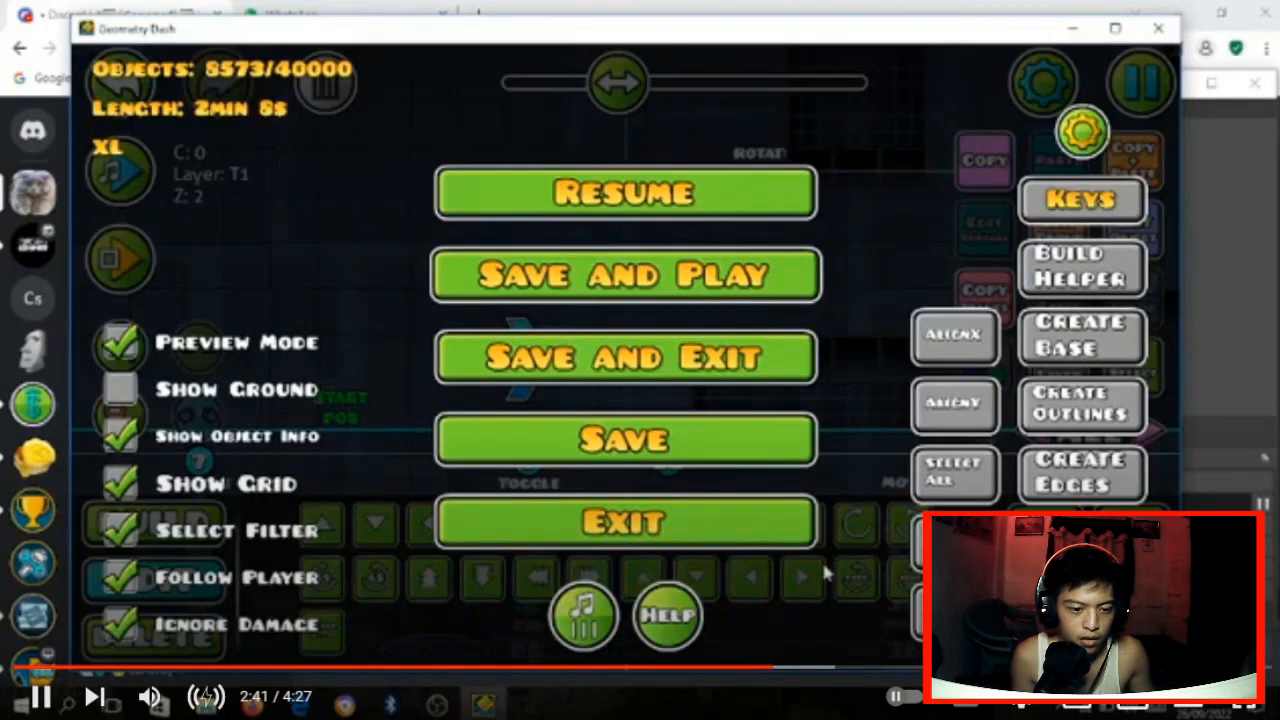
pyautogui.click(624, 275)
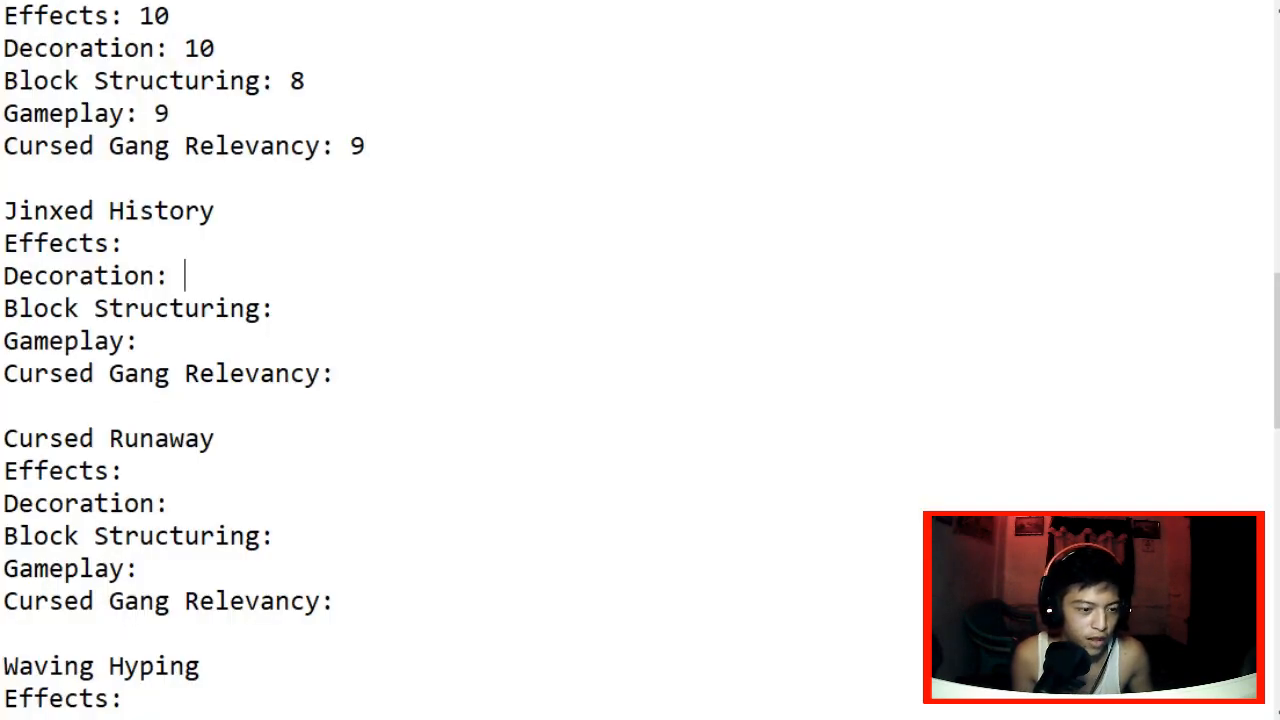
# Step: Mark Jinxed History as ? and score Cursed Runaway 7, 8, 9, 8, 10
pyautogui.write('?')
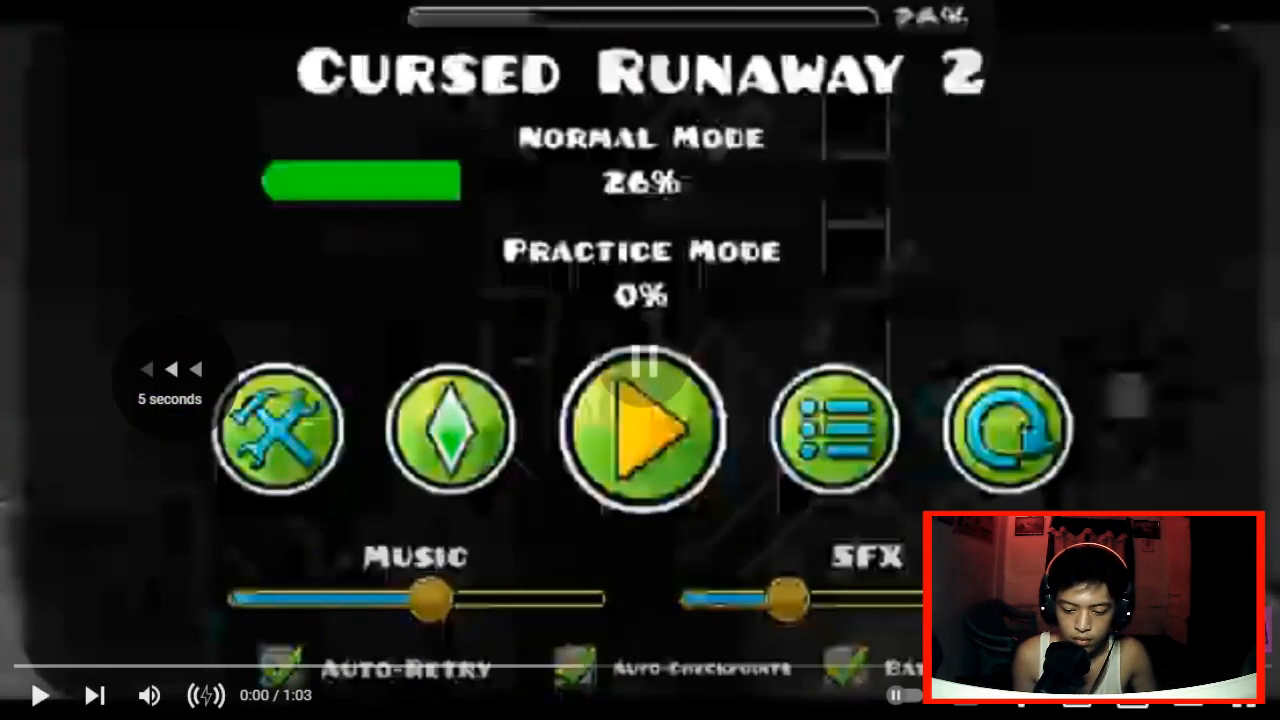
pyautogui.click(640, 428)
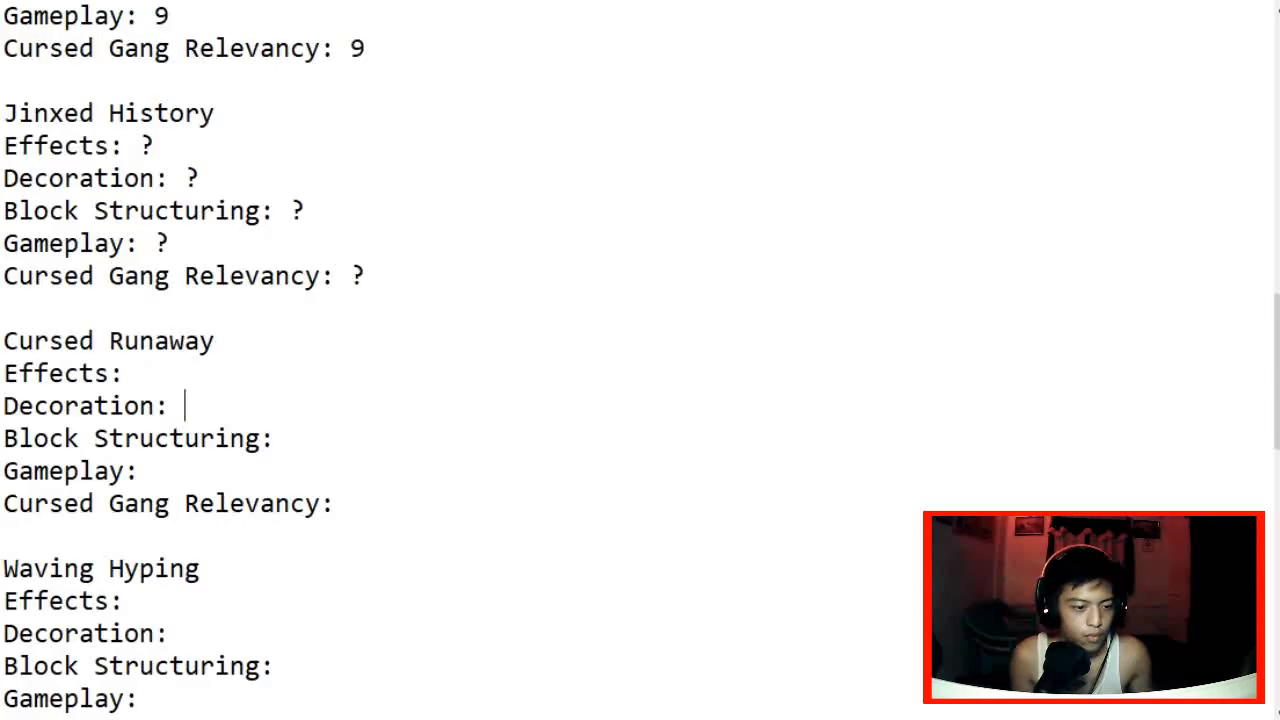
pyautogui.write('7')
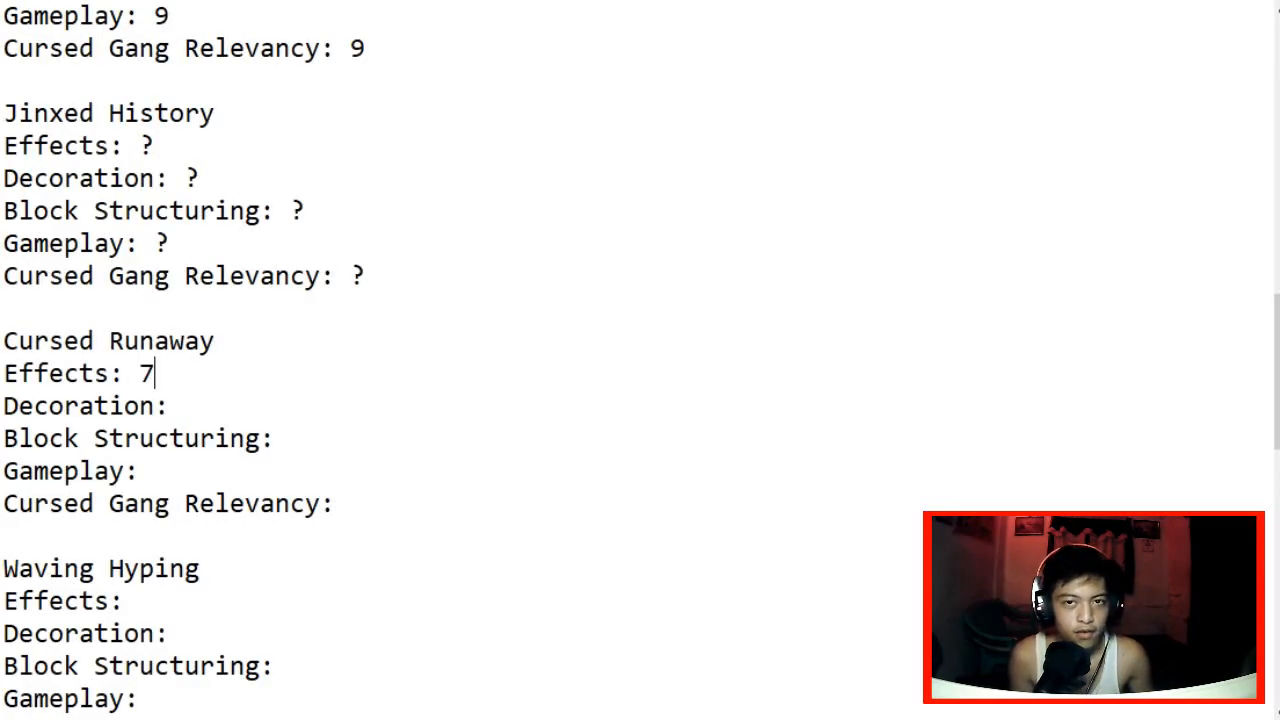
pyautogui.write('8')
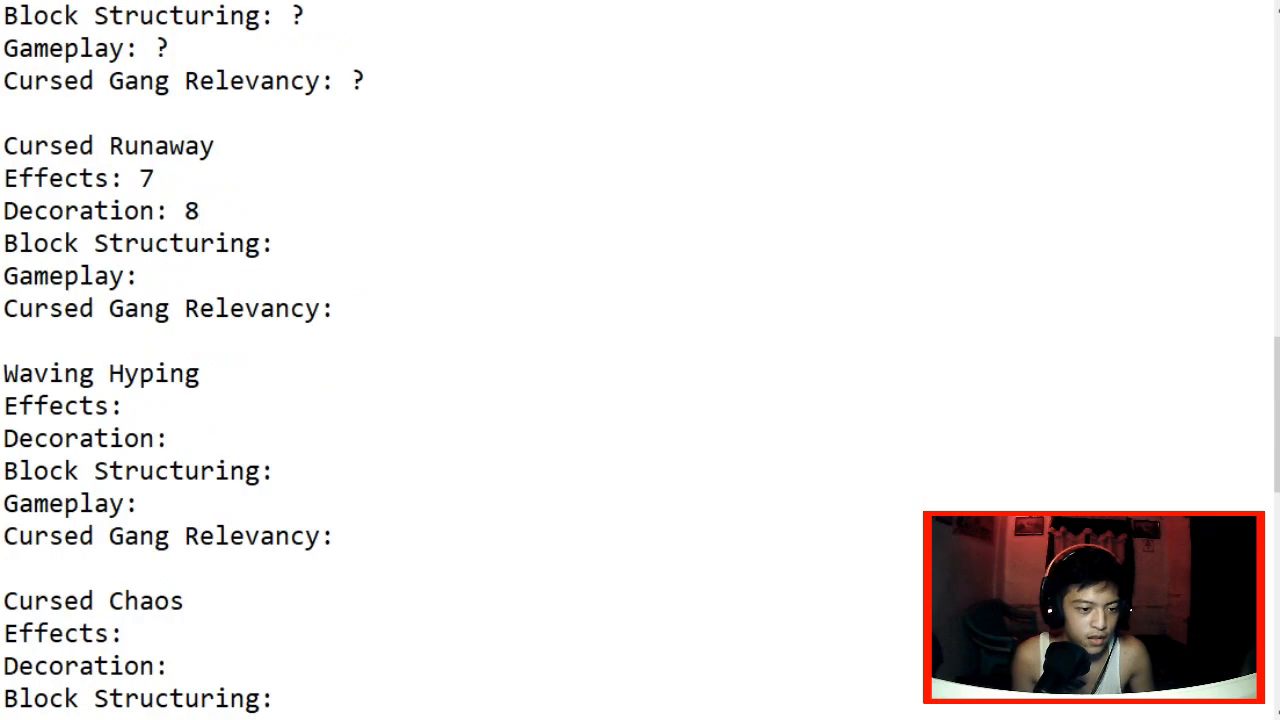
pyautogui.write('9')
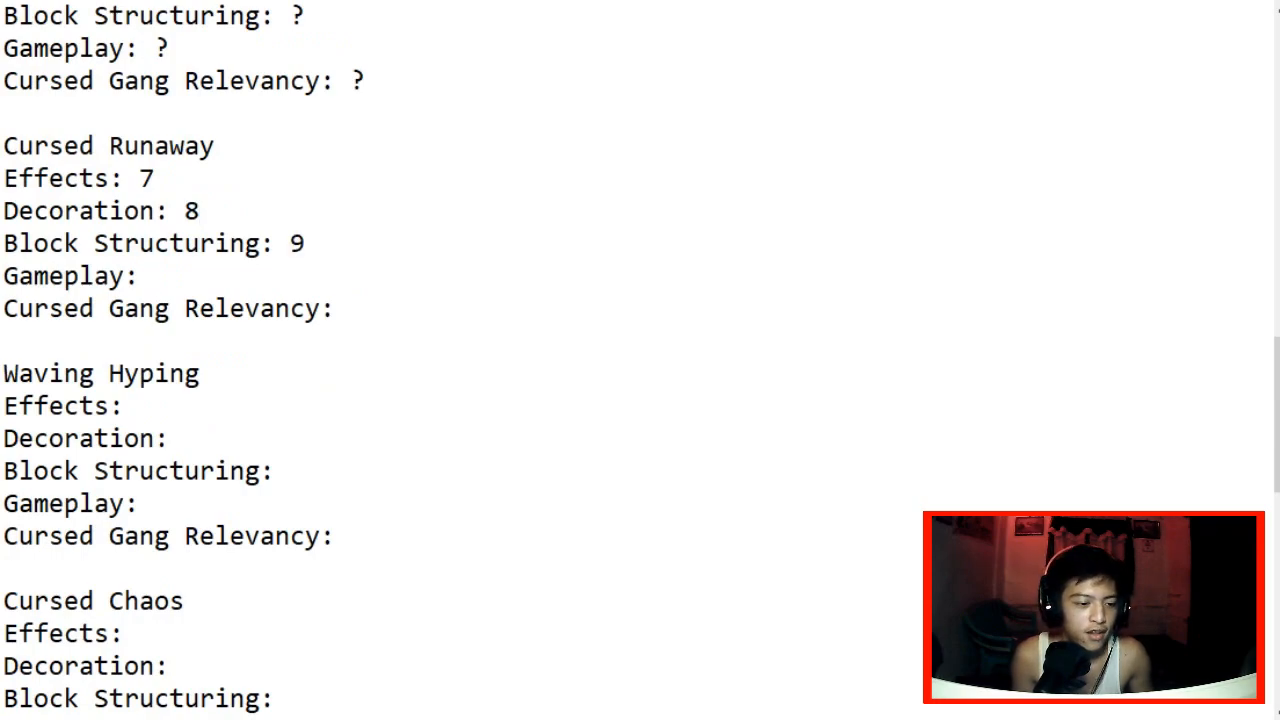
pyautogui.click(155, 275)
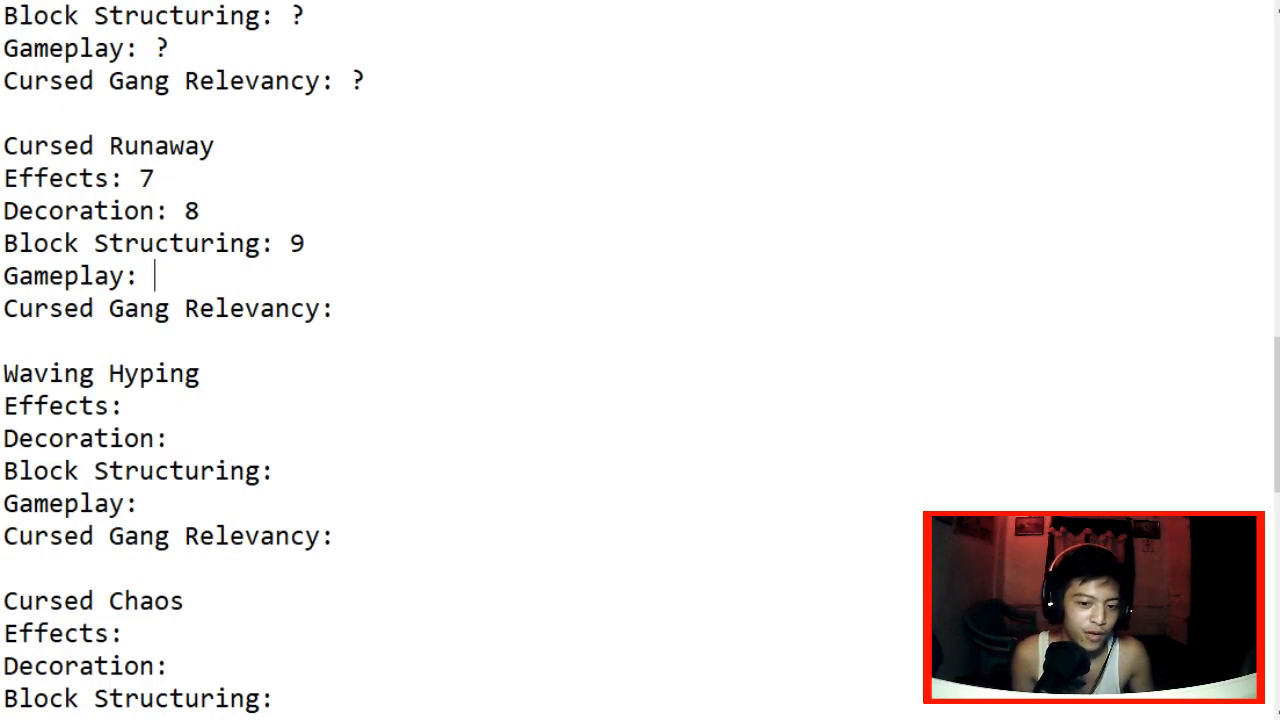
pyautogui.write('8')
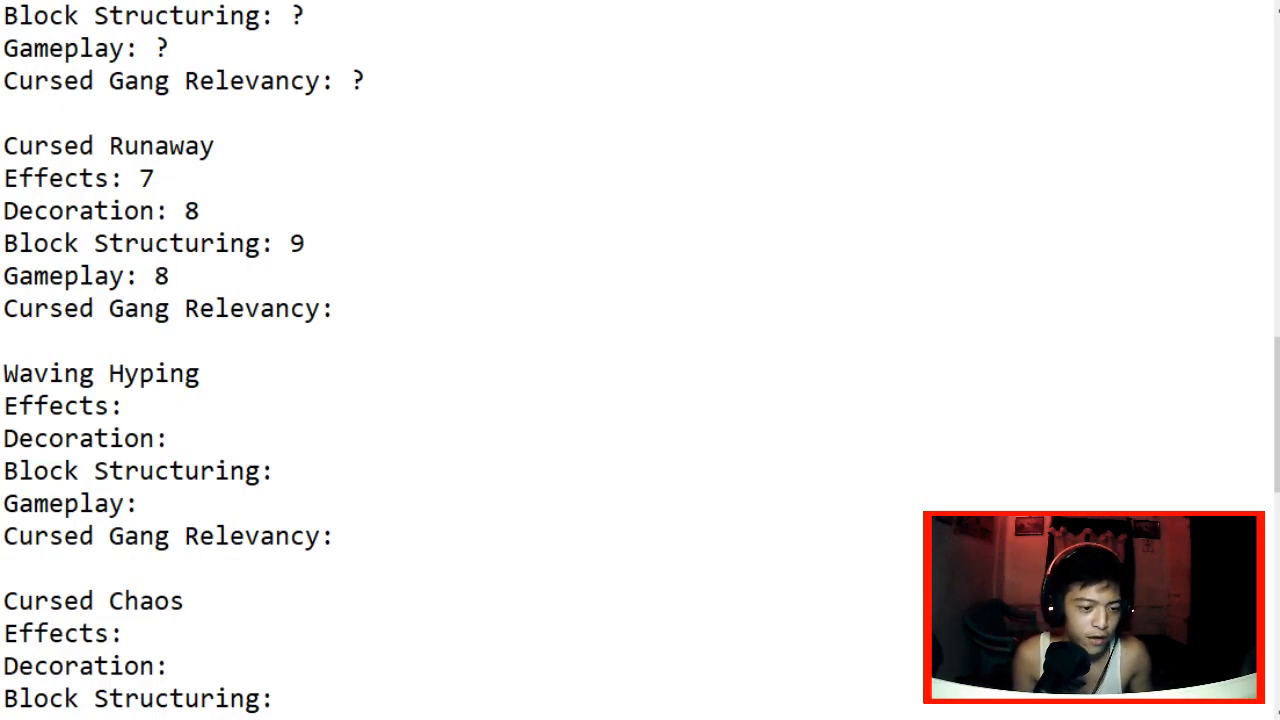
pyautogui.write('10')
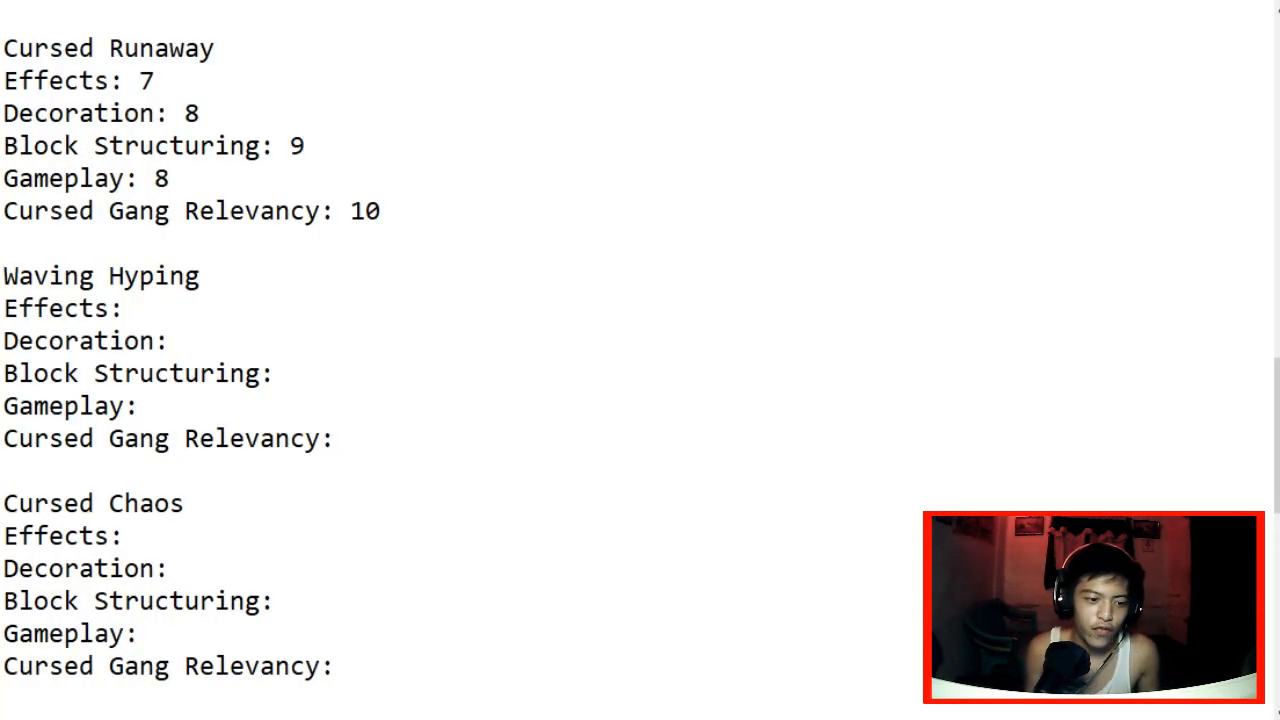
# Step: Score Waving Hyping Effects 7, Decoration 8, Block Structuring 8, Gameplay 7 (changed from 9)
pyautogui.write('7')
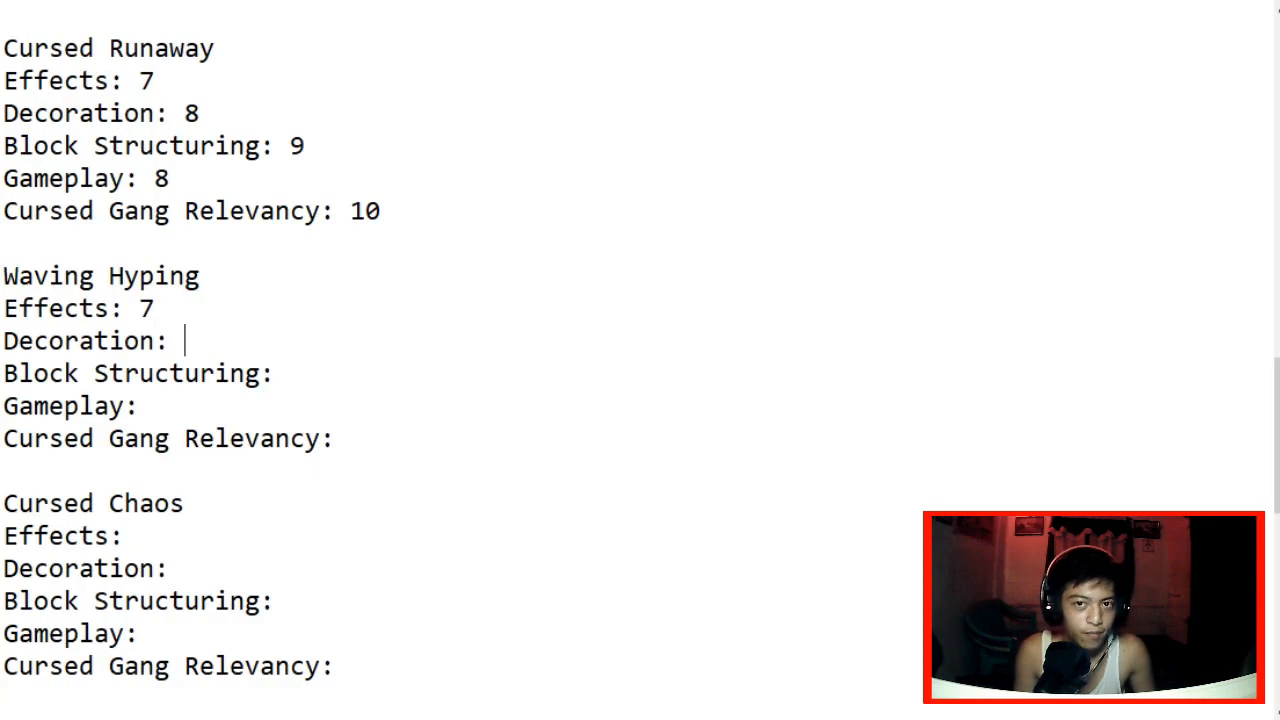
pyautogui.write('8')
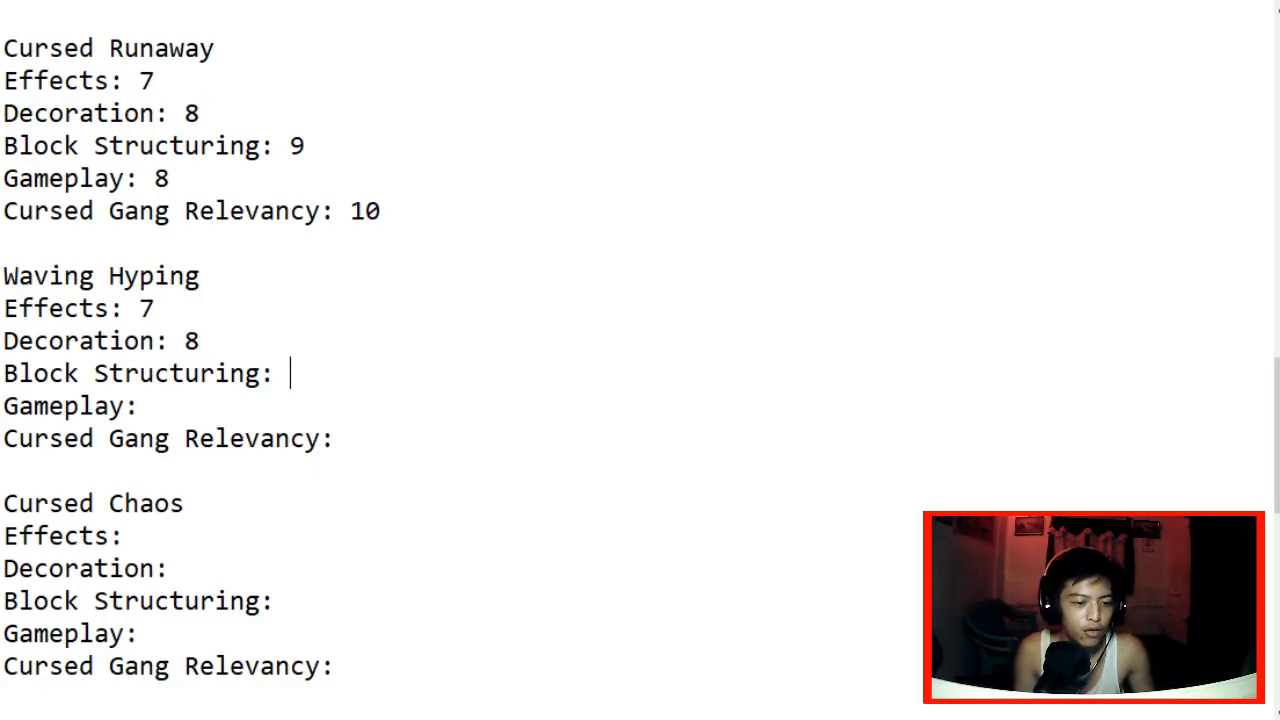
pyautogui.write('8')
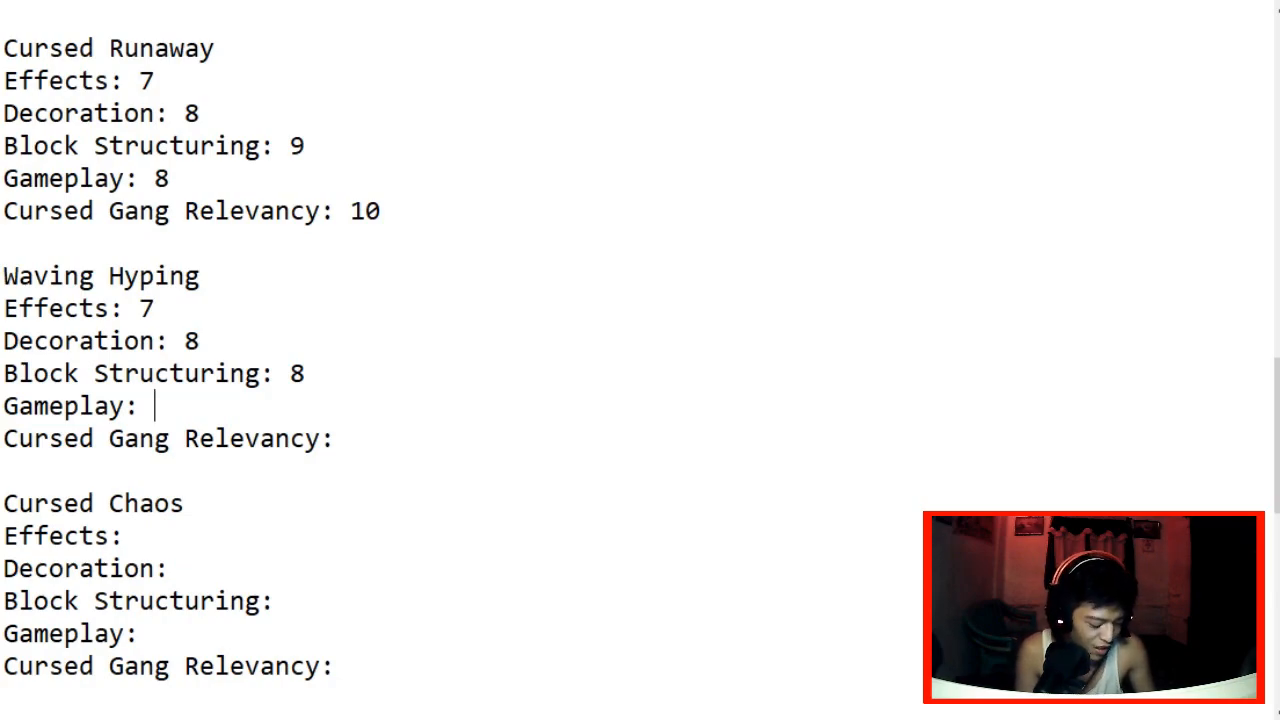
pyautogui.write('9')
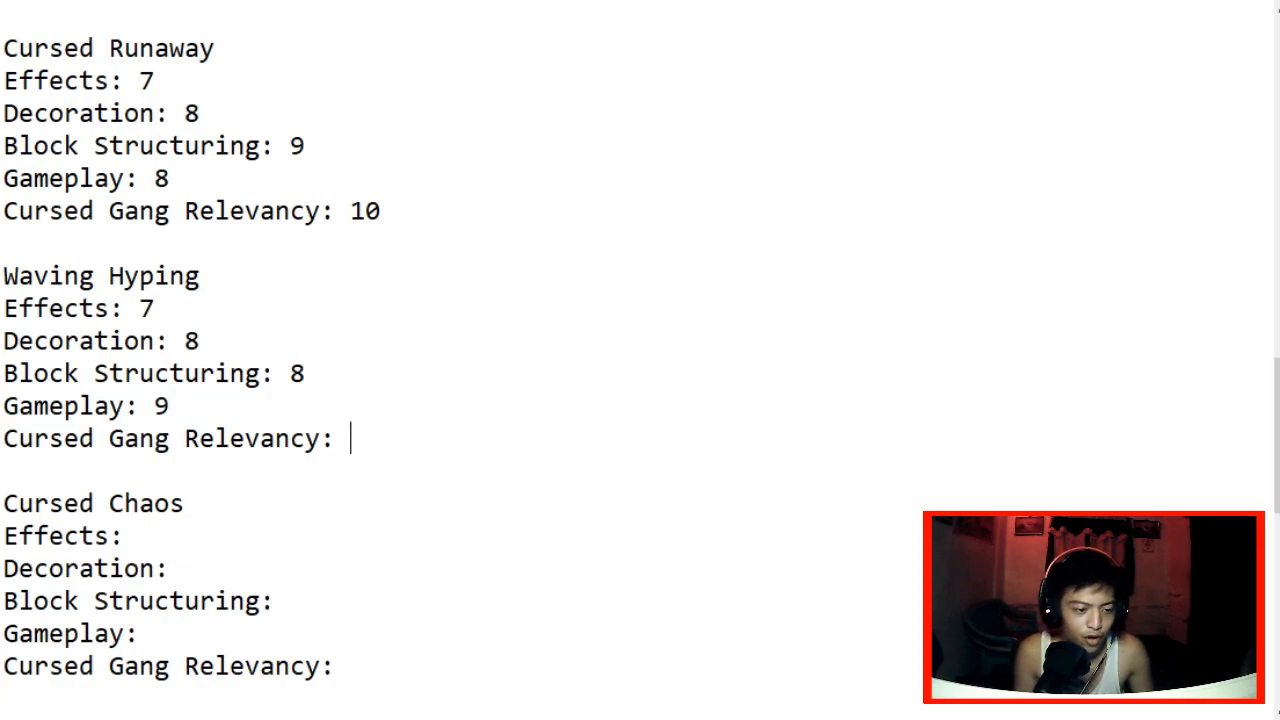
pyautogui.write('7')
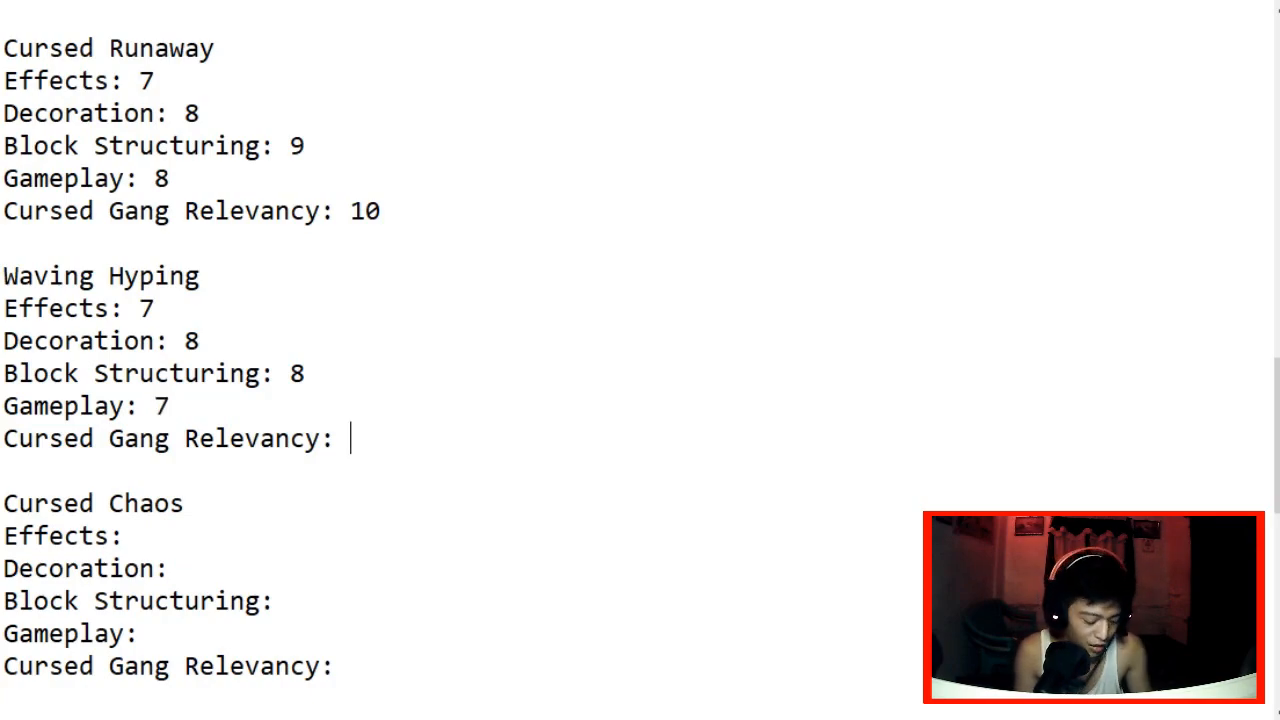
pyautogui.scroll(-3)
pyautogui.write(' 10')
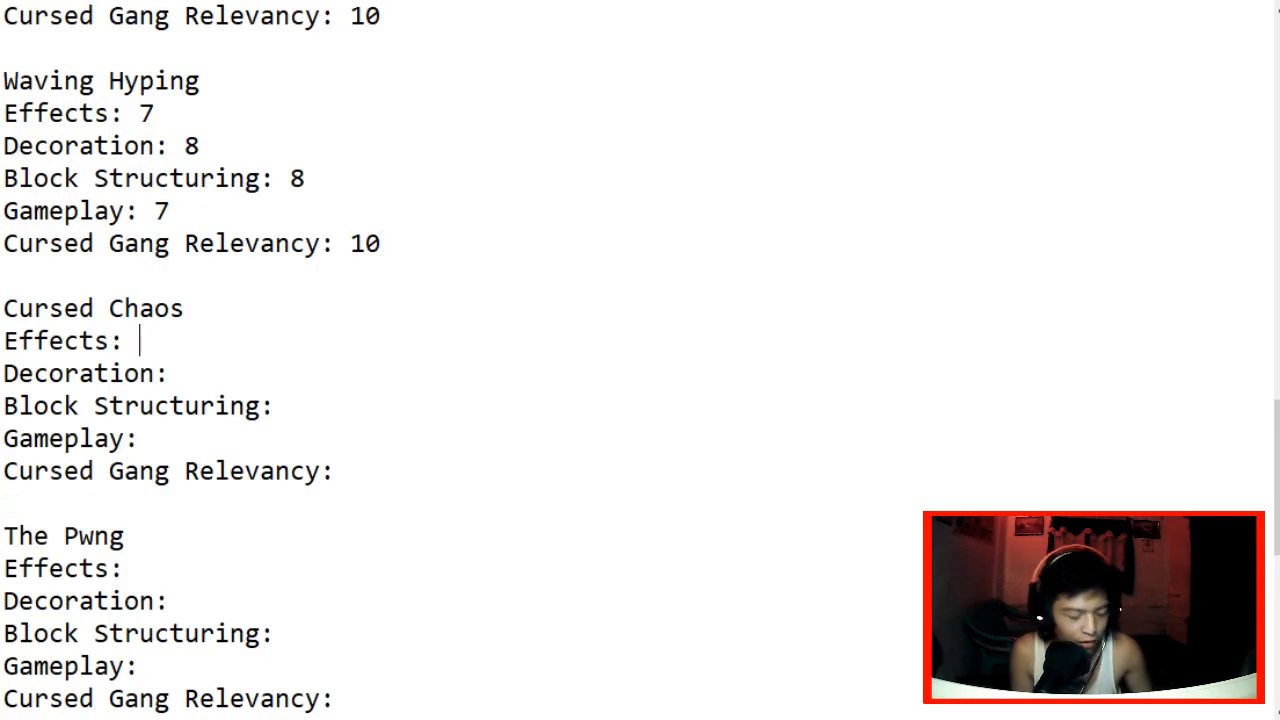
# Step: Fill Cursed Chaos's score lines with 5, 6, 7, 5 and Relevancy 10
pyautogui.write('5')
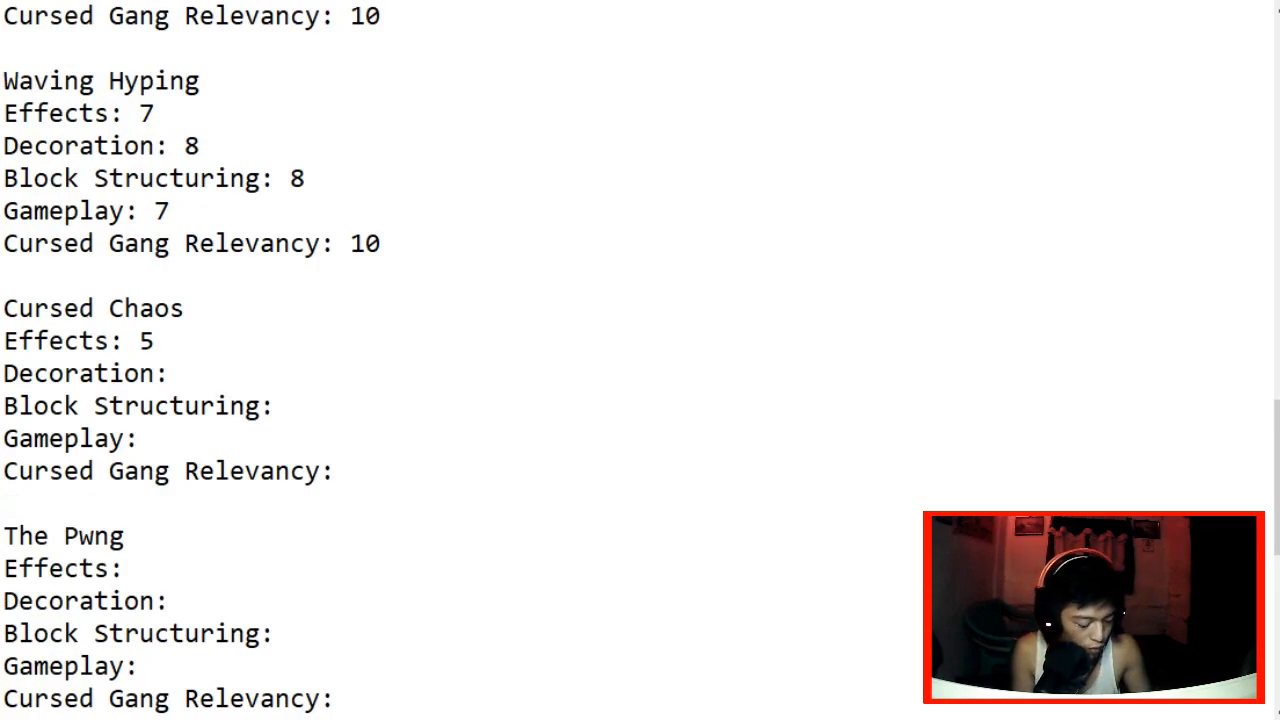
pyautogui.write('6')
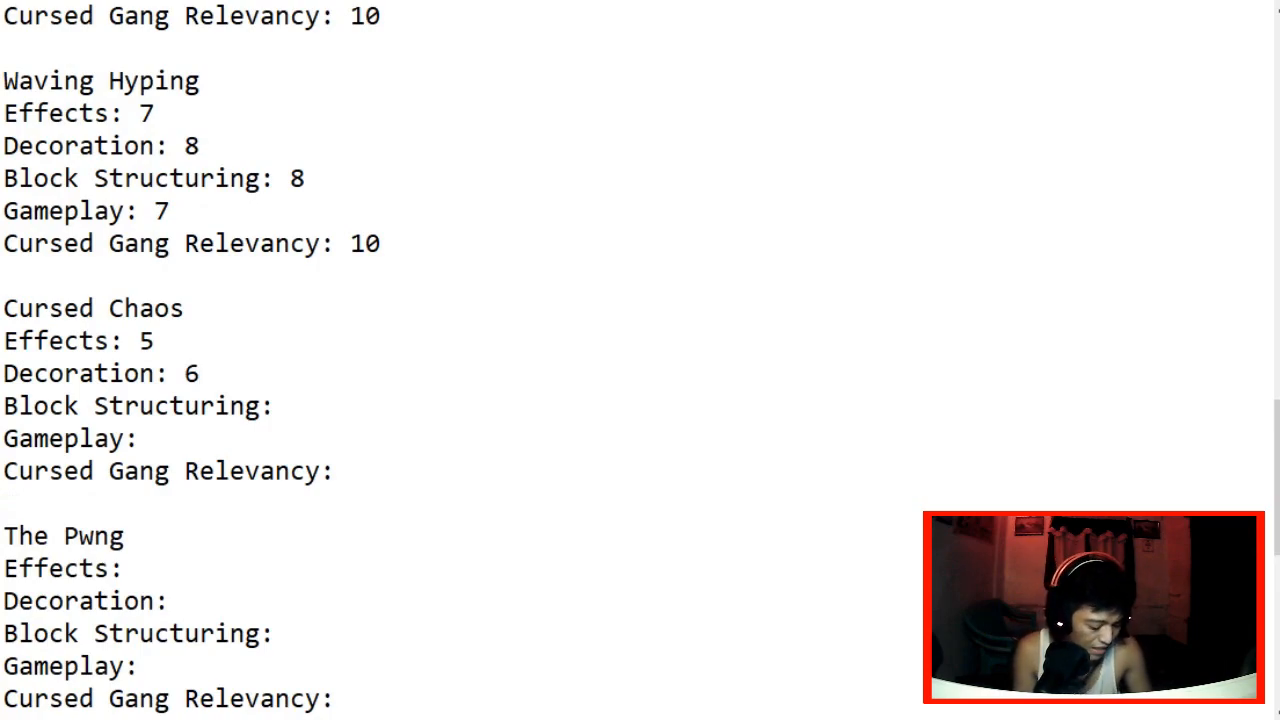
pyautogui.write('7')
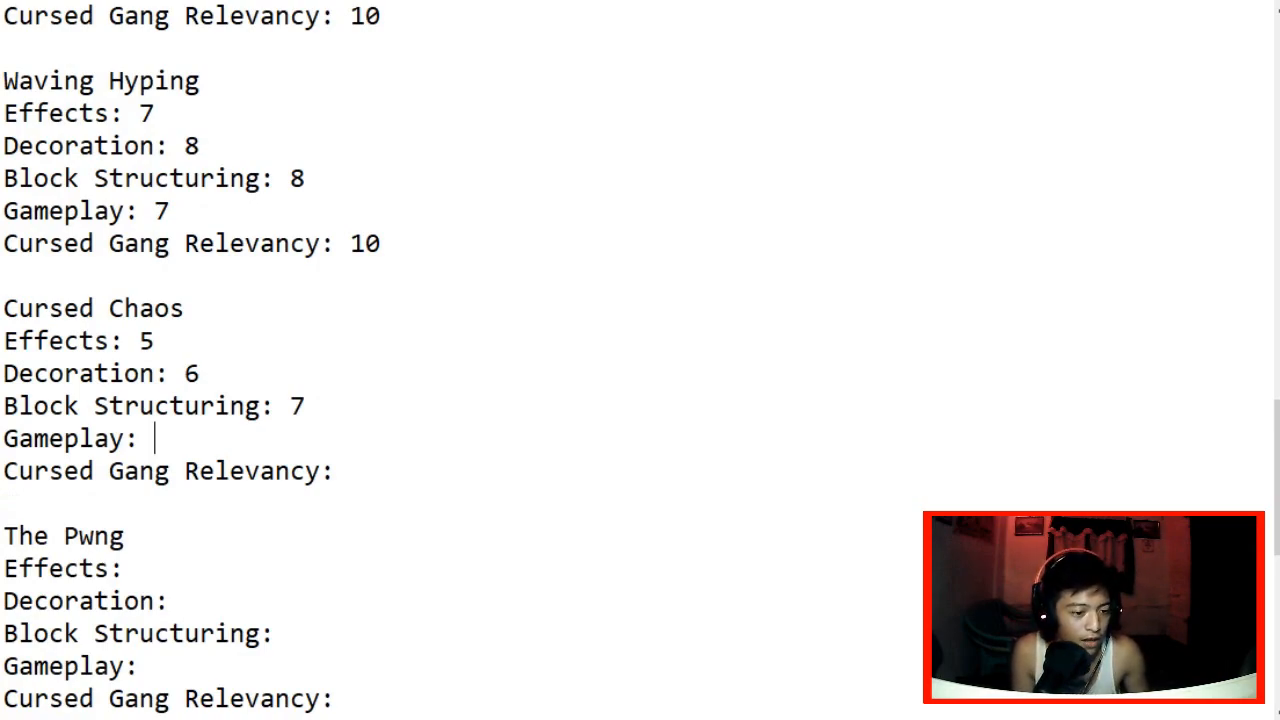
pyautogui.write('5')
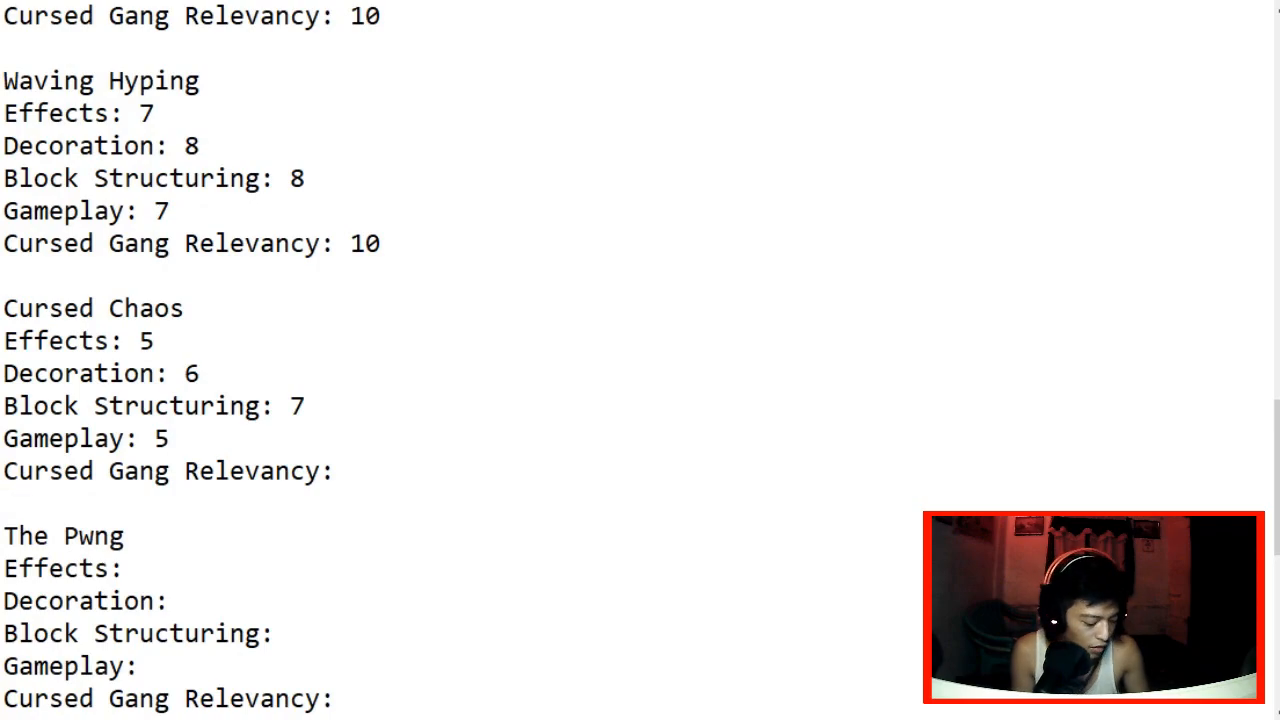
pyautogui.write('1')
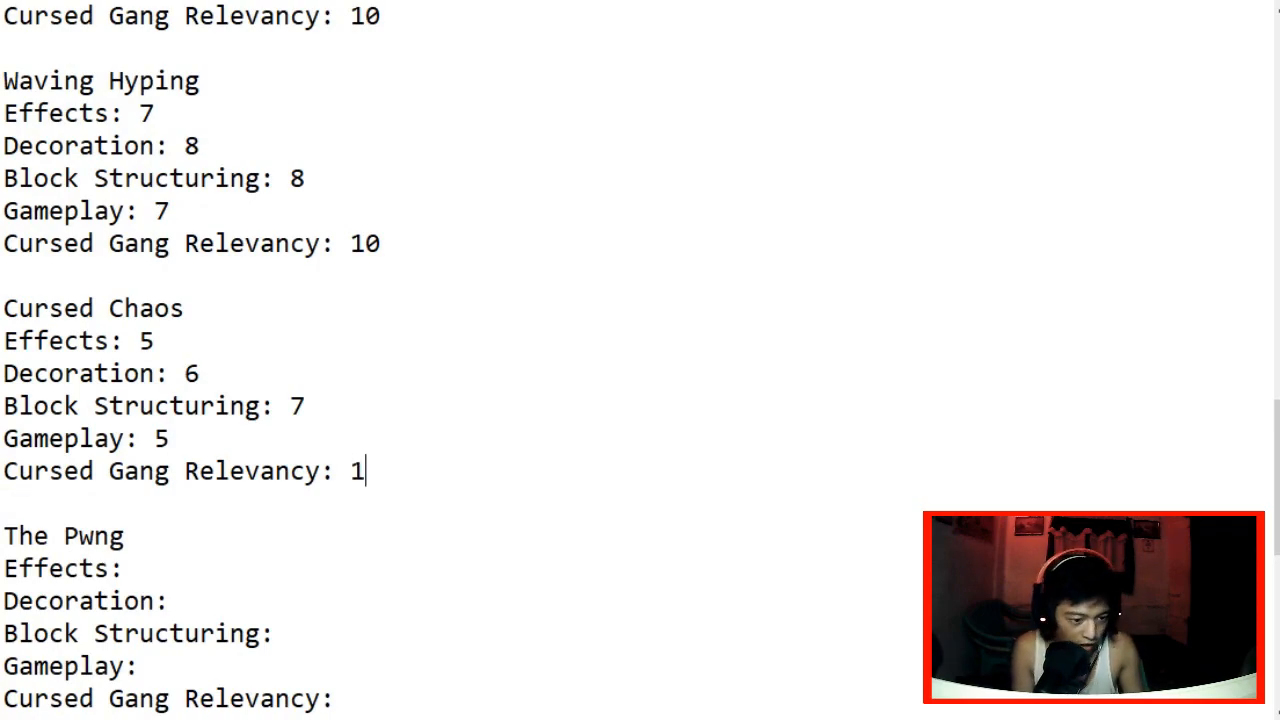
pyautogui.scroll(-3)
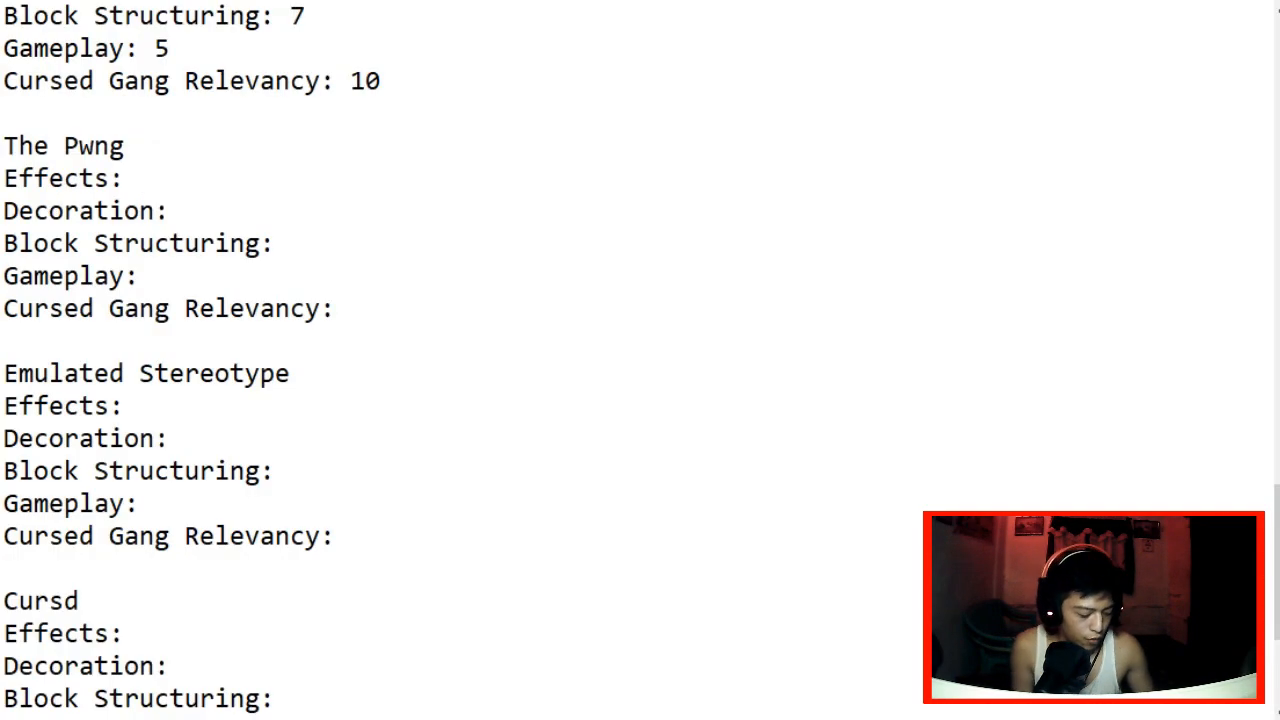
# Step: Score The Pwng Effects 10, Decoration 10, Block Structuring 10 and Gameplay 9
pyautogui.write('10')
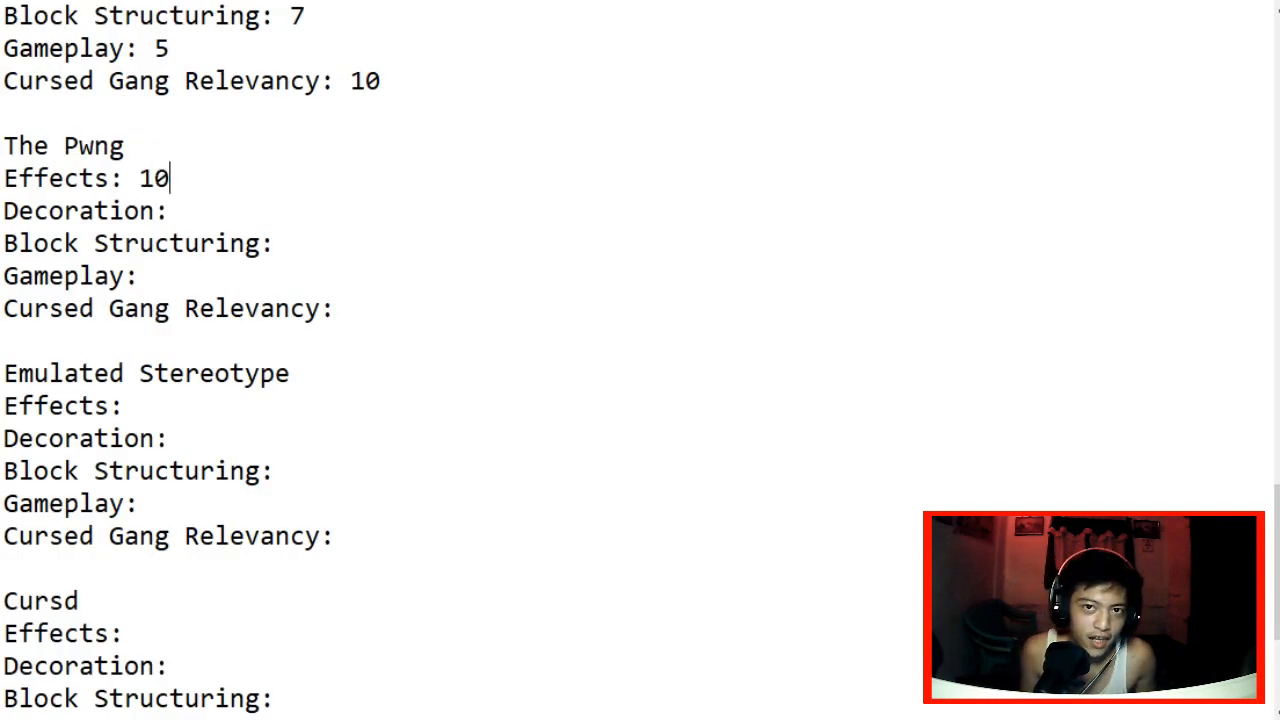
pyautogui.click(185, 211)
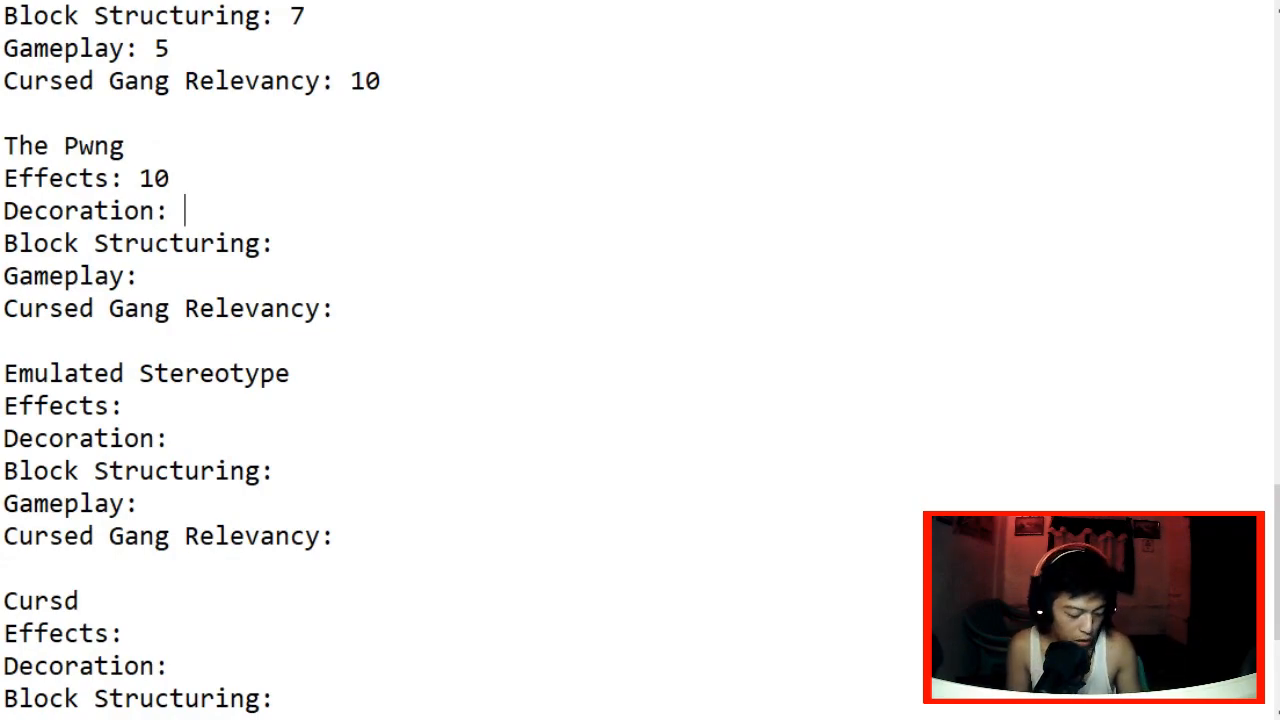
pyautogui.write('10')
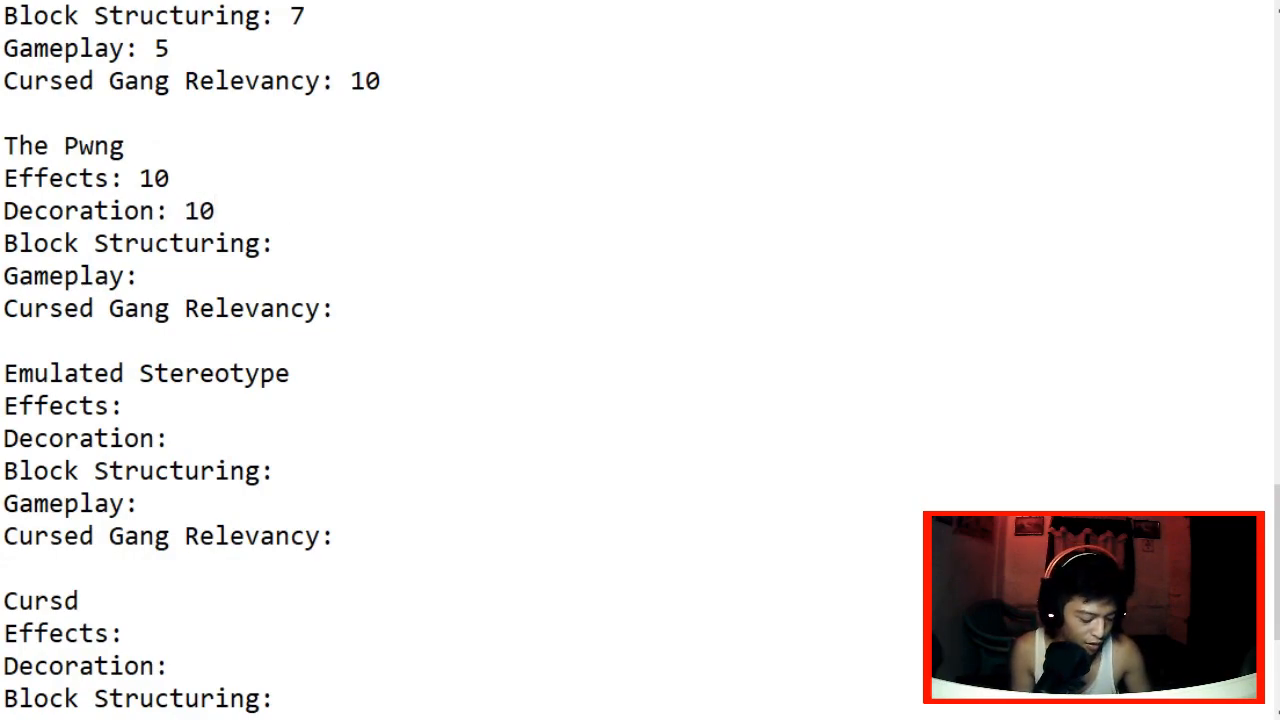
pyautogui.write('10')
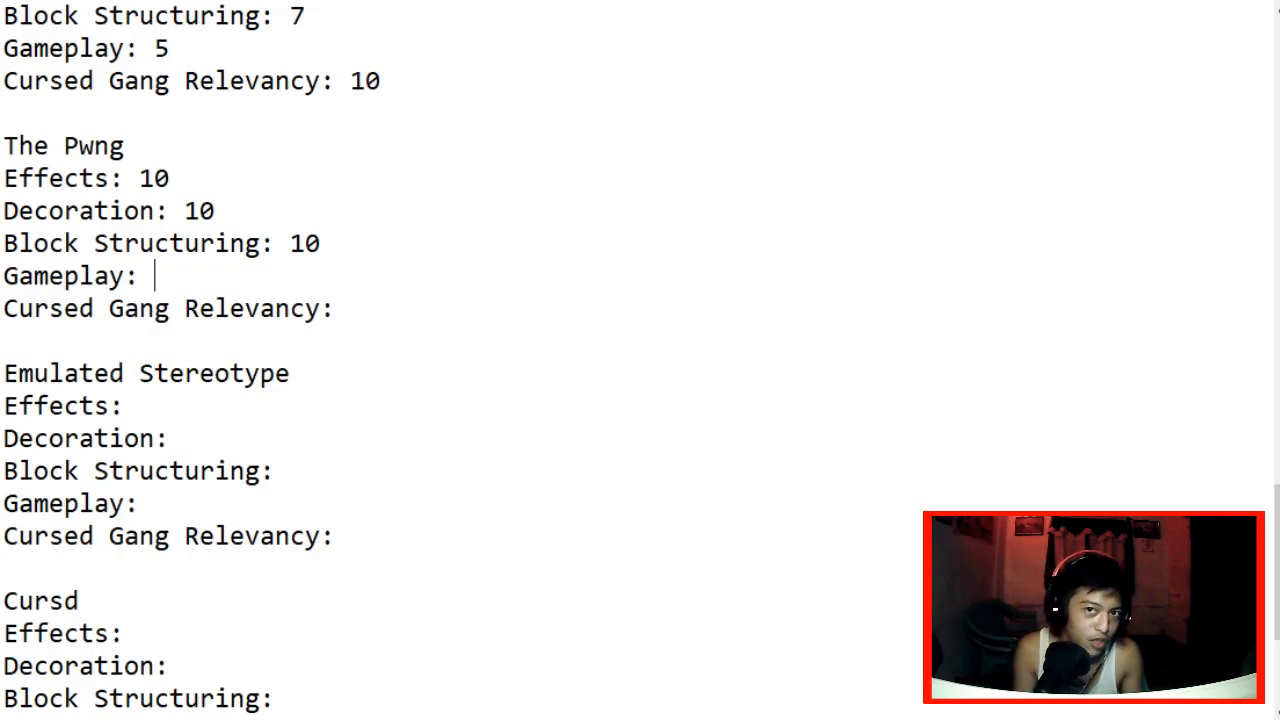
pyautogui.write('9')
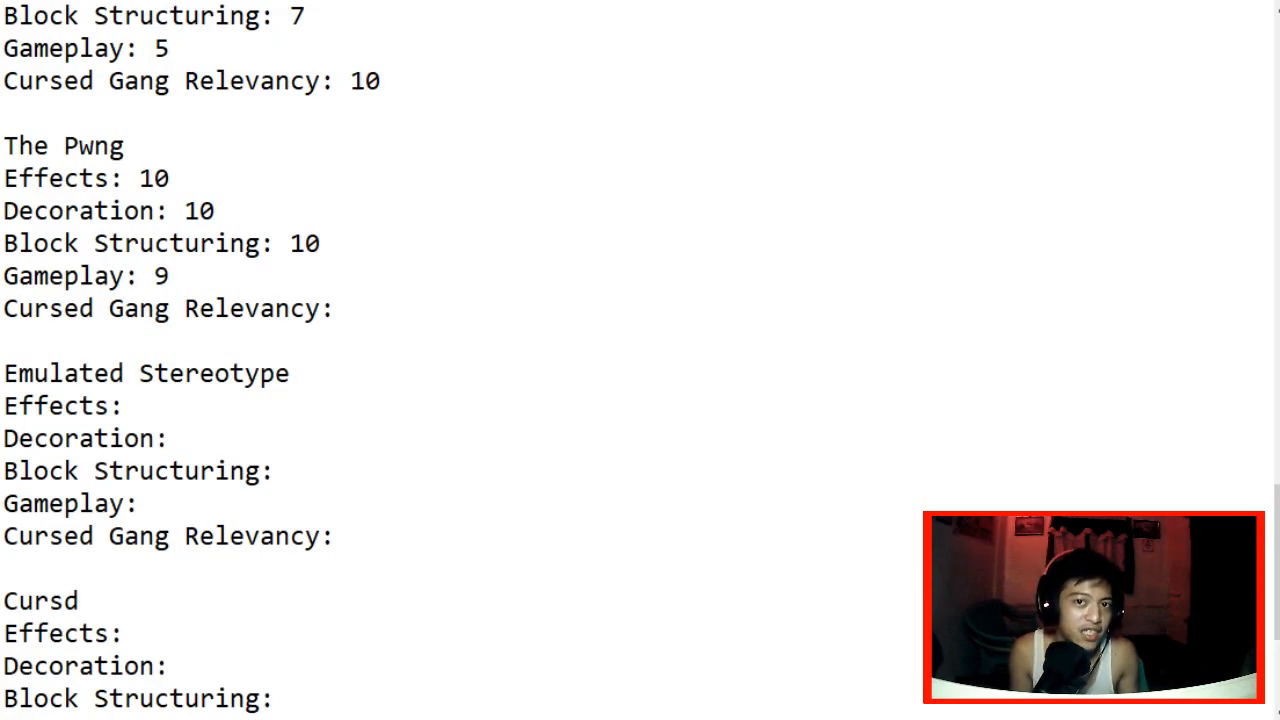
pyautogui.click(349, 308)
pyautogui.write(' 9')
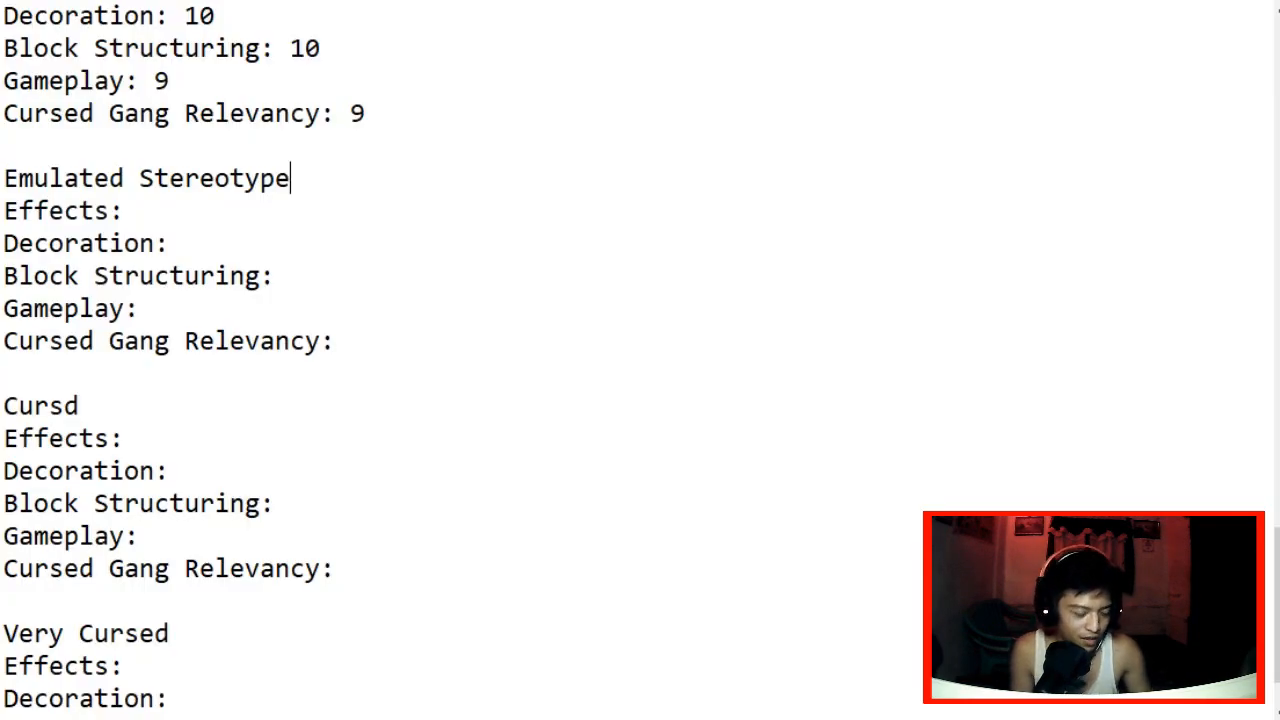
# Step: Fill Emulated Stereotype's remaining categories with 10, including Cursed Gang Relevancy 10
pyautogui.write('10')
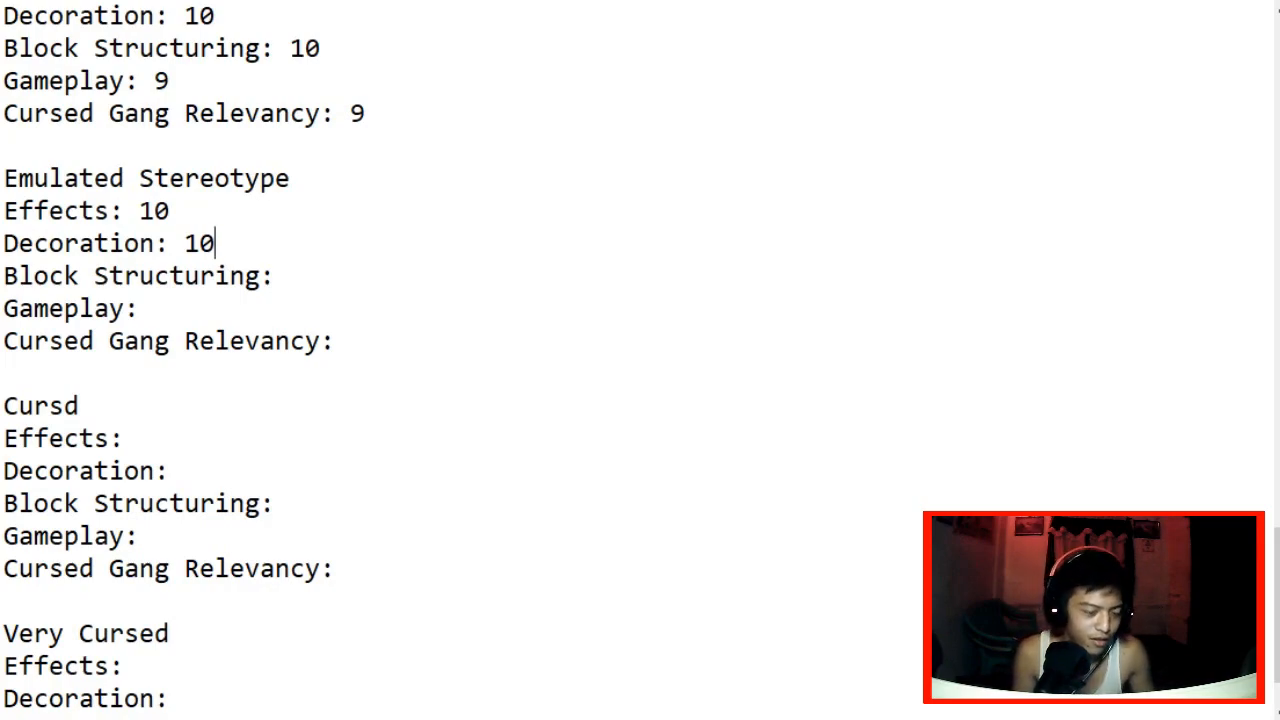
pyautogui.write('10')
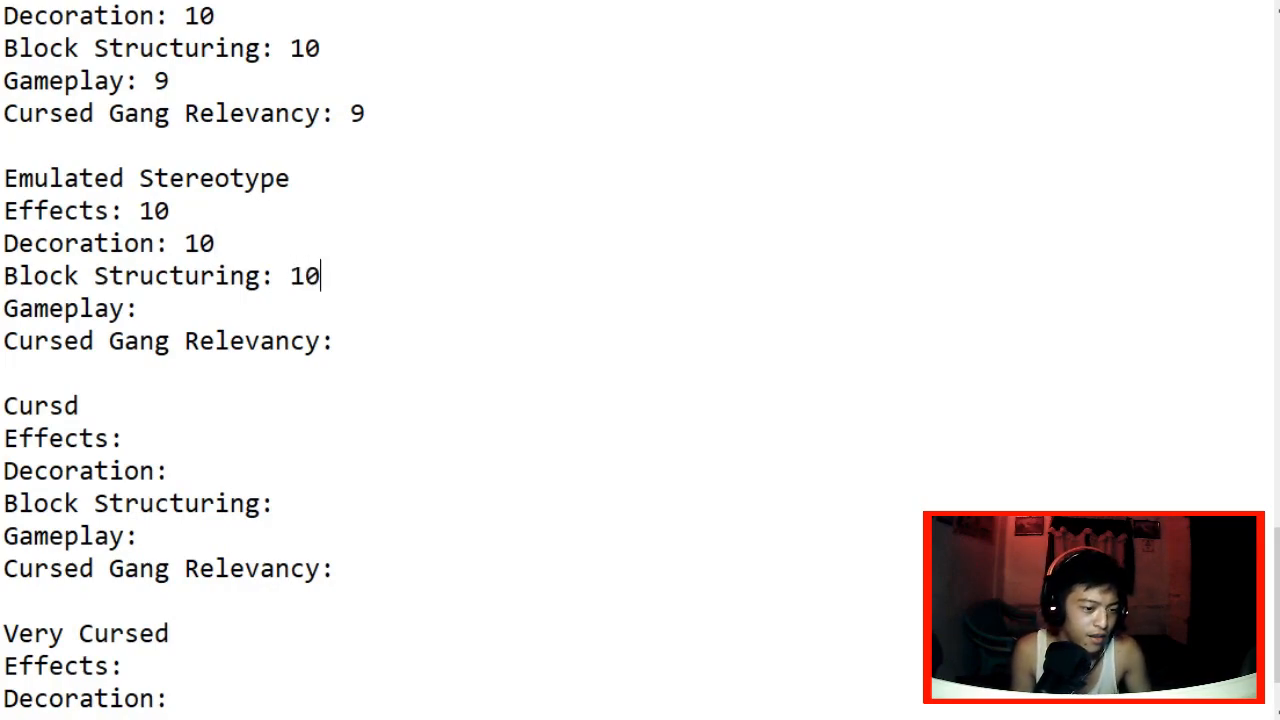
pyautogui.write('10')
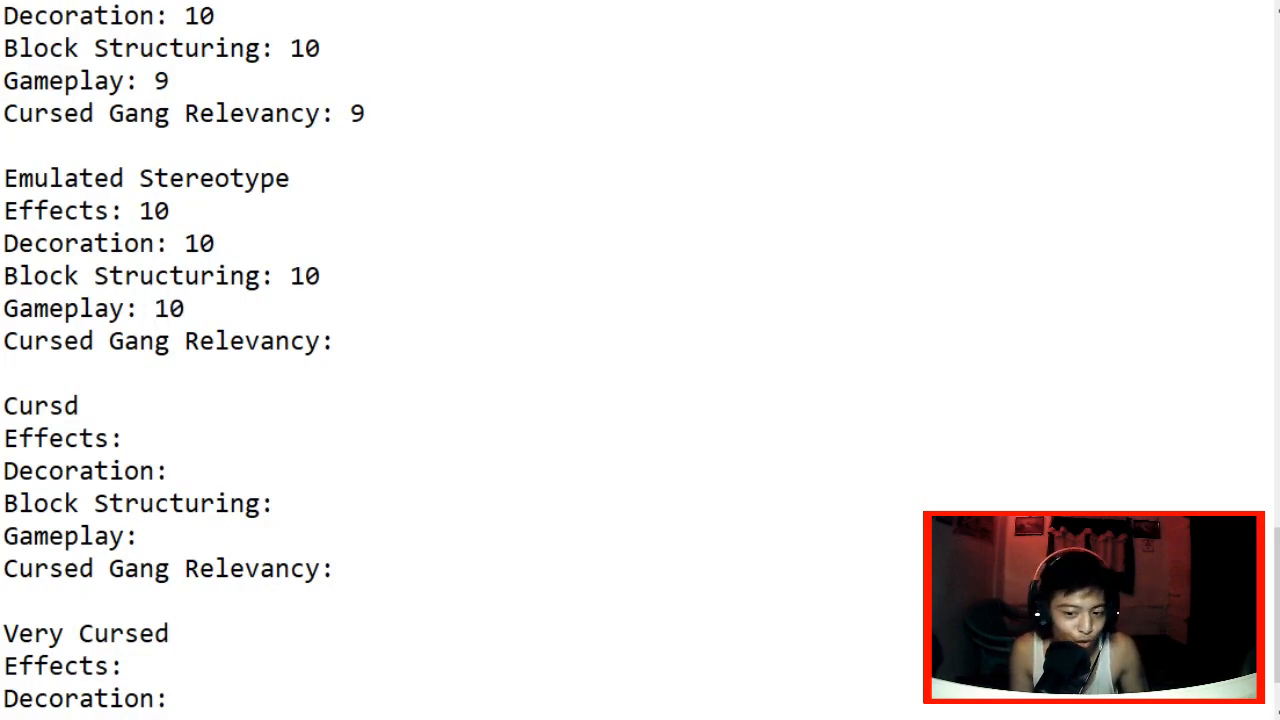
pyautogui.click(349, 341)
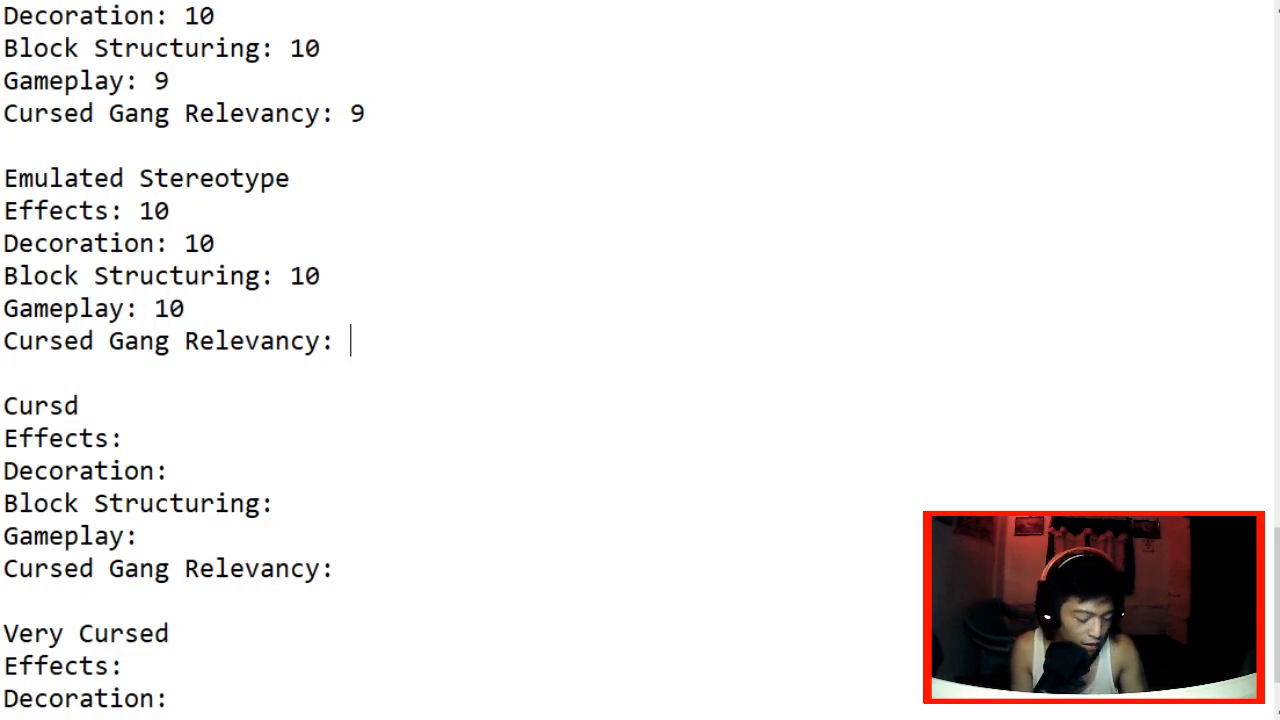
pyautogui.write('10')
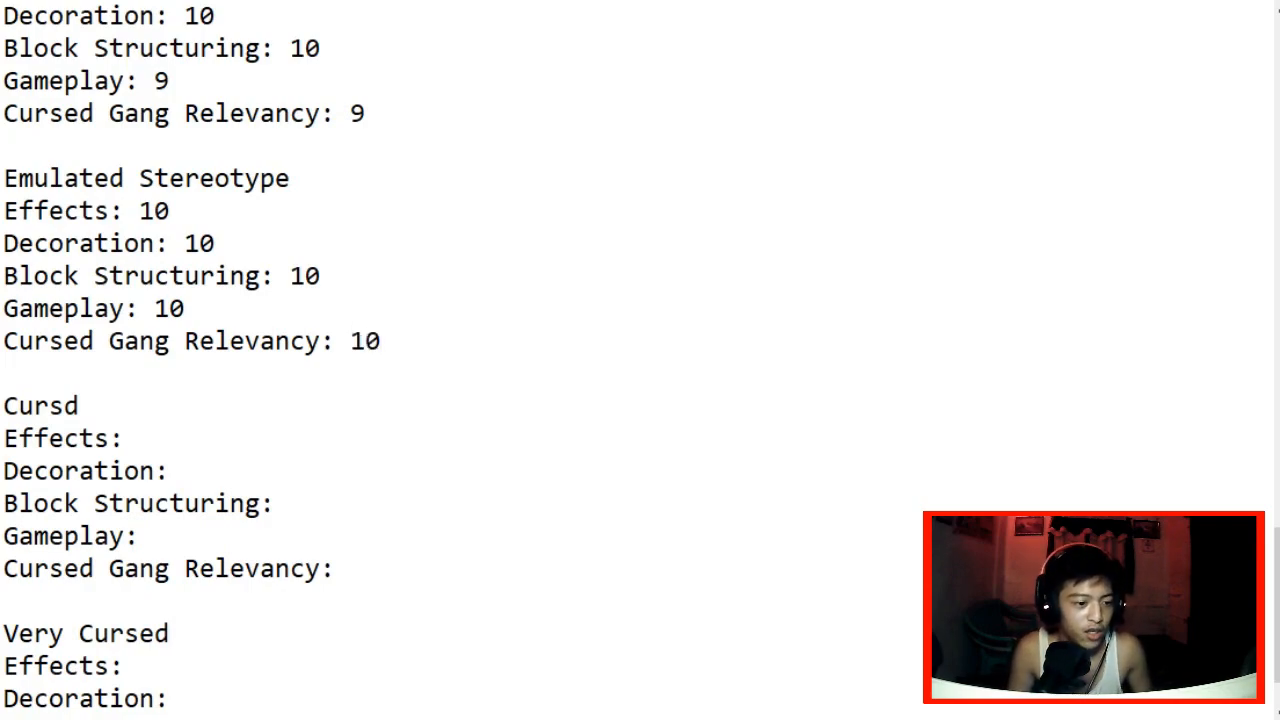
pyautogui.scroll(-3)
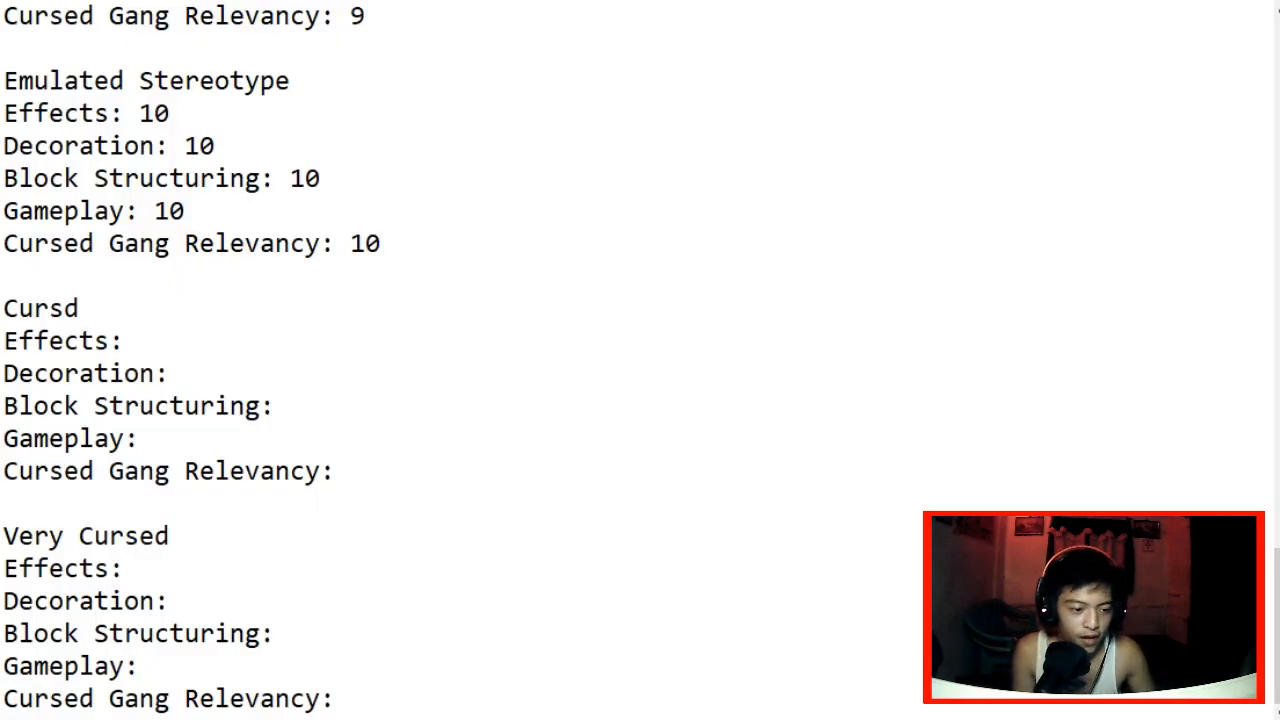
# Step: Score Cursd: Effects 8, Decoration 7, Block Structuring 8, Gameplay 8, Cursed Gang Relevancy 9
pyautogui.write('8')
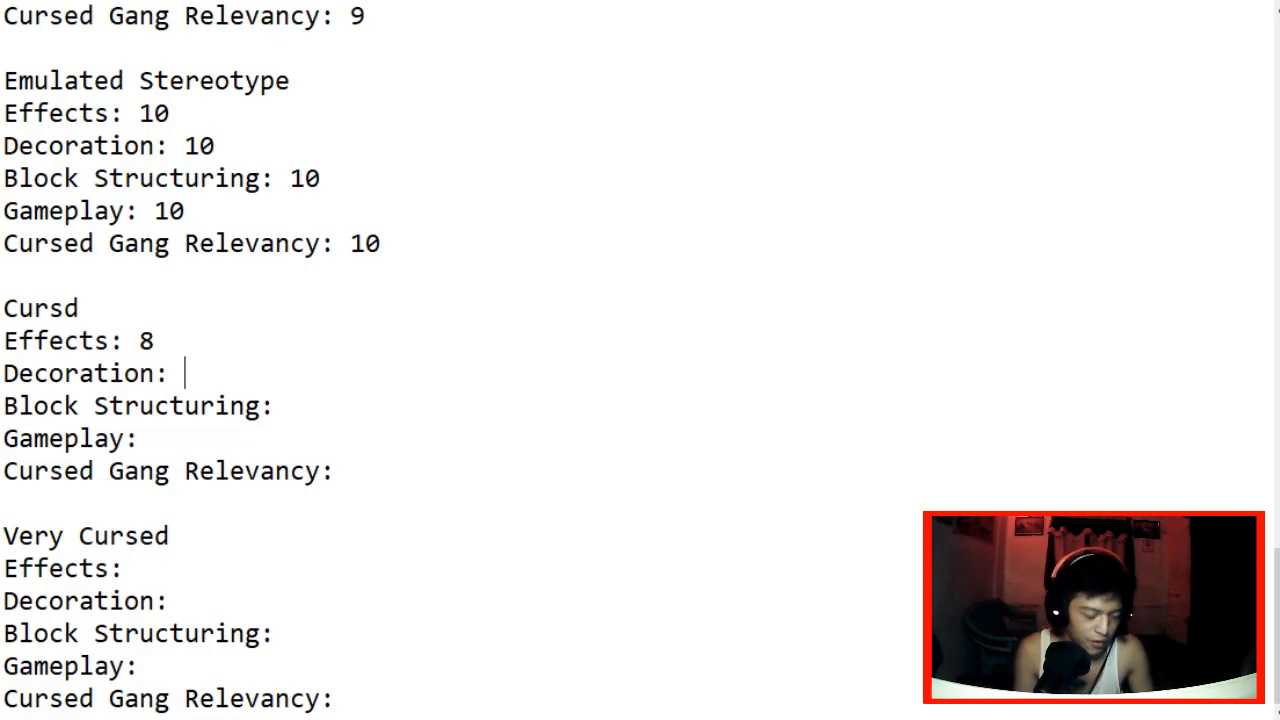
pyautogui.write('7')
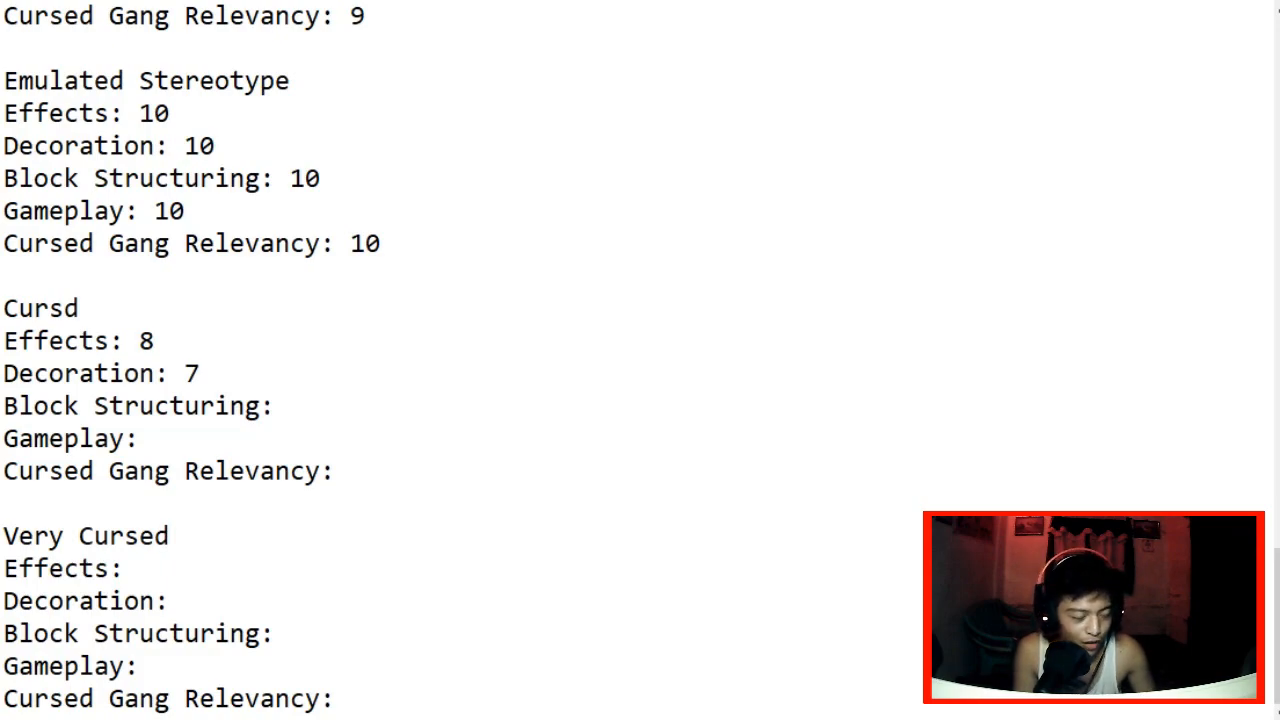
pyautogui.click(290, 405)
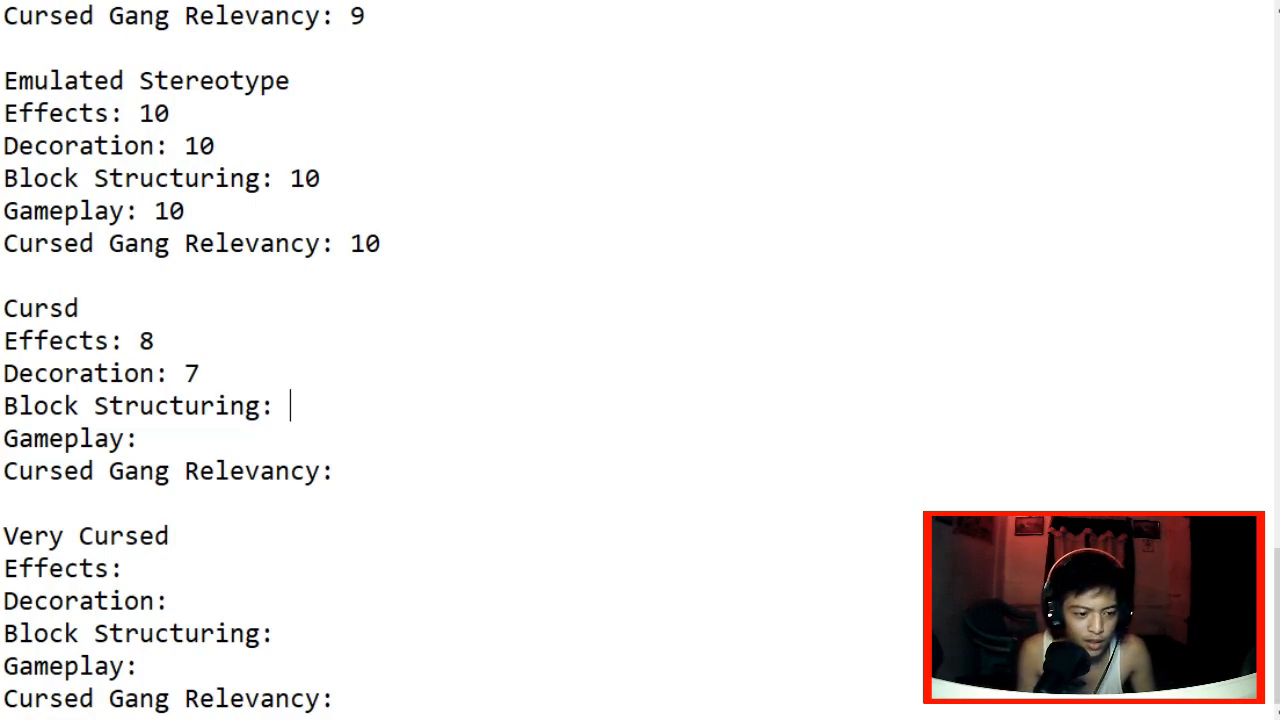
pyautogui.write('8')
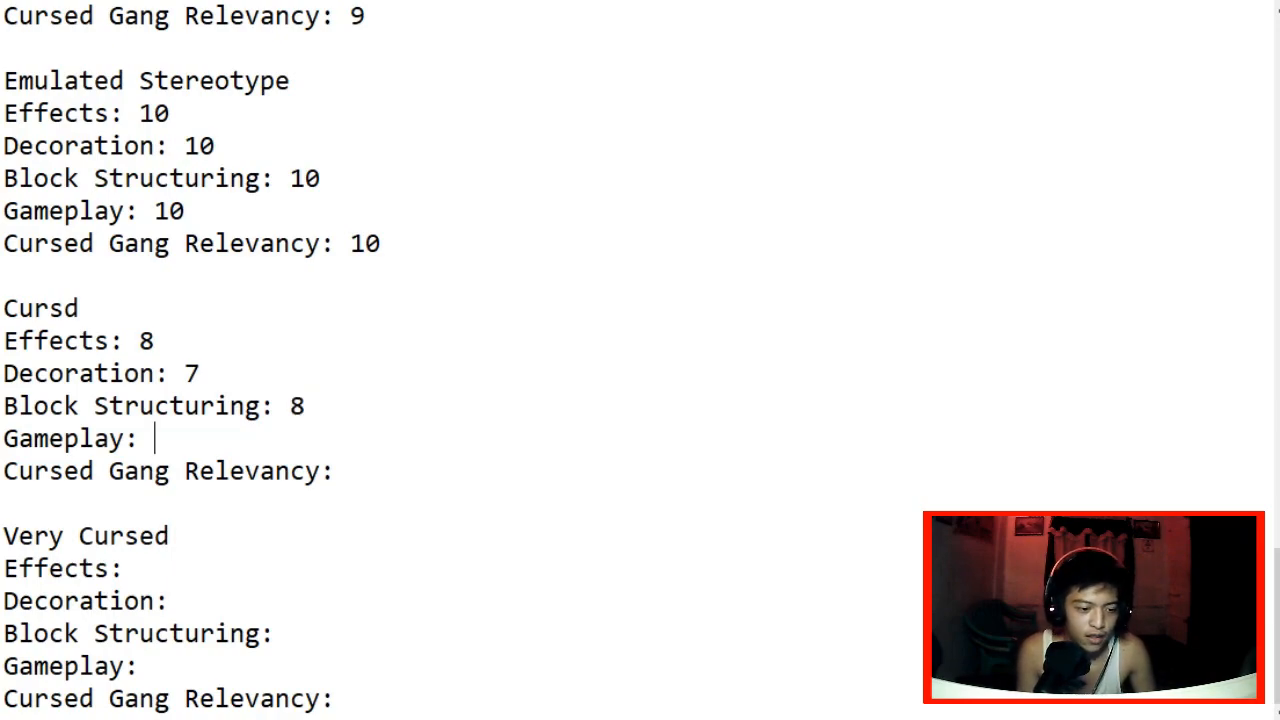
pyautogui.write('8')
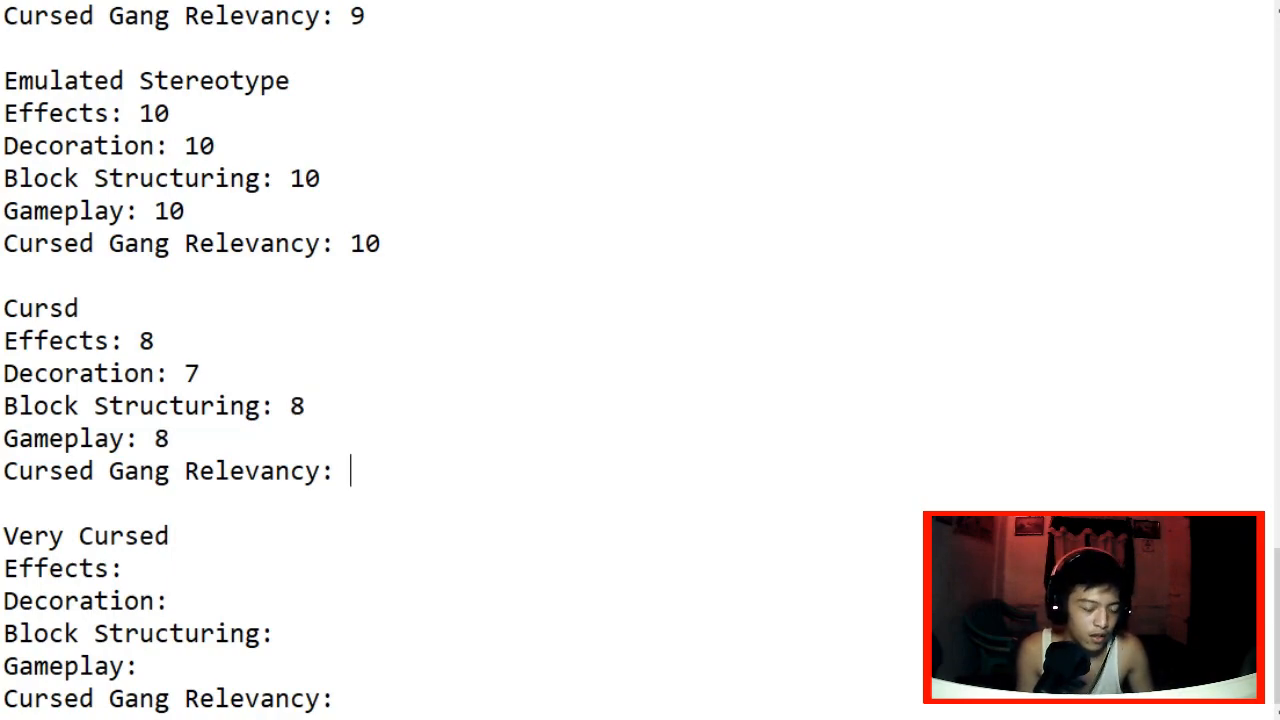
pyautogui.write('9')
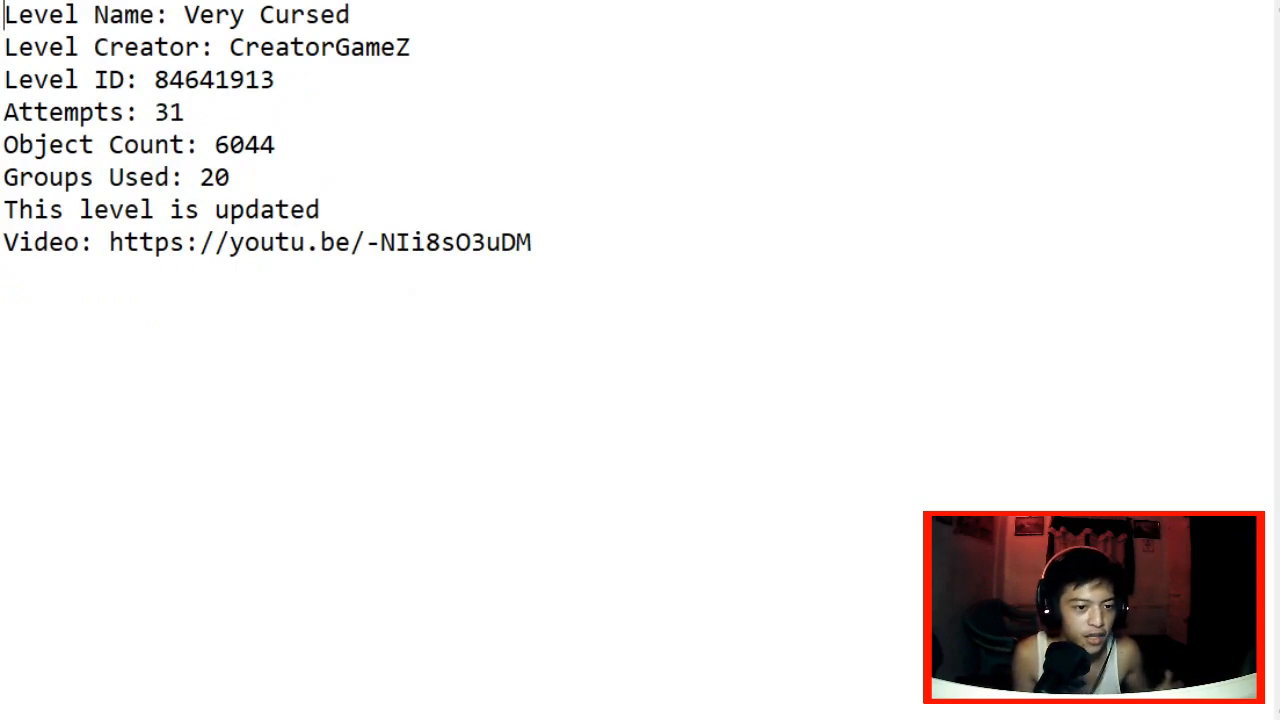
pyautogui.moveTo(3, 241); pyautogui.dragTo(340, 241)
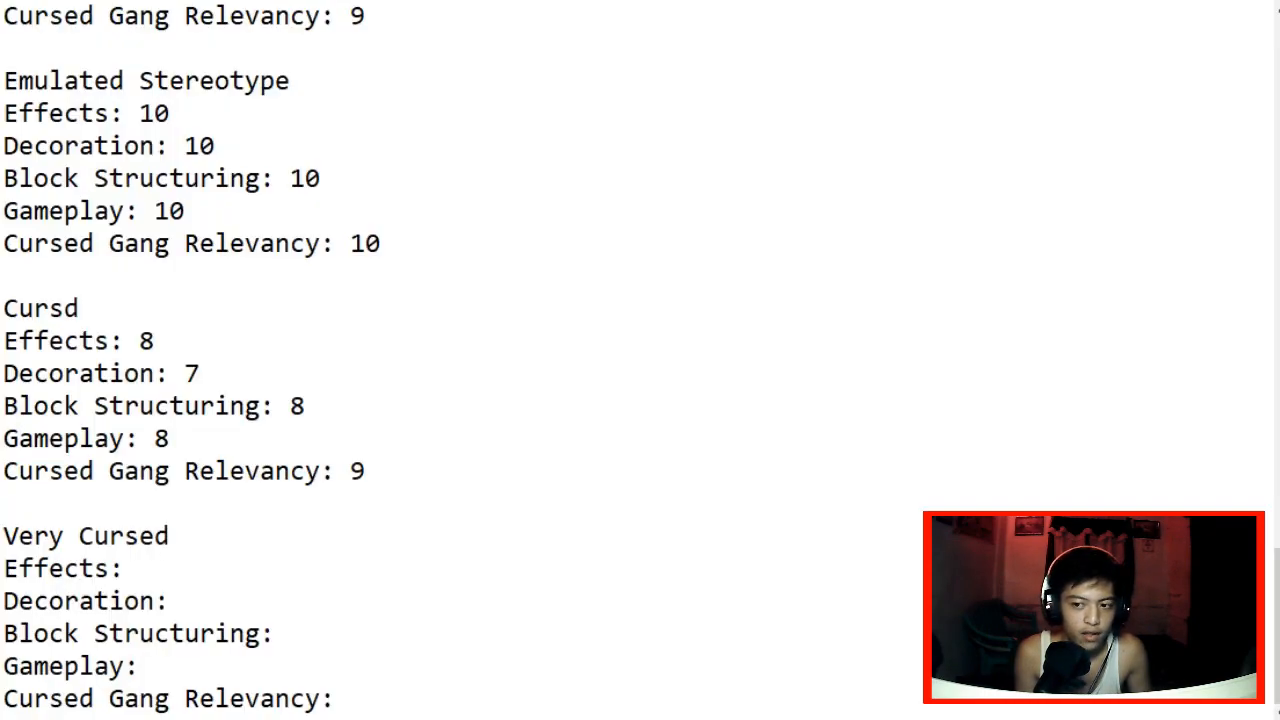
# Step: Score Very Cursed 1, 2, 2, 2, 1 across the five categories and select its score lines
pyautogui.click(140, 568)
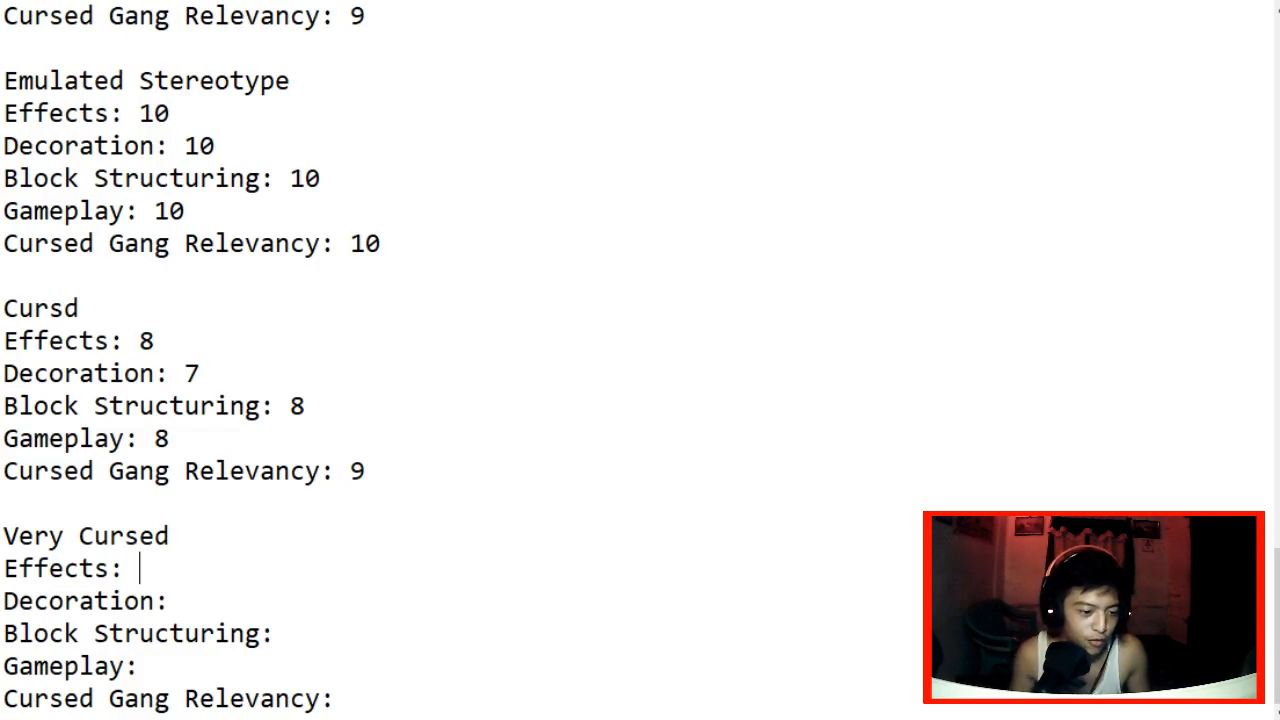
pyautogui.write('1')
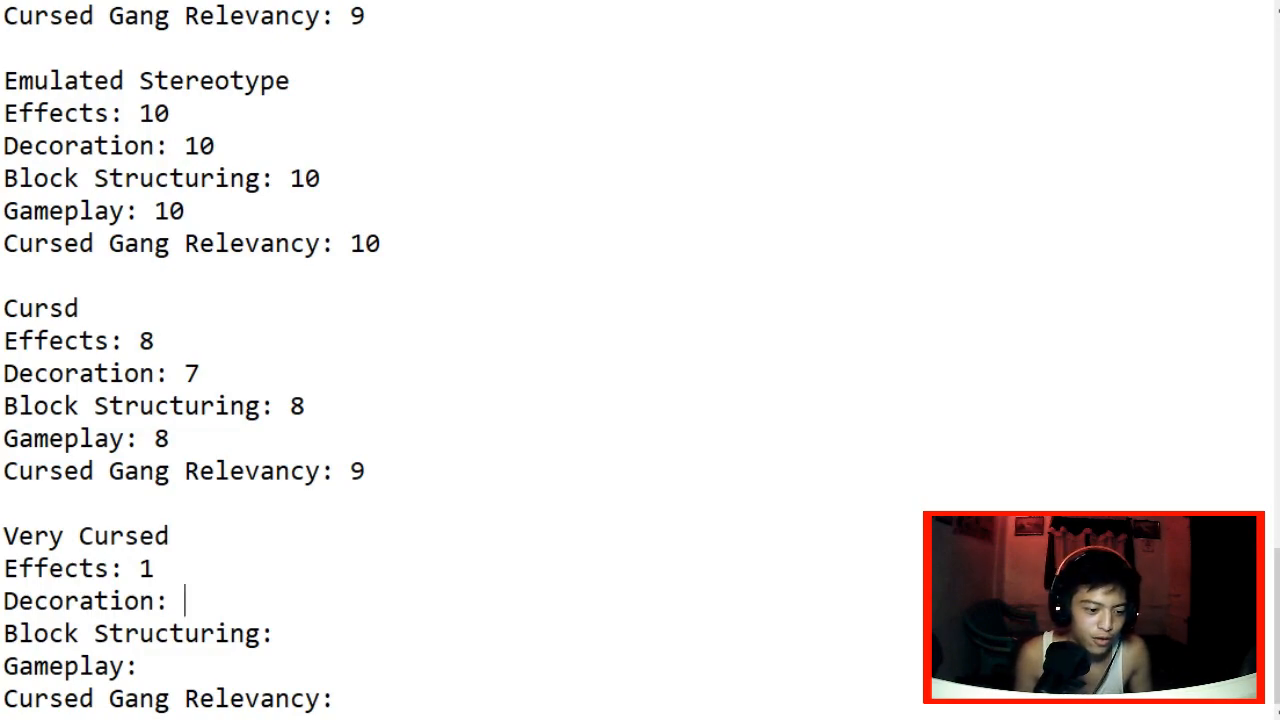
pyautogui.write('2')
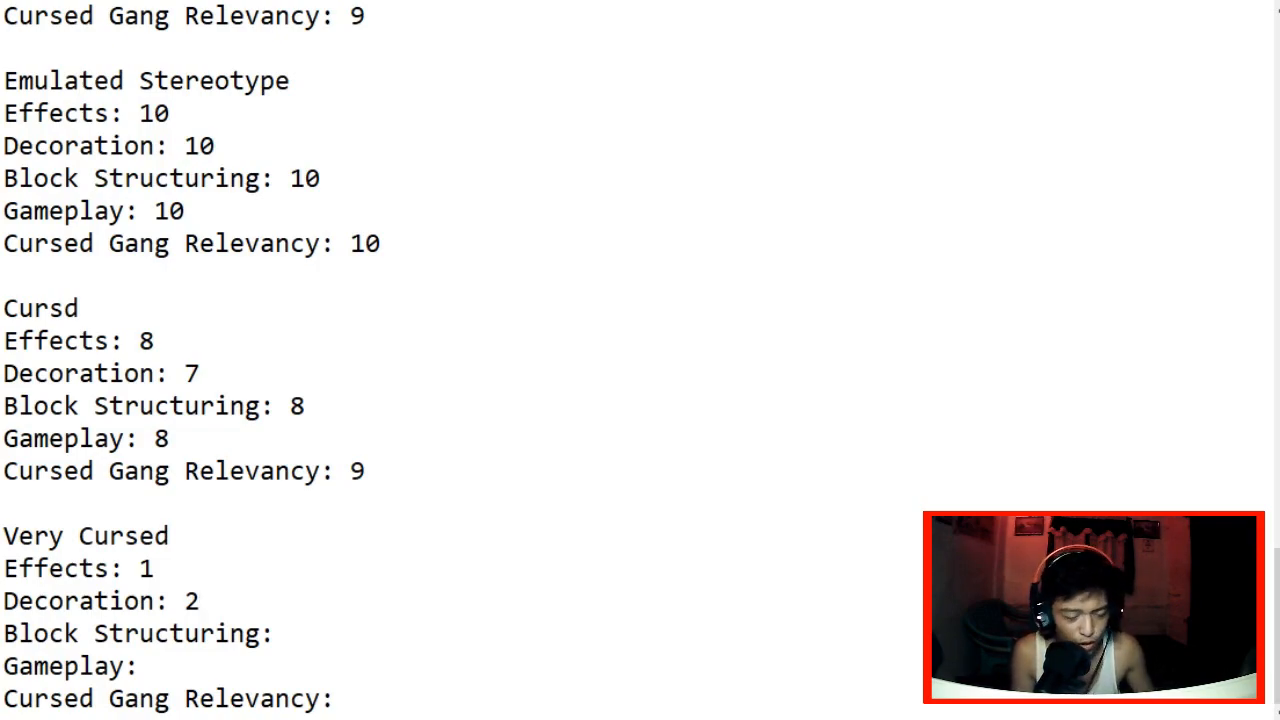
pyautogui.write('2')
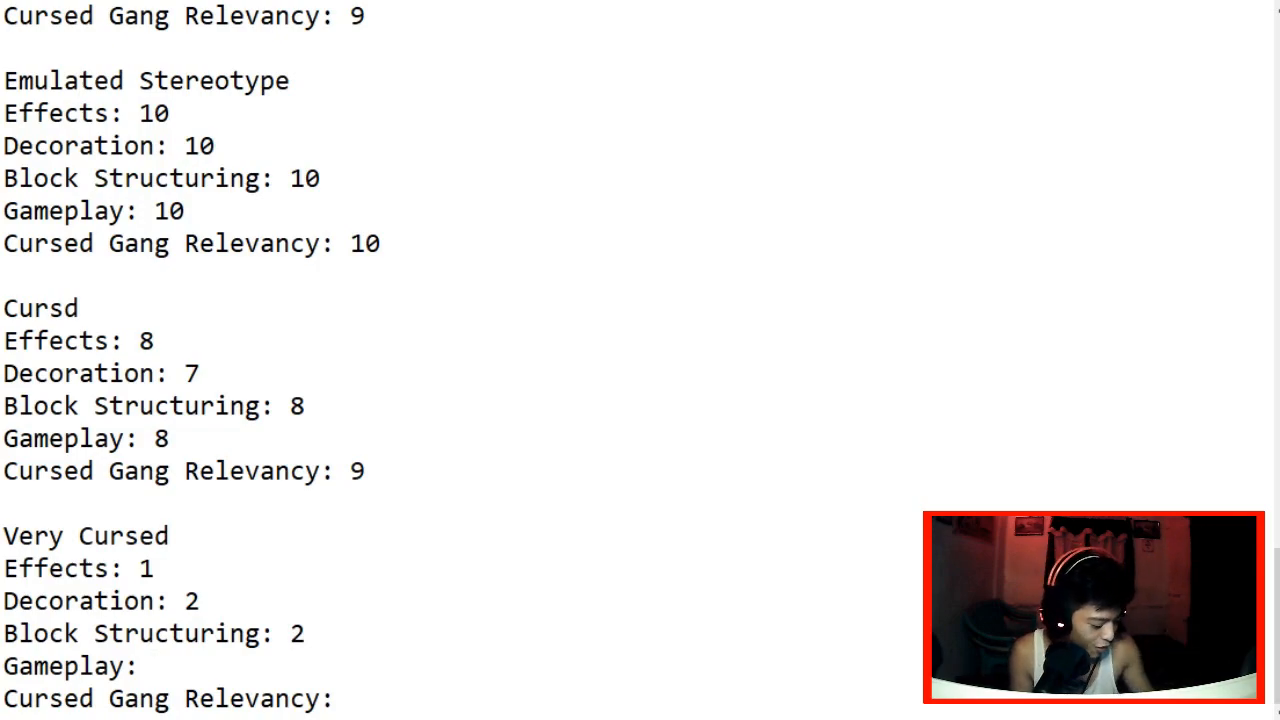
pyautogui.write('2')
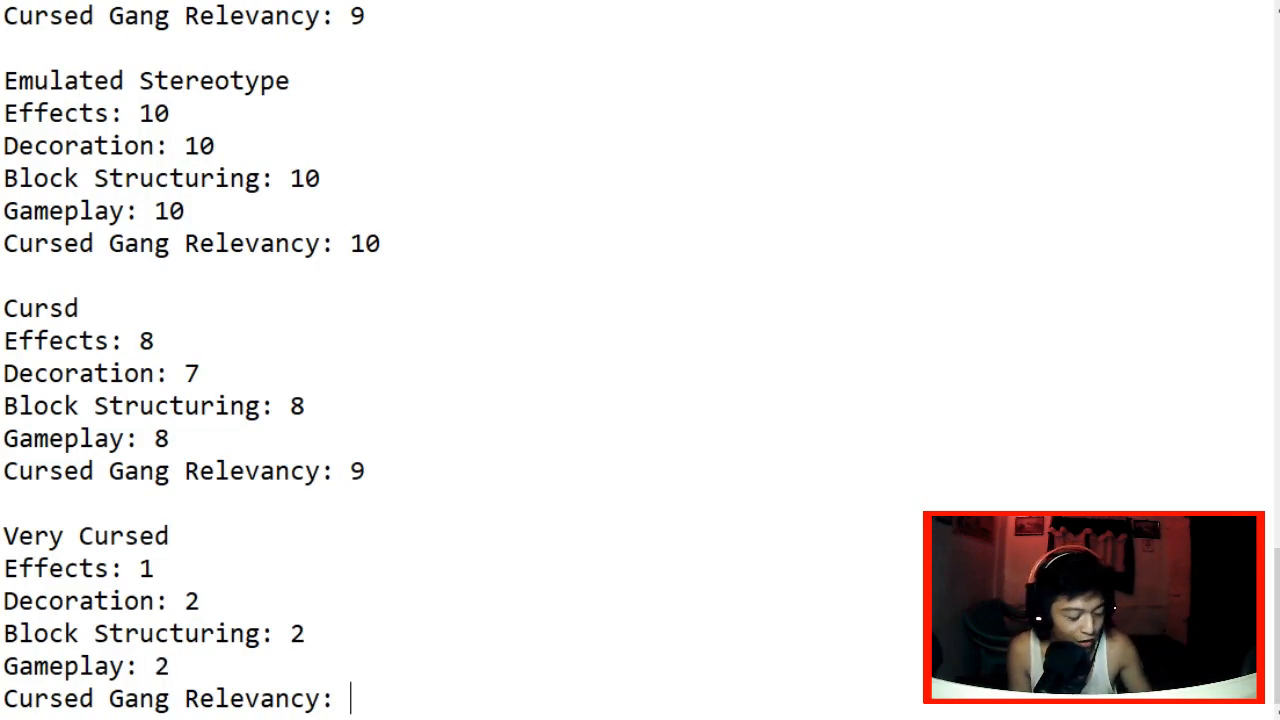
pyautogui.write('1')
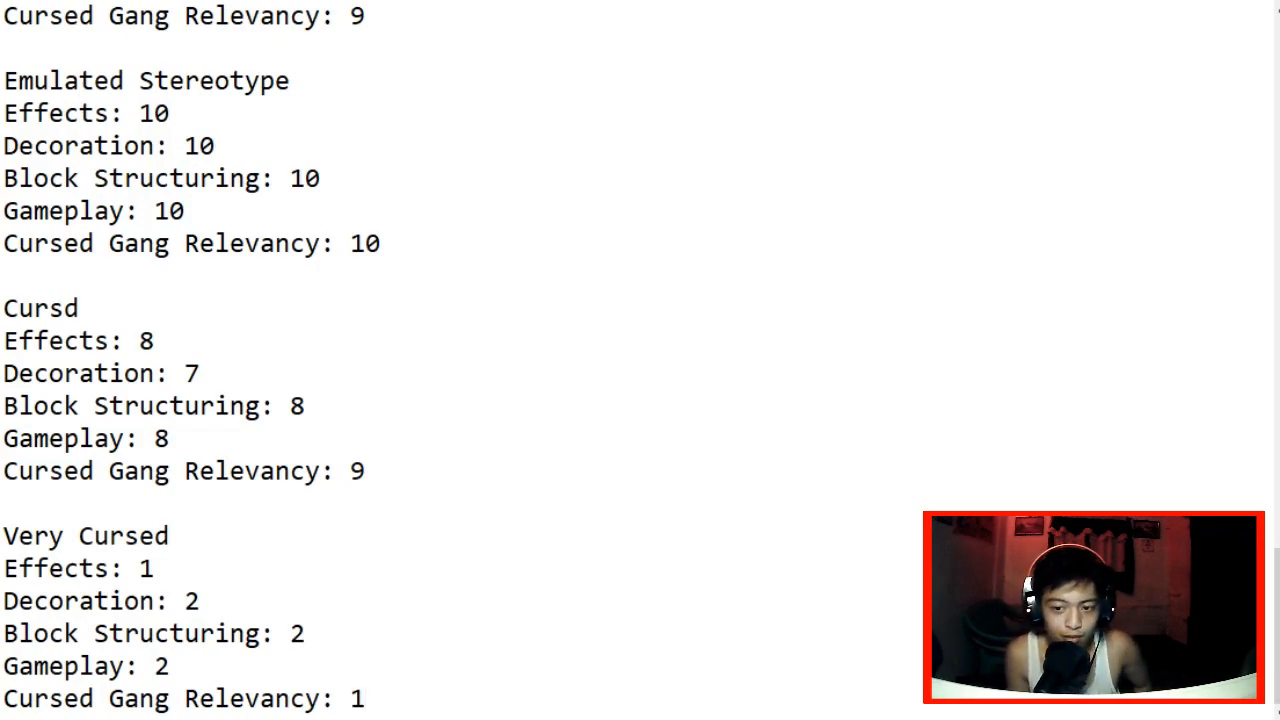
pyautogui.moveTo(60, 568); pyautogui.dragTo(366, 698)
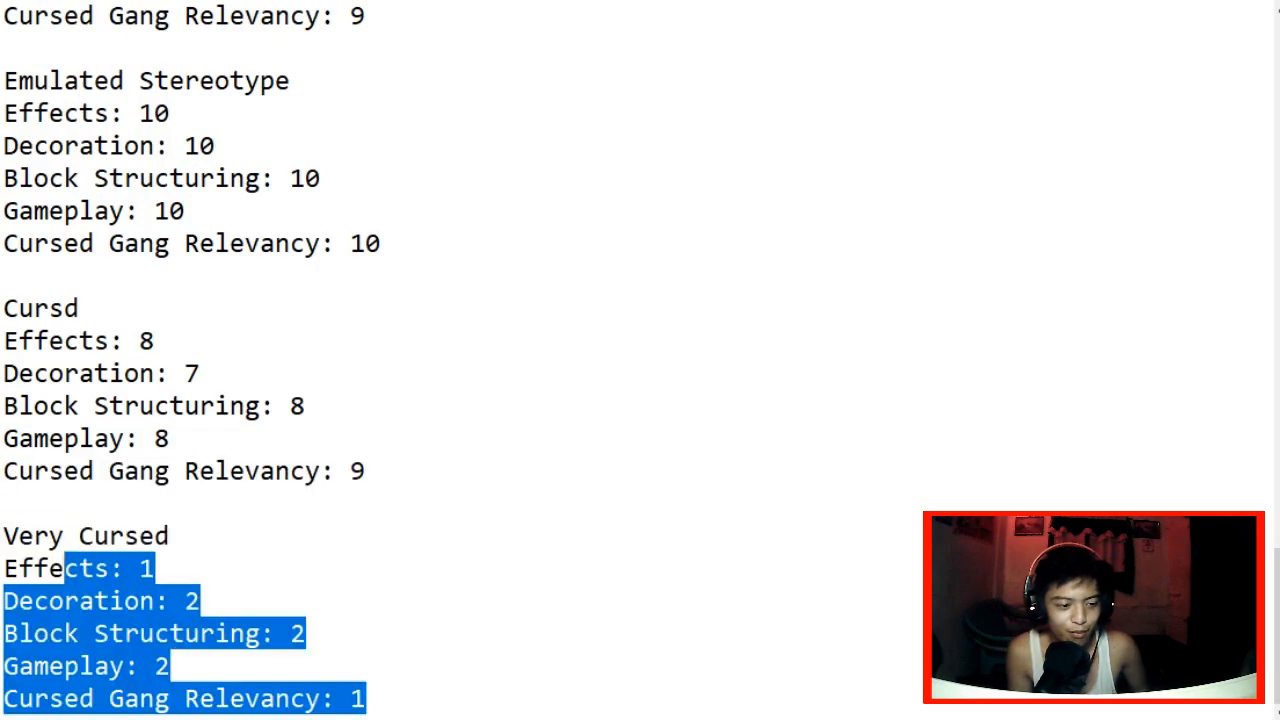